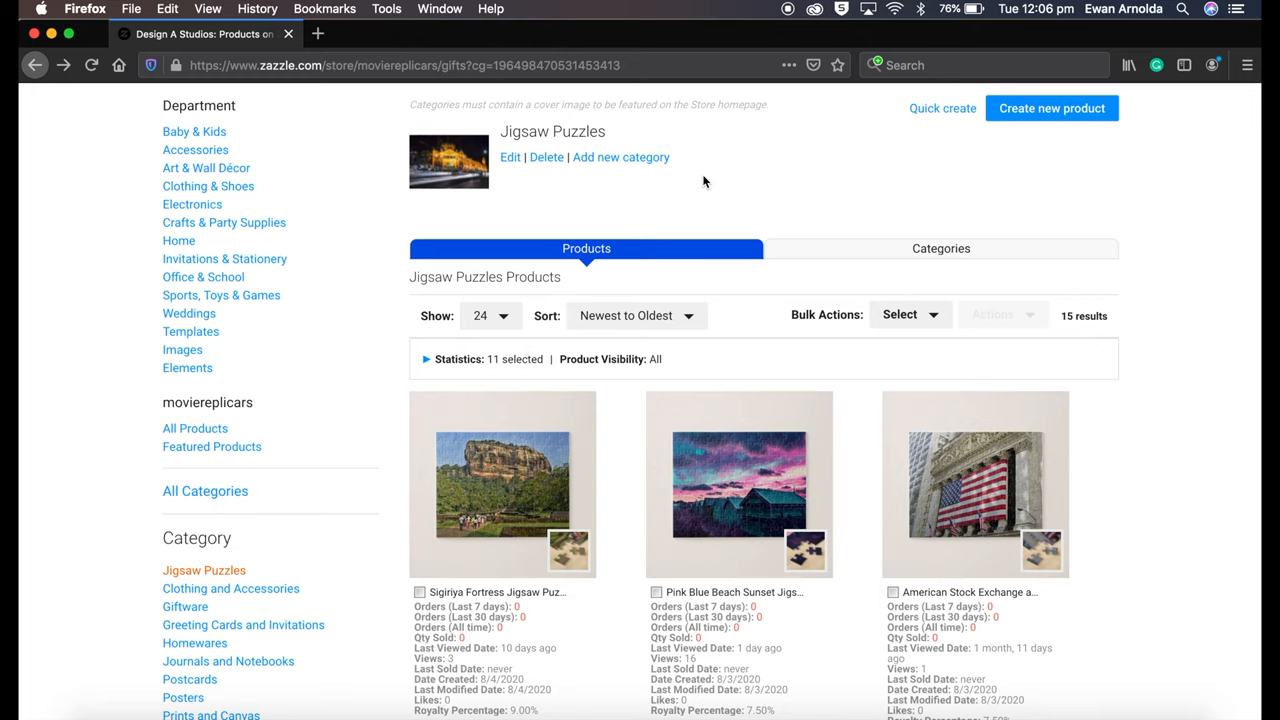
Browse the store's jigsaw puzzle listings and reach the Melbourne Cricket Ground puzzle page
scroll(down, 3)
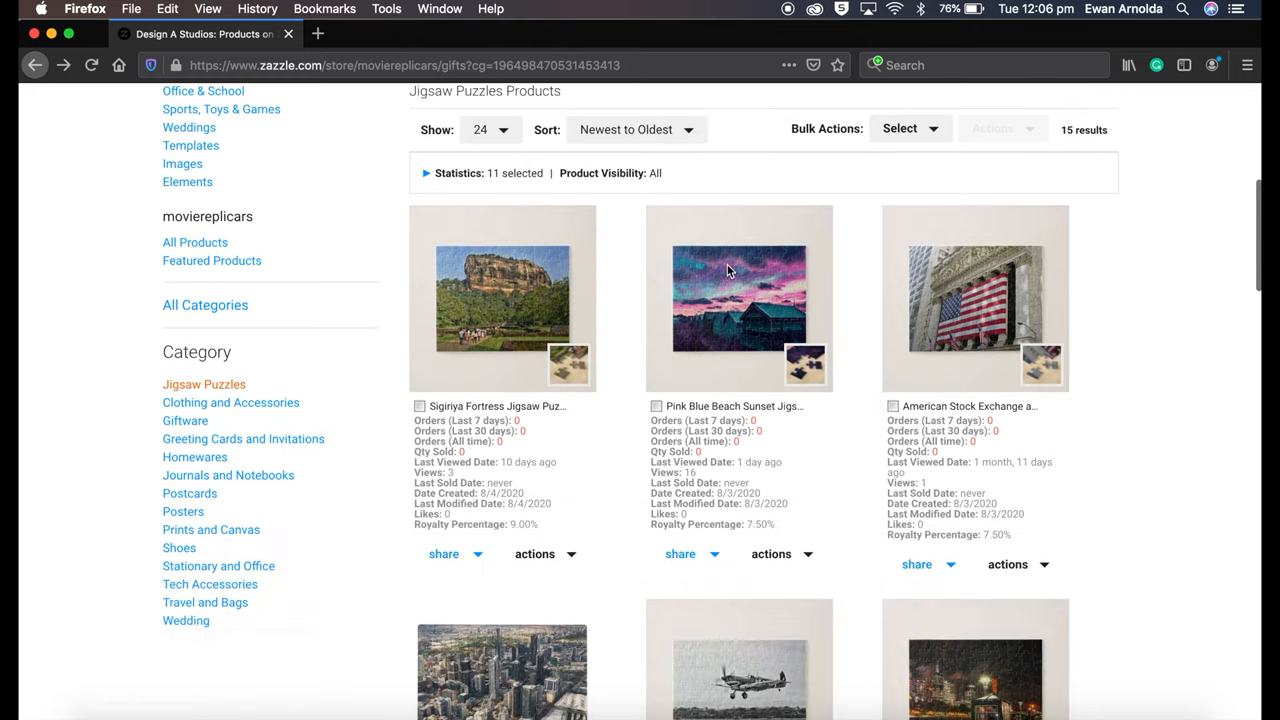
scroll(down, 3)
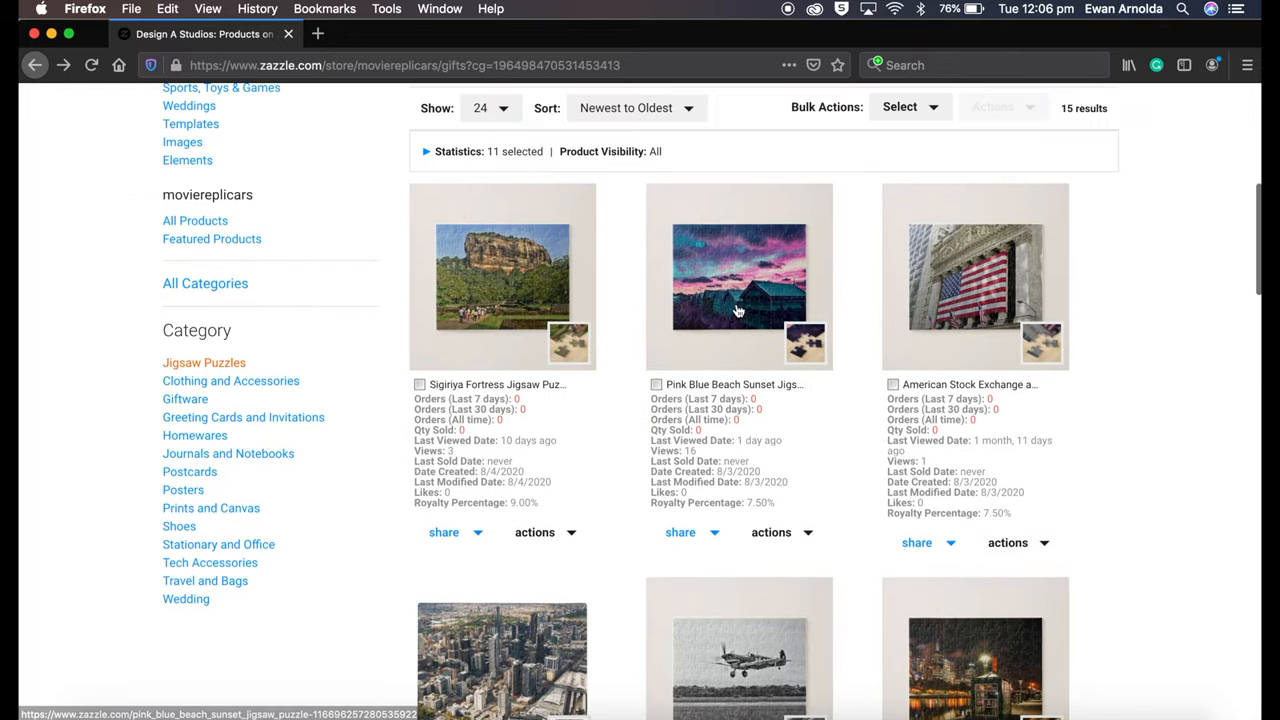
click(740, 276)
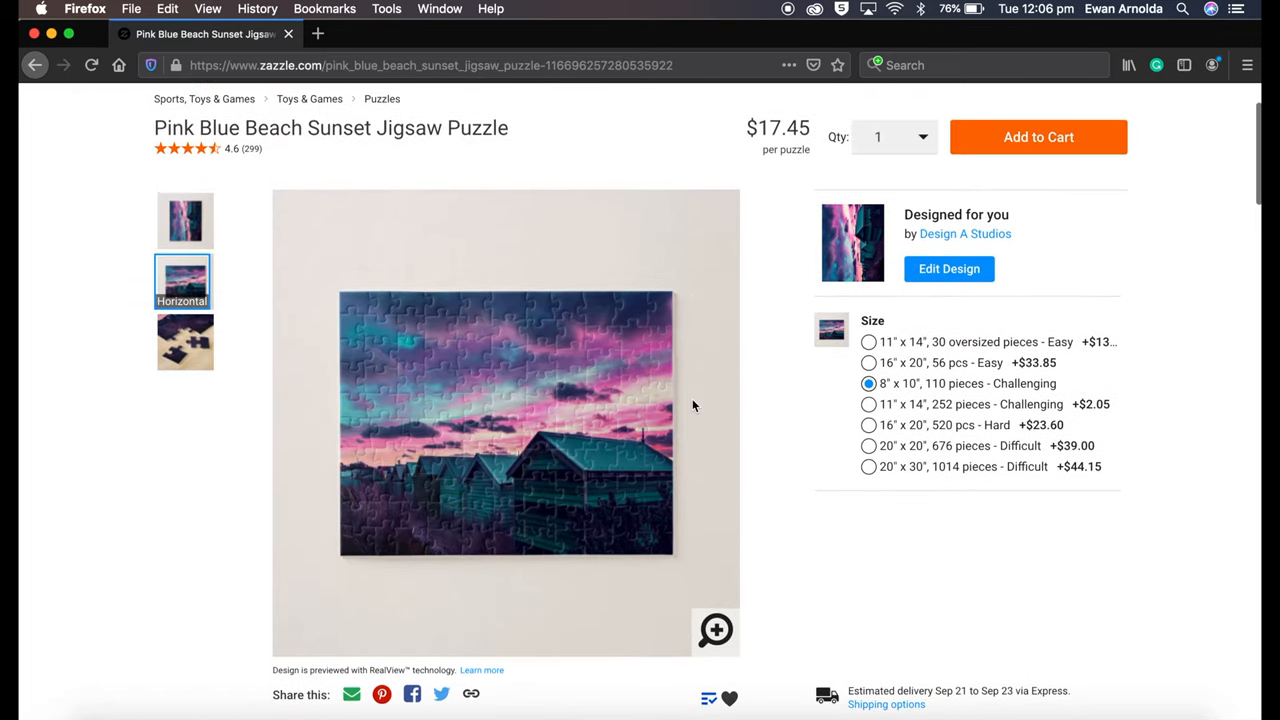
scroll(down, 3)
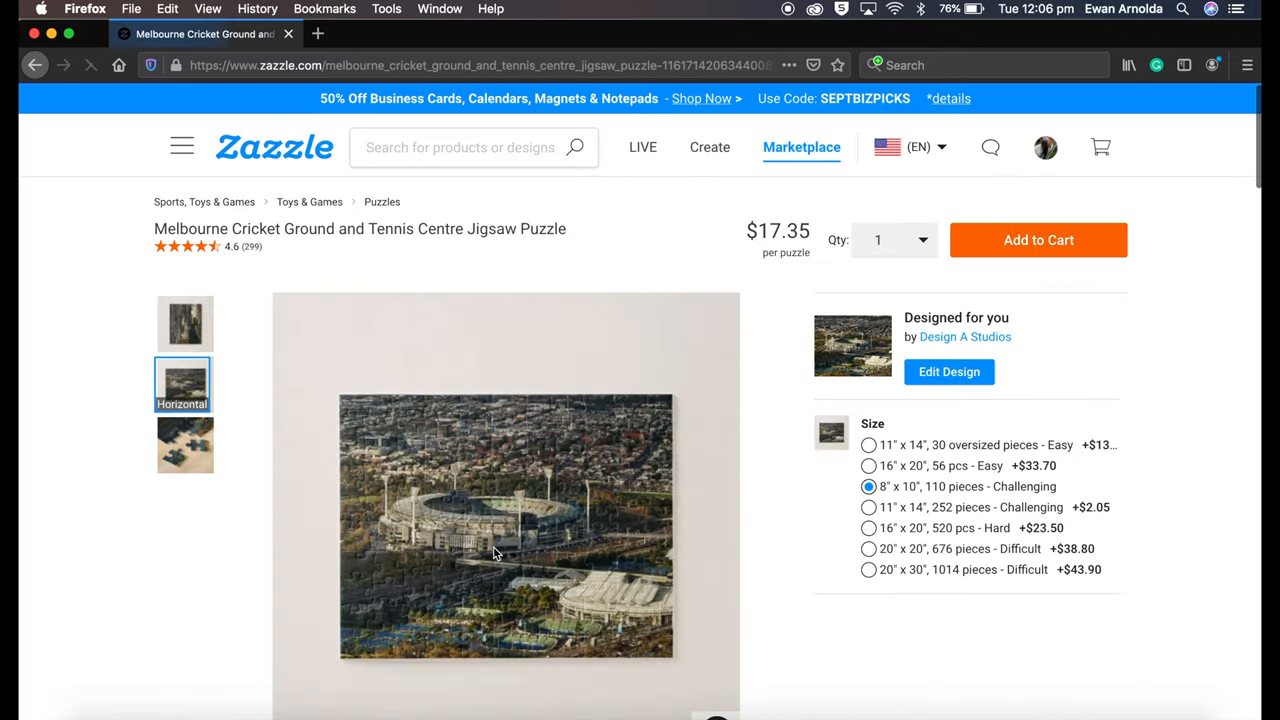
scroll(down, 3)
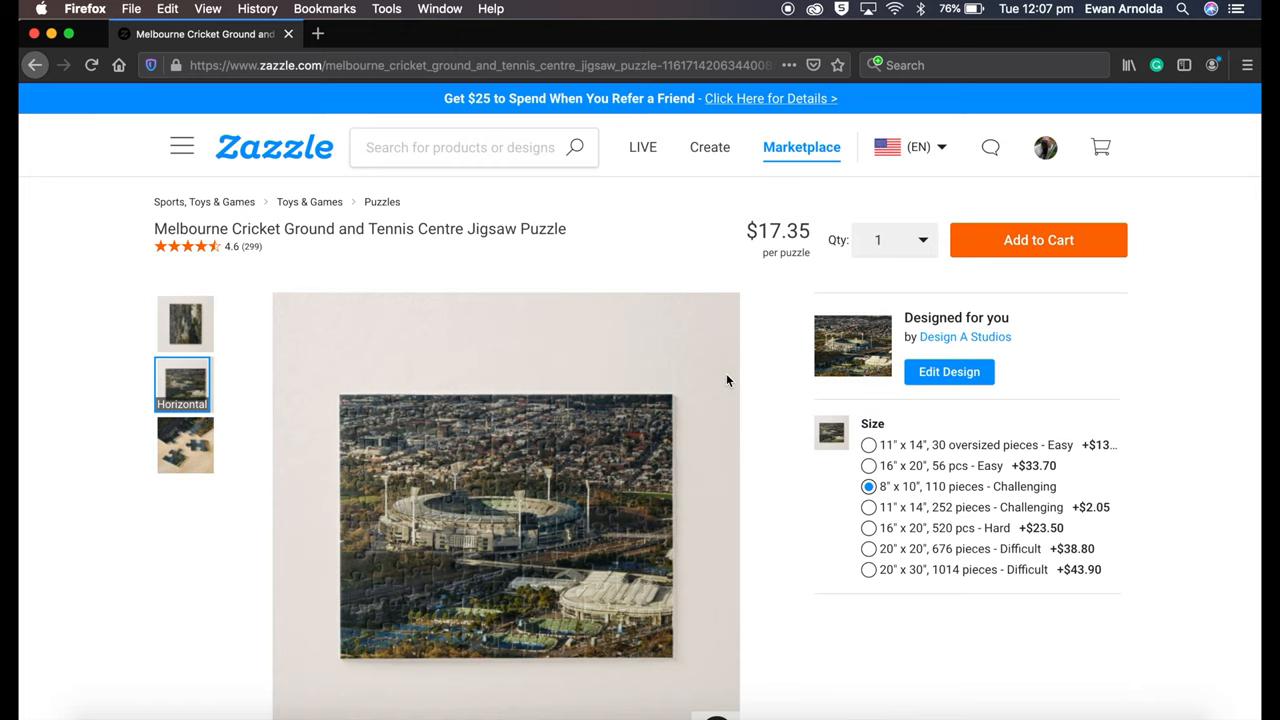
mouse_move(184, 148)
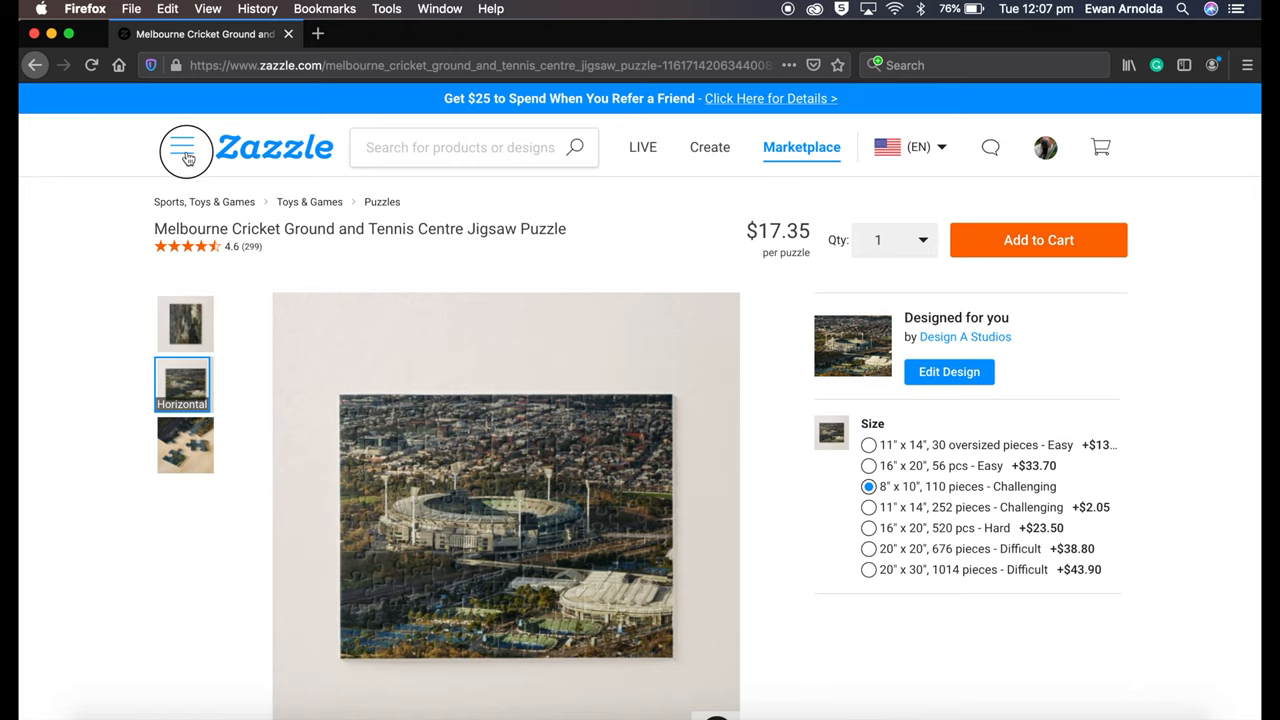
click(186, 148)
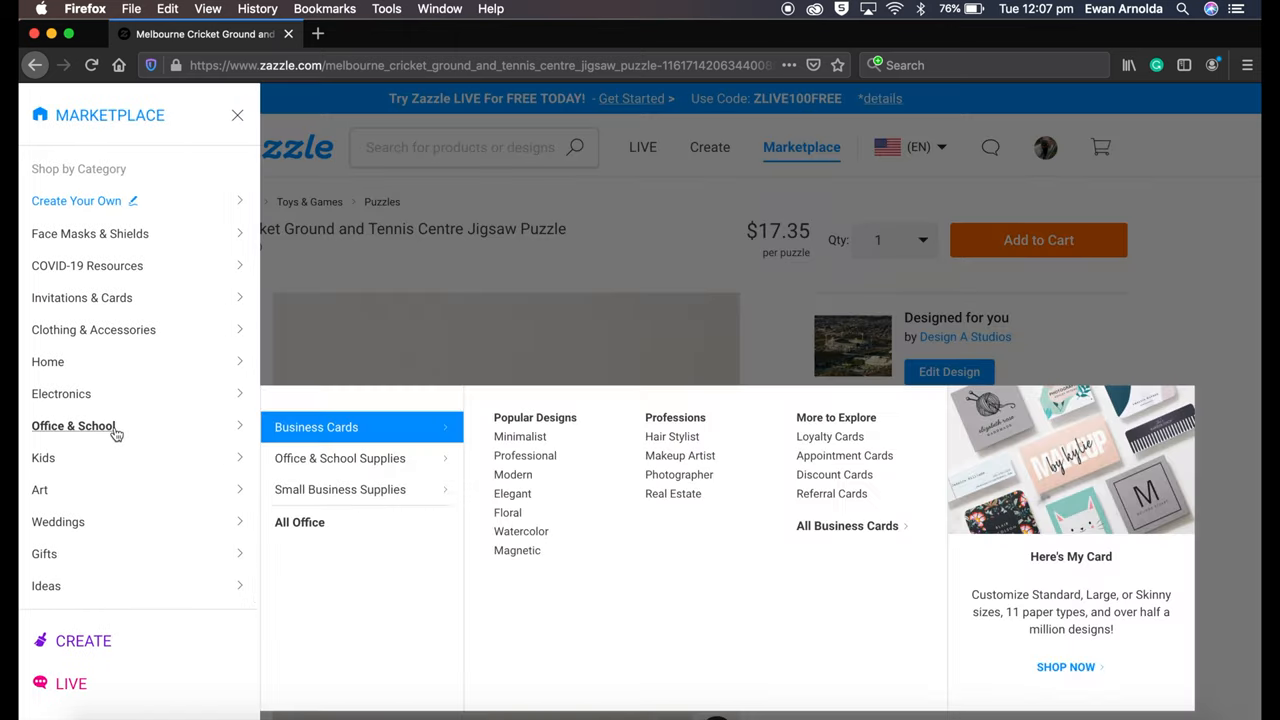
mouse_move(40, 490)
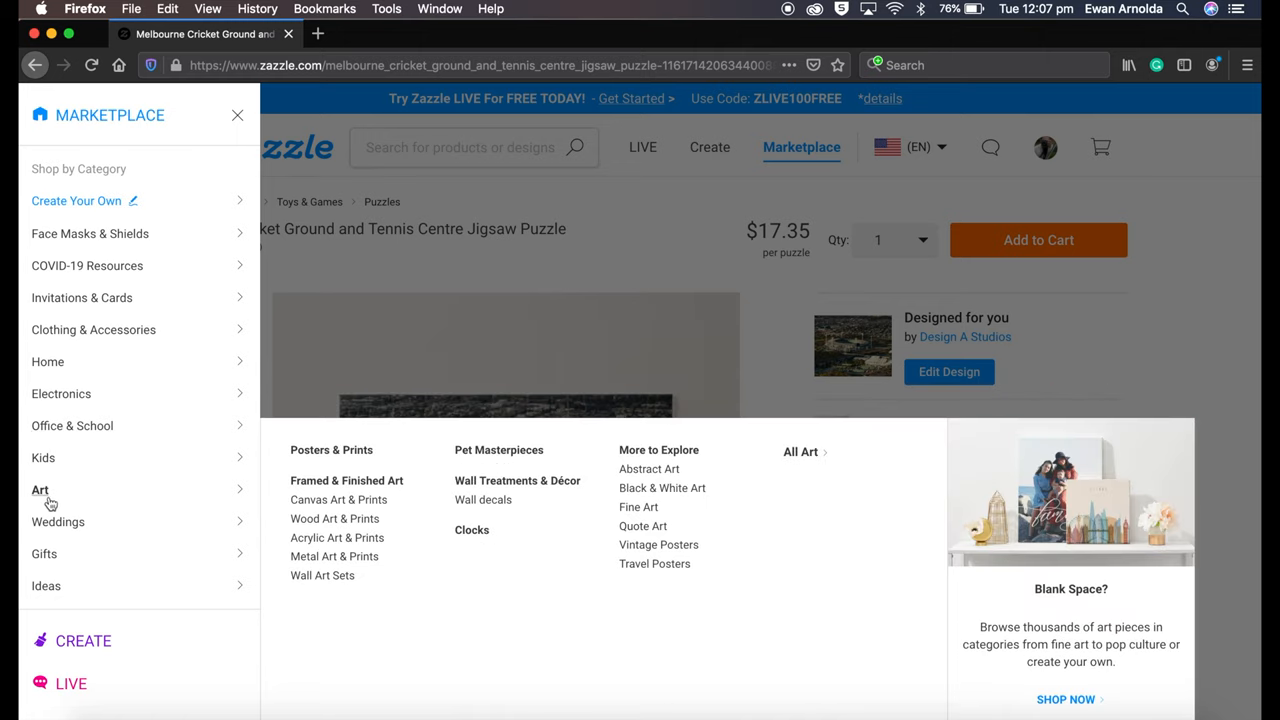
mouse_move(44, 456)
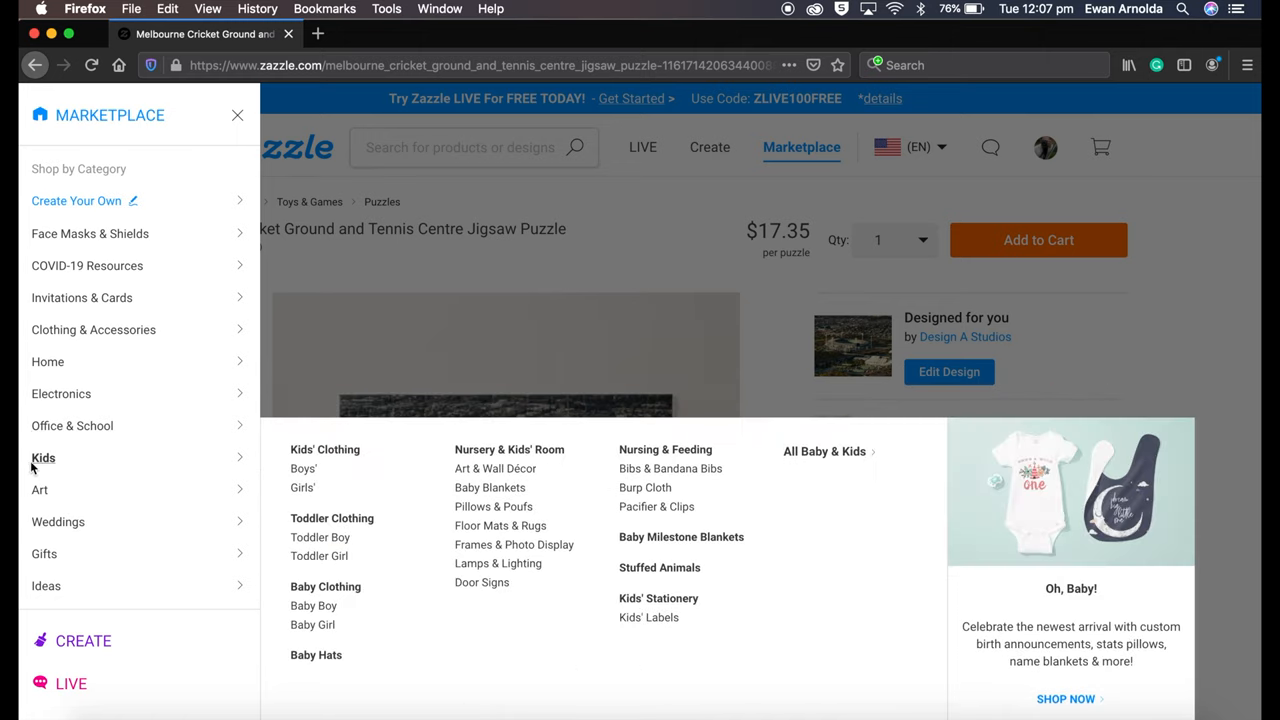
mouse_move(60, 392)
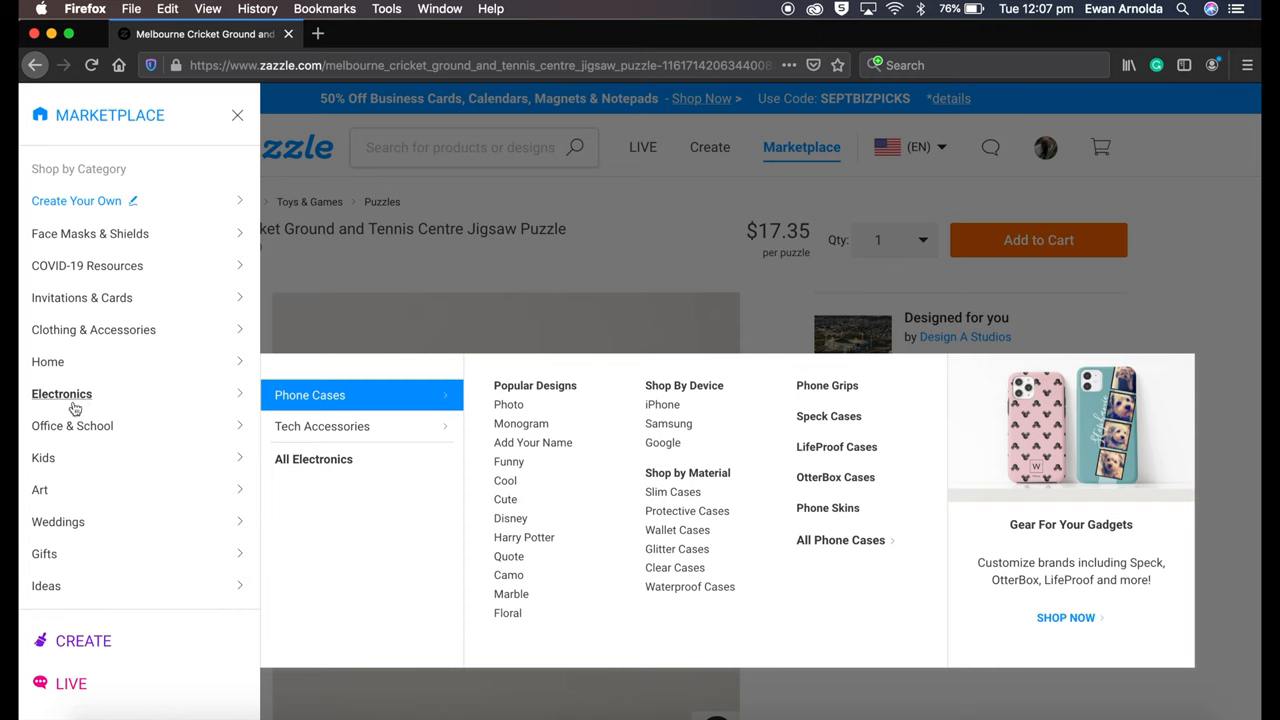
mouse_move(58, 520)
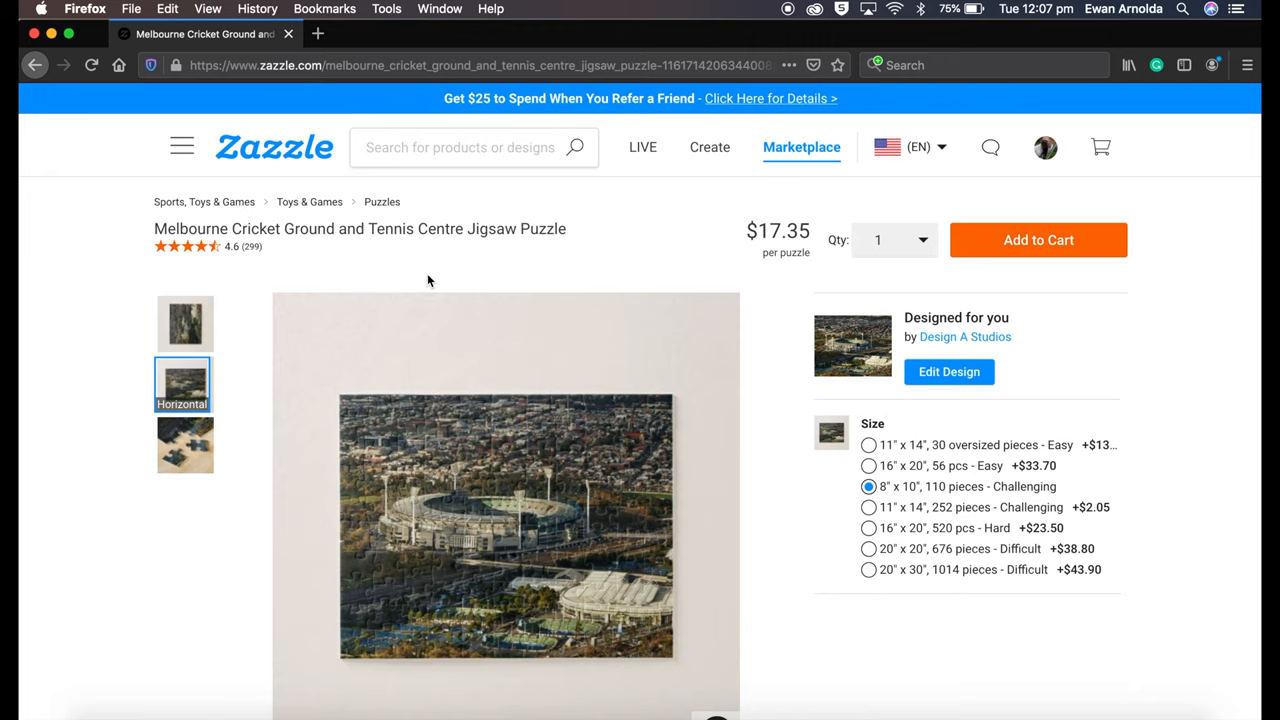
scroll(down, 3)
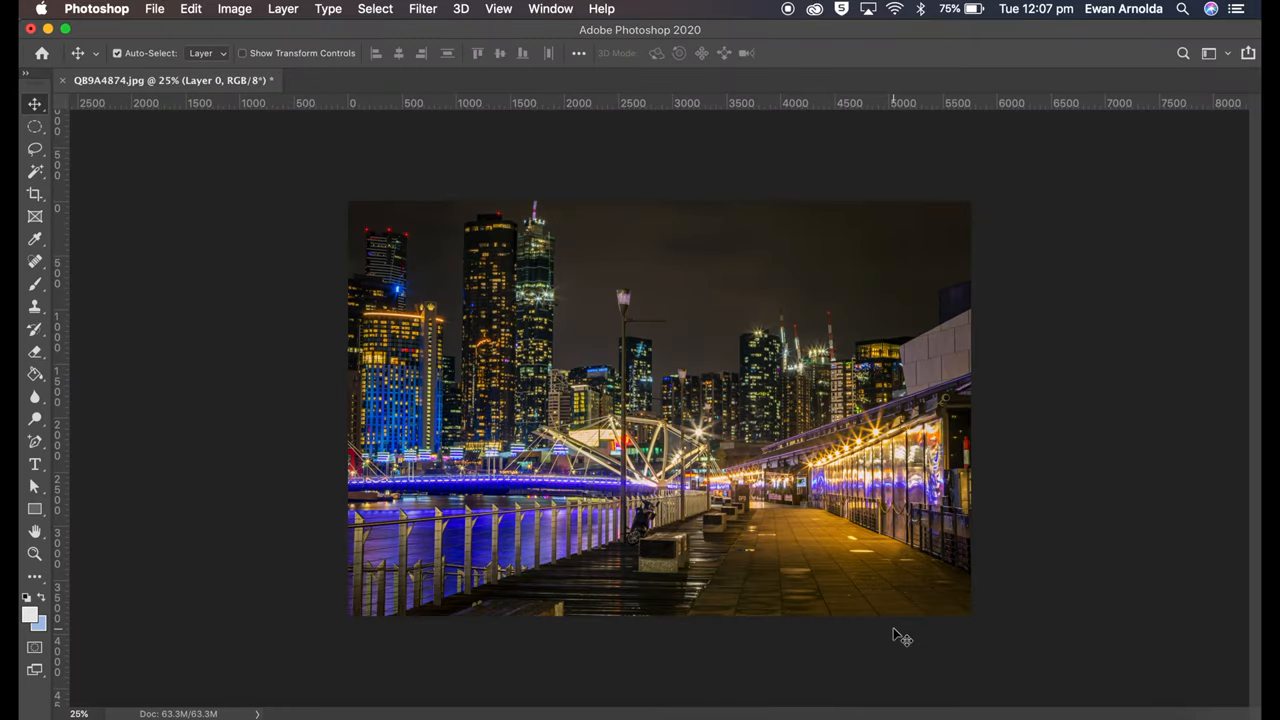
mouse_move(644, 118)
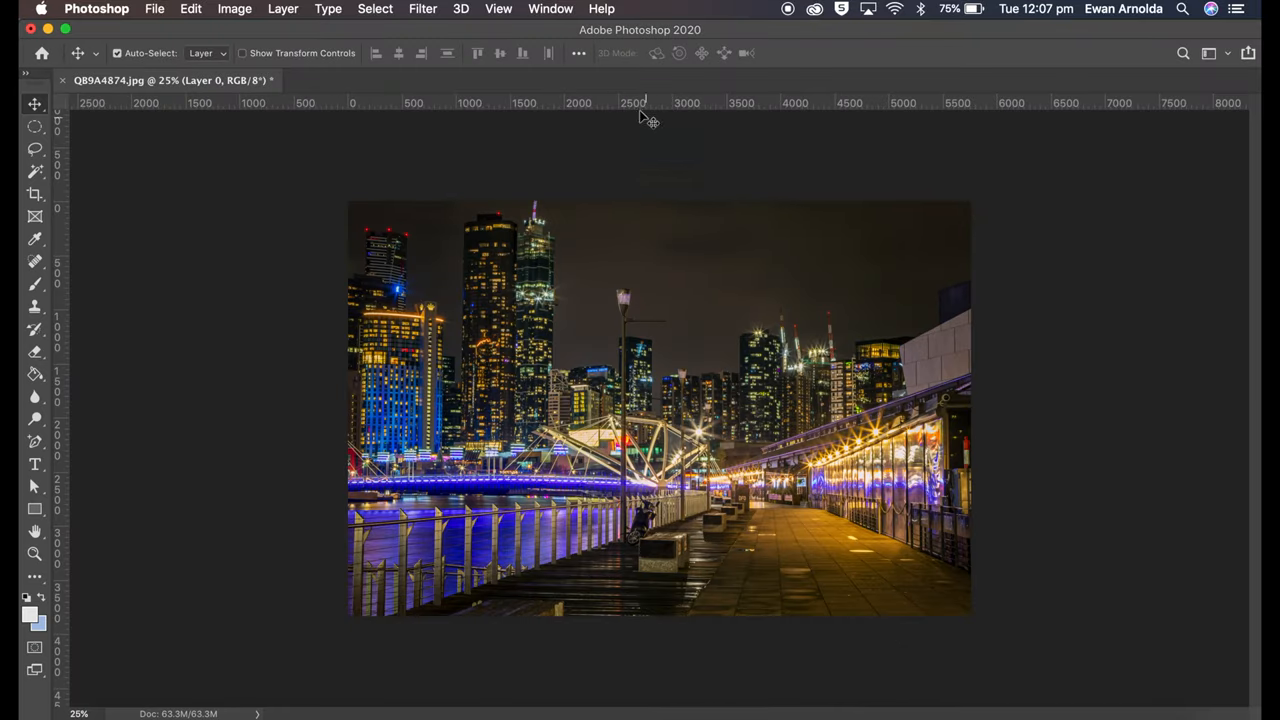
Show the Adobe Design to Print panel via Window > Extensions, toggling it until it stays open
click(550, 8)
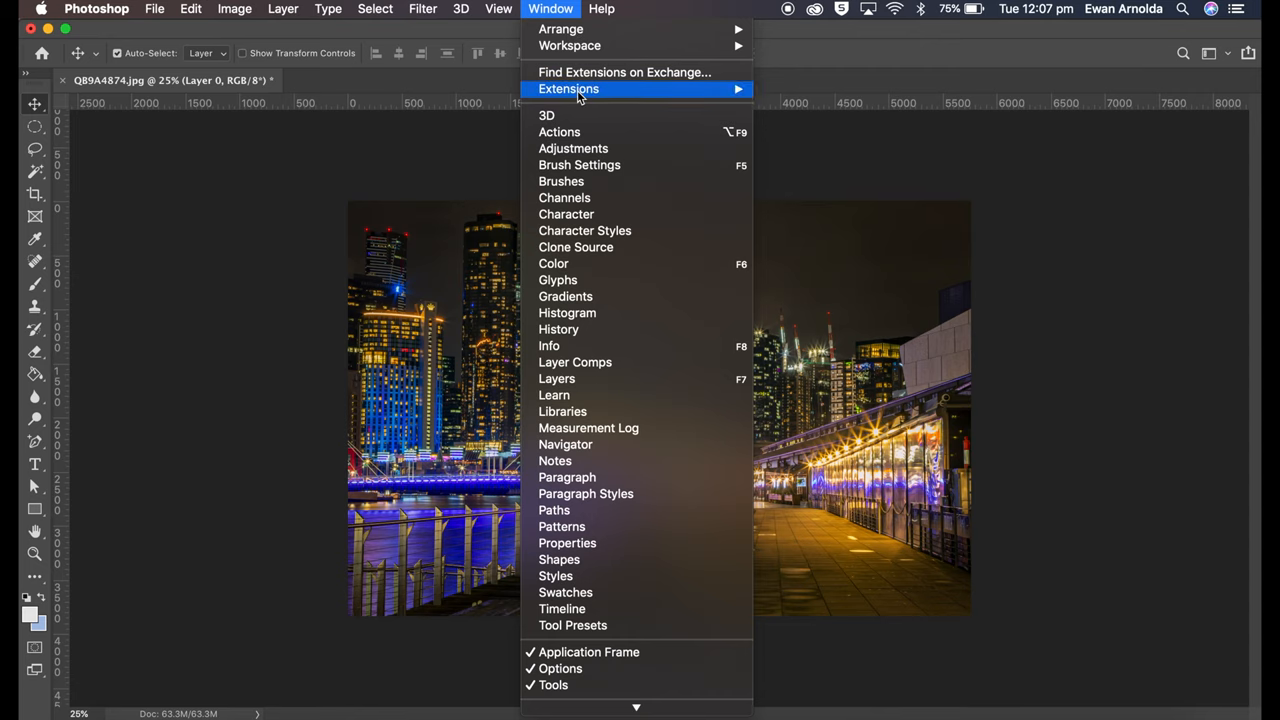
mouse_move(568, 88)
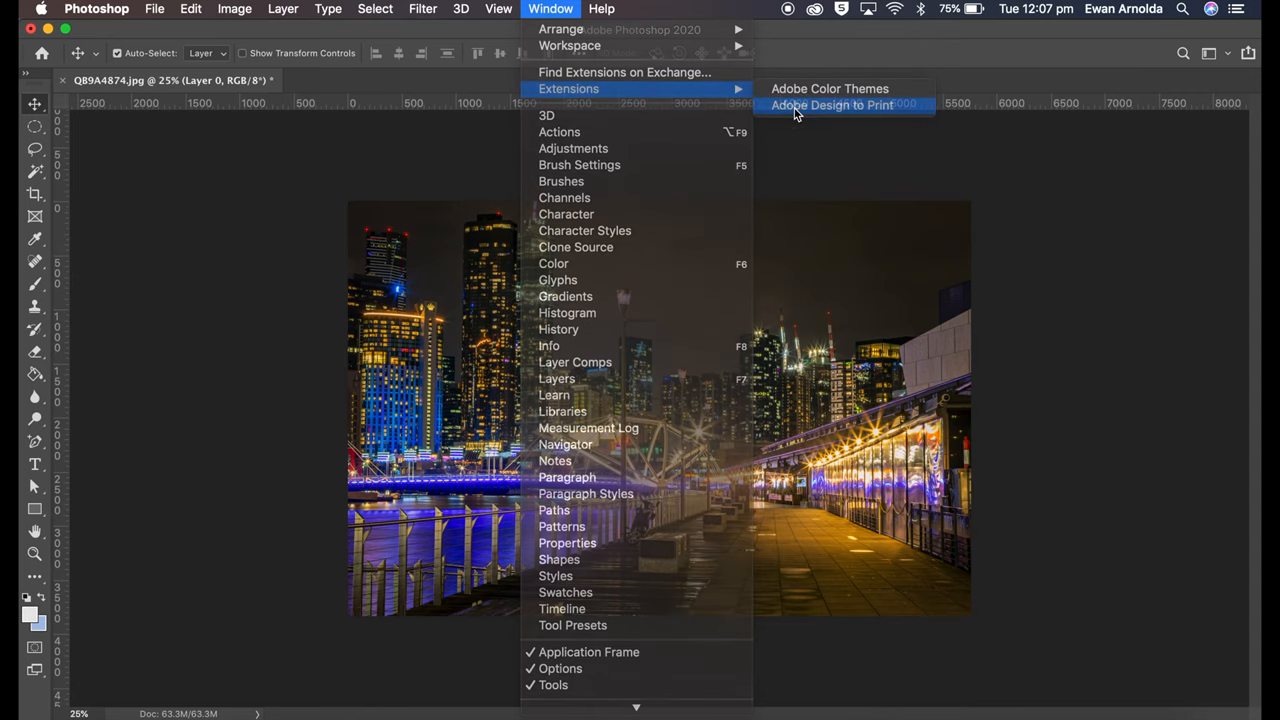
click(832, 104)
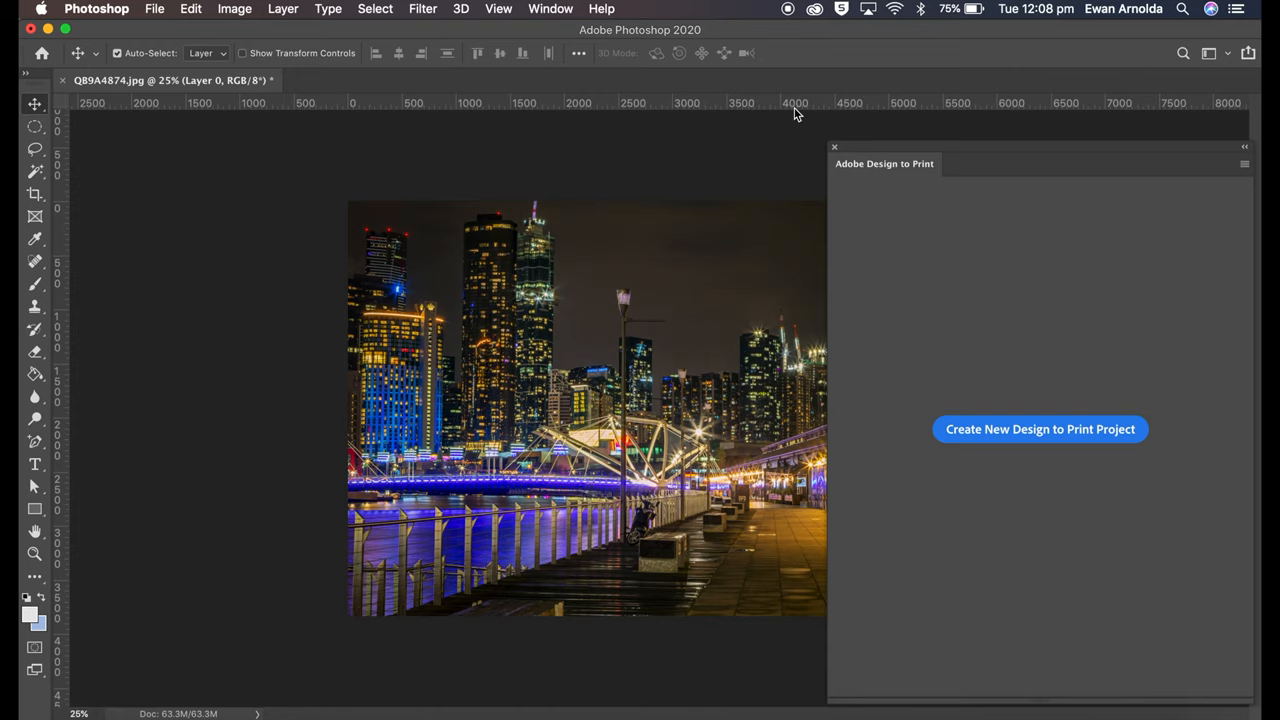
click(550, 8)
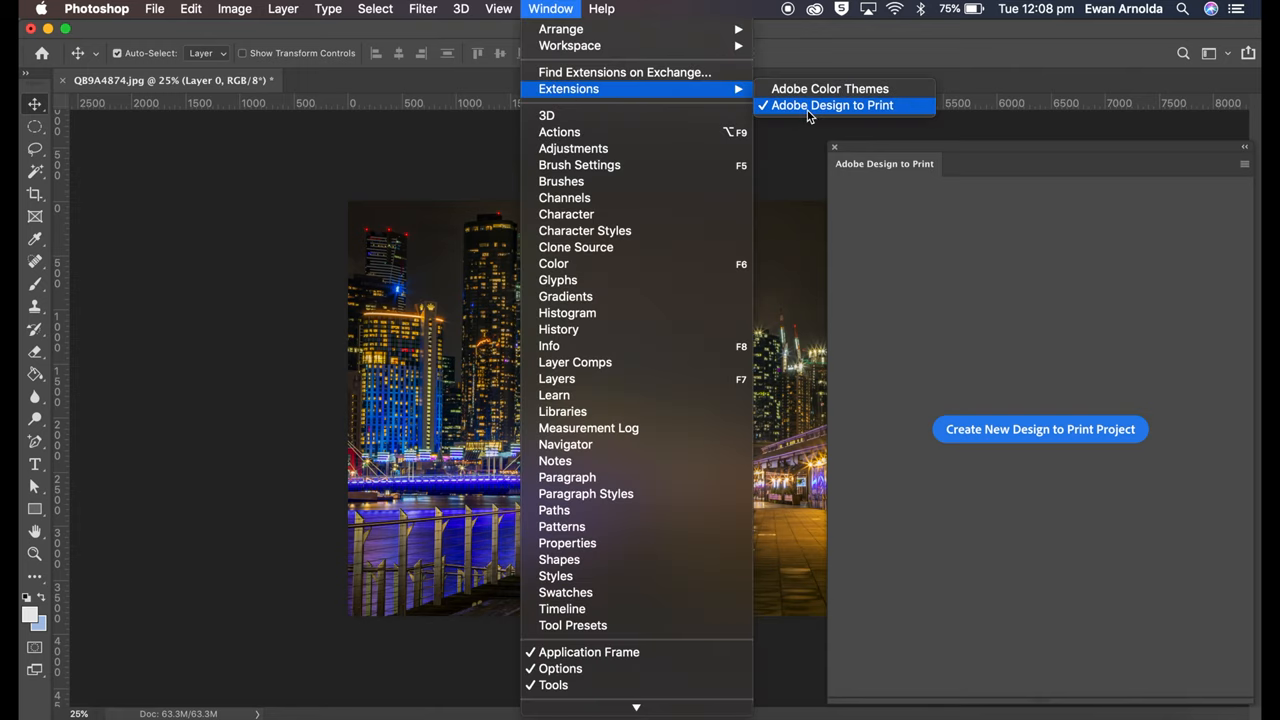
click(832, 104)
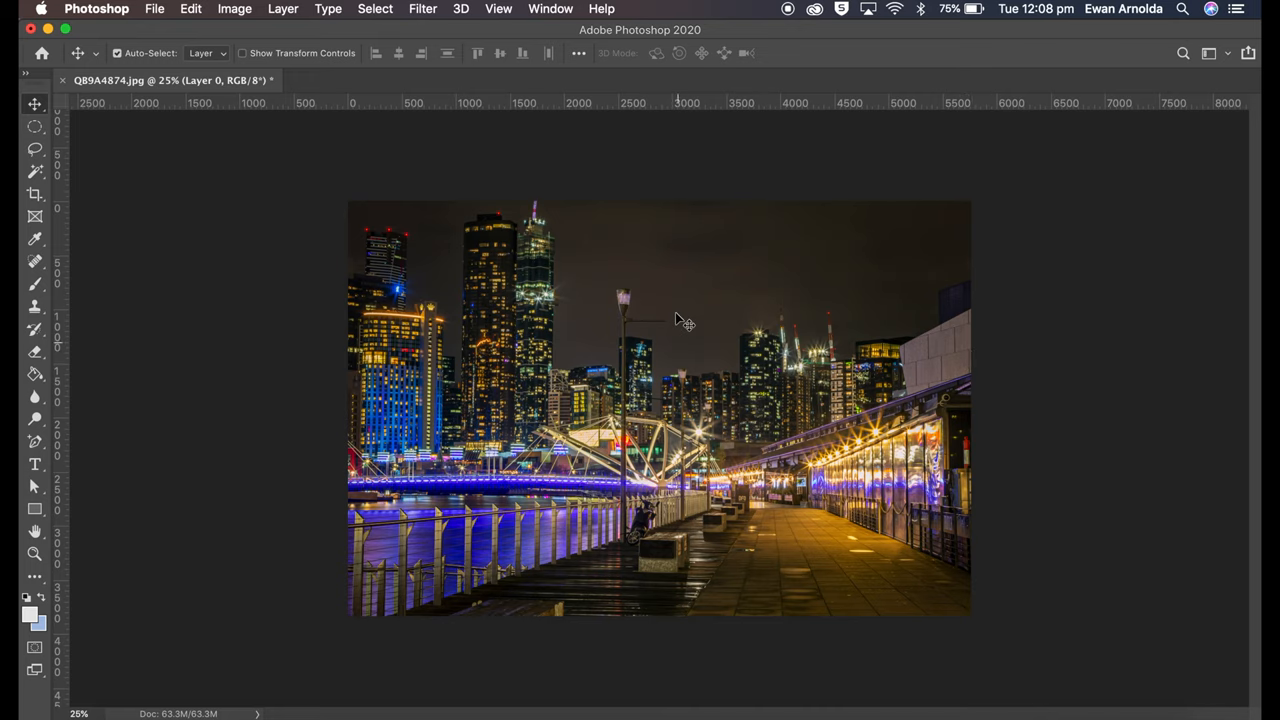
click(550, 8)
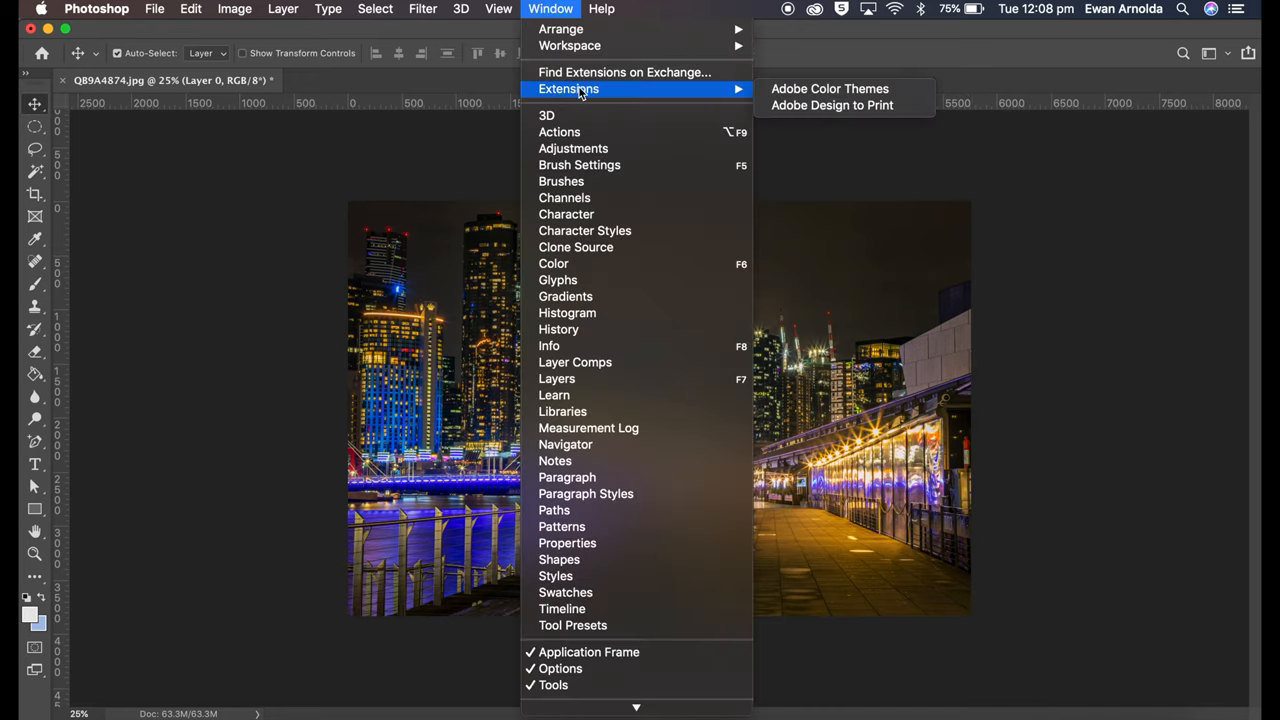
click(832, 104)
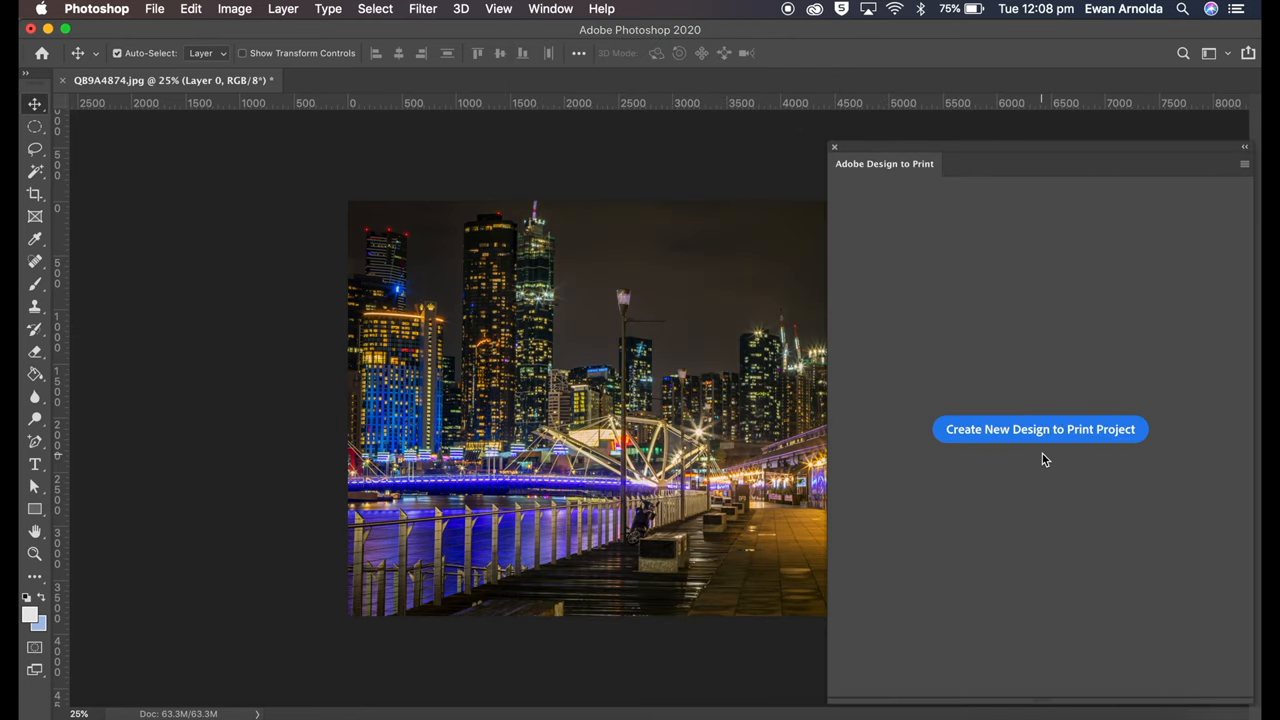
mouse_move(1022, 444)
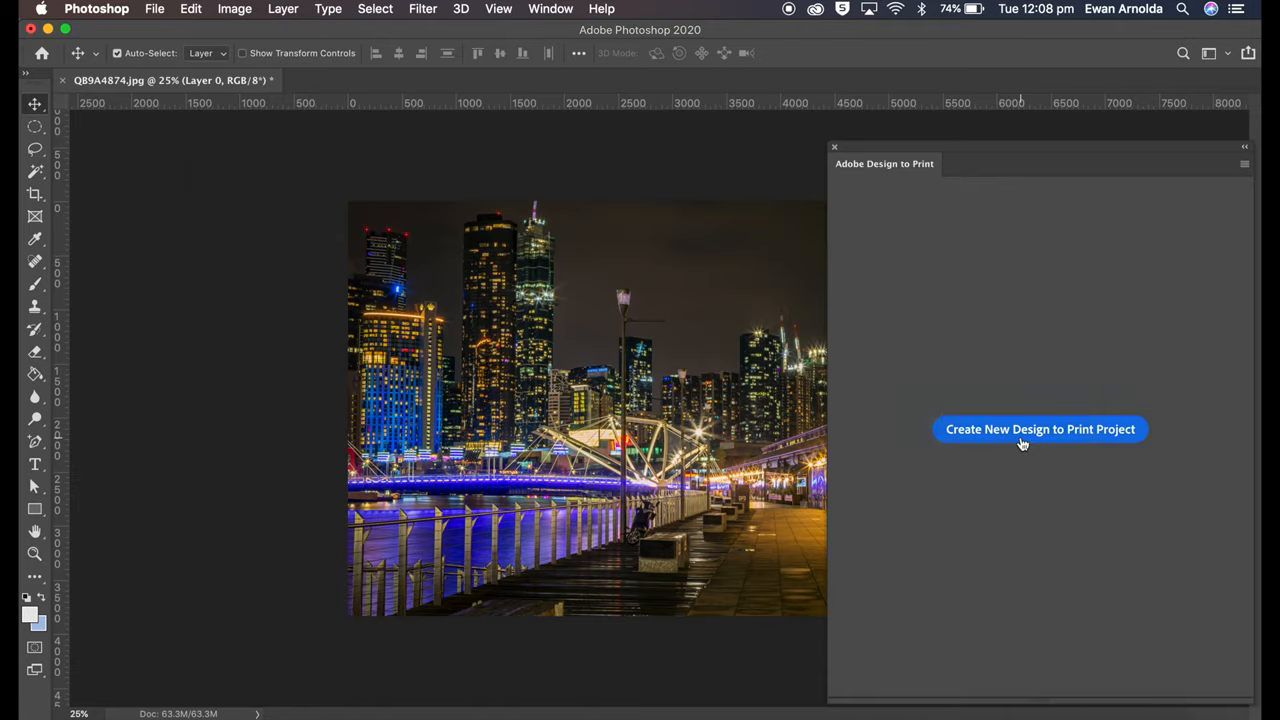
Start a Design to Print project from the Puzzle 8" x 10", 110 pieces - Challenging template
click(1040, 428)
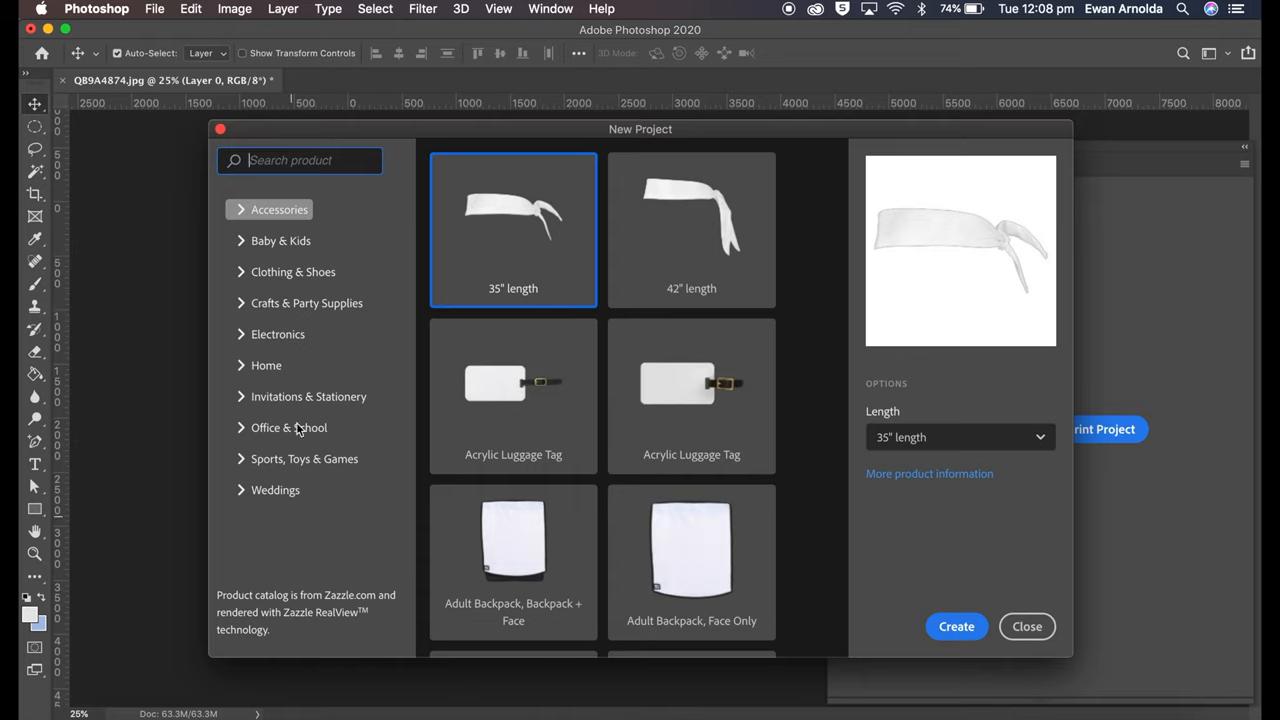
scroll(down, 3)
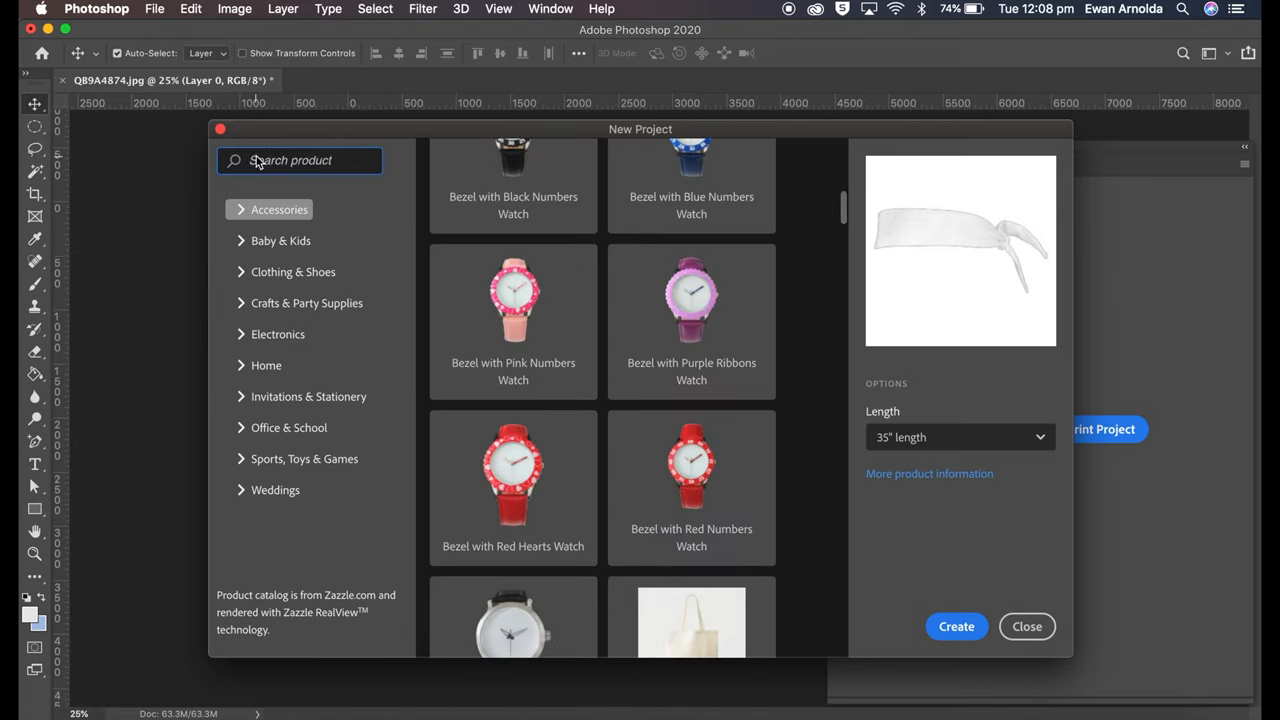
text(puzzle)
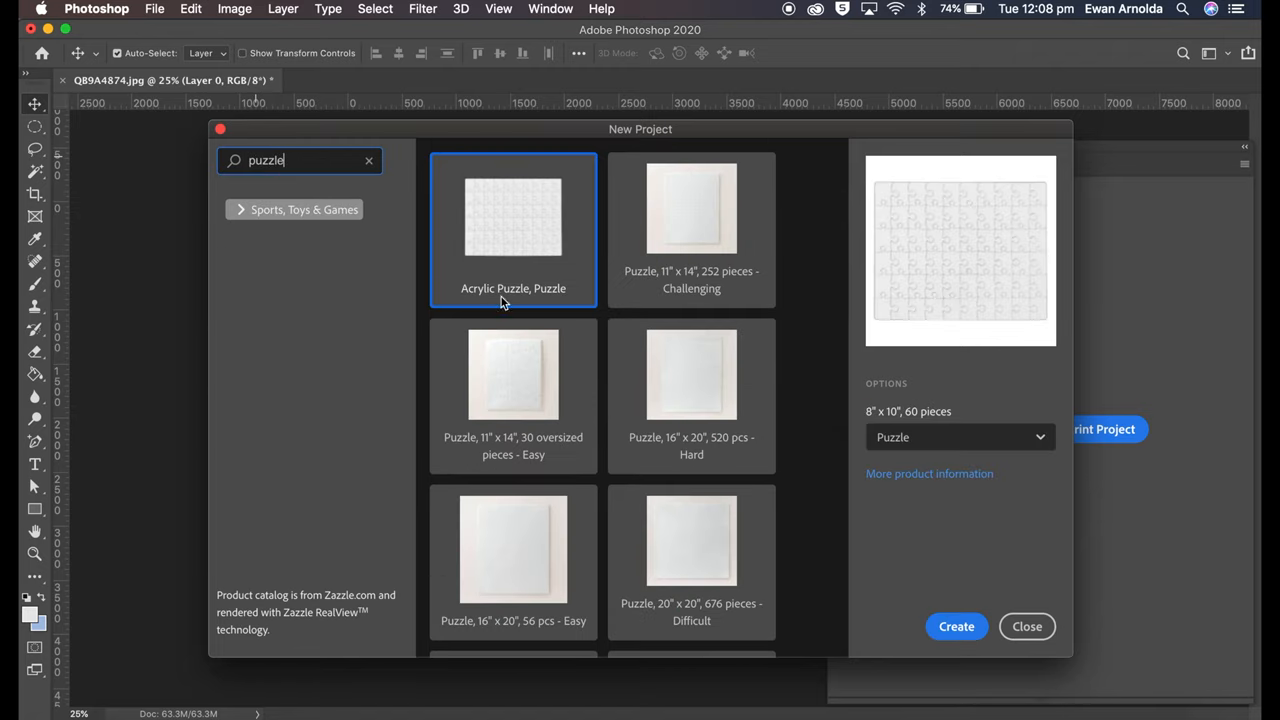
scroll(down, 3)
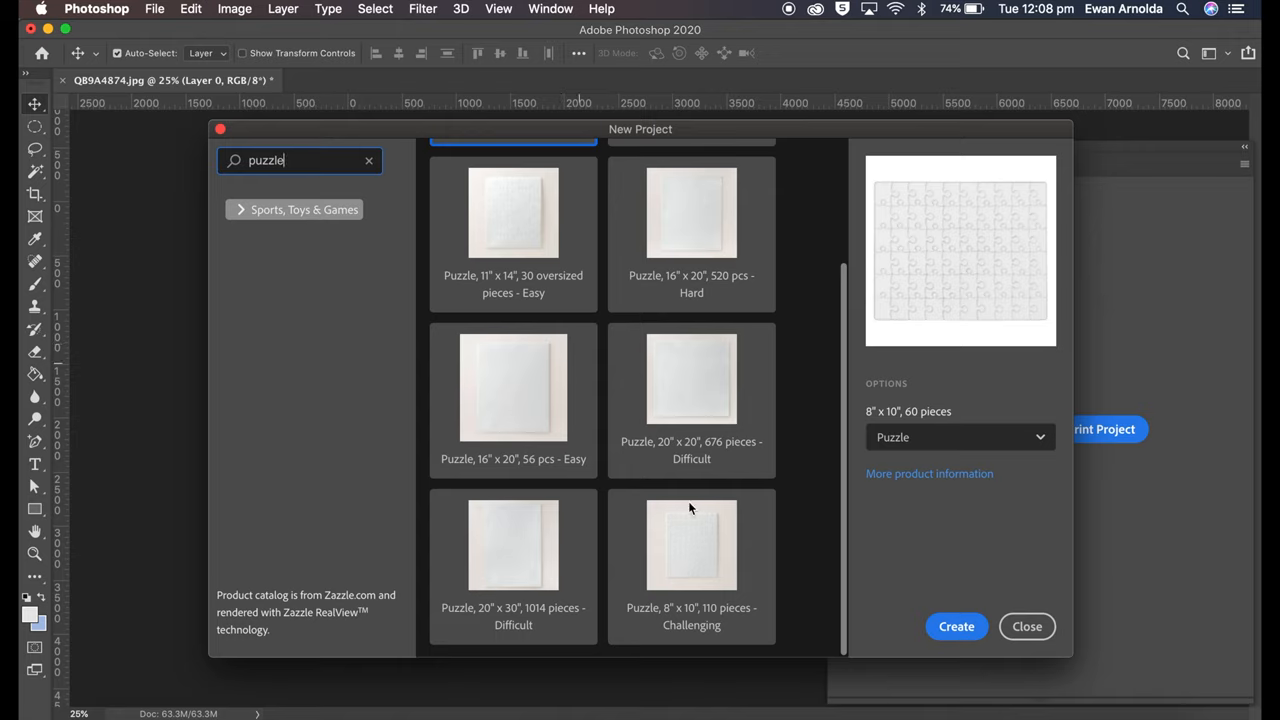
click(692, 544)
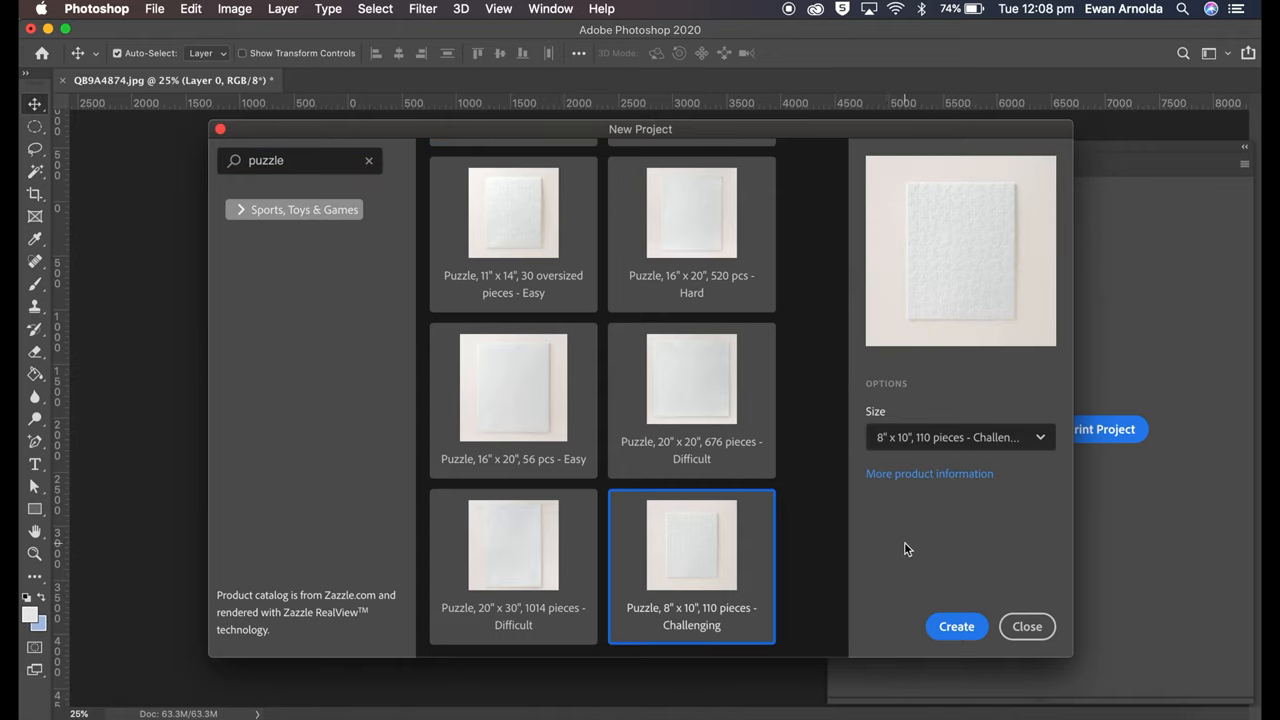
click(956, 626)
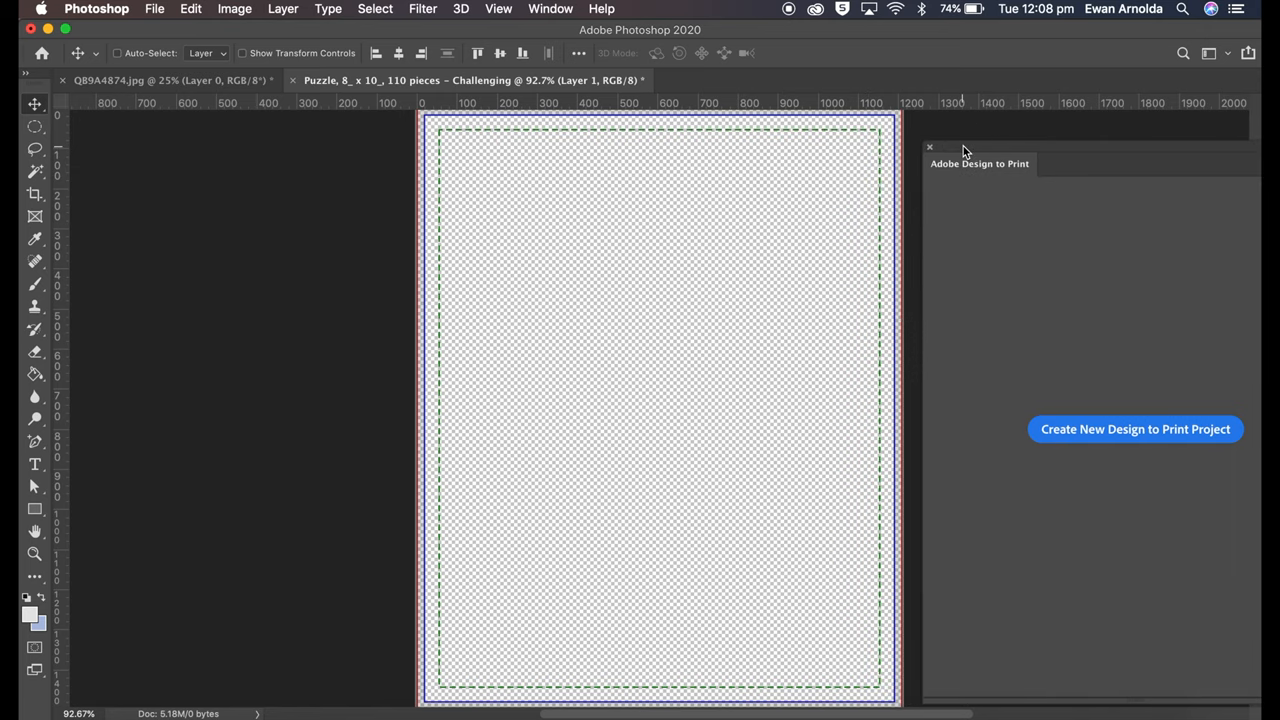
Return to the night city photo document and show the Layers panel
click(1136, 428)
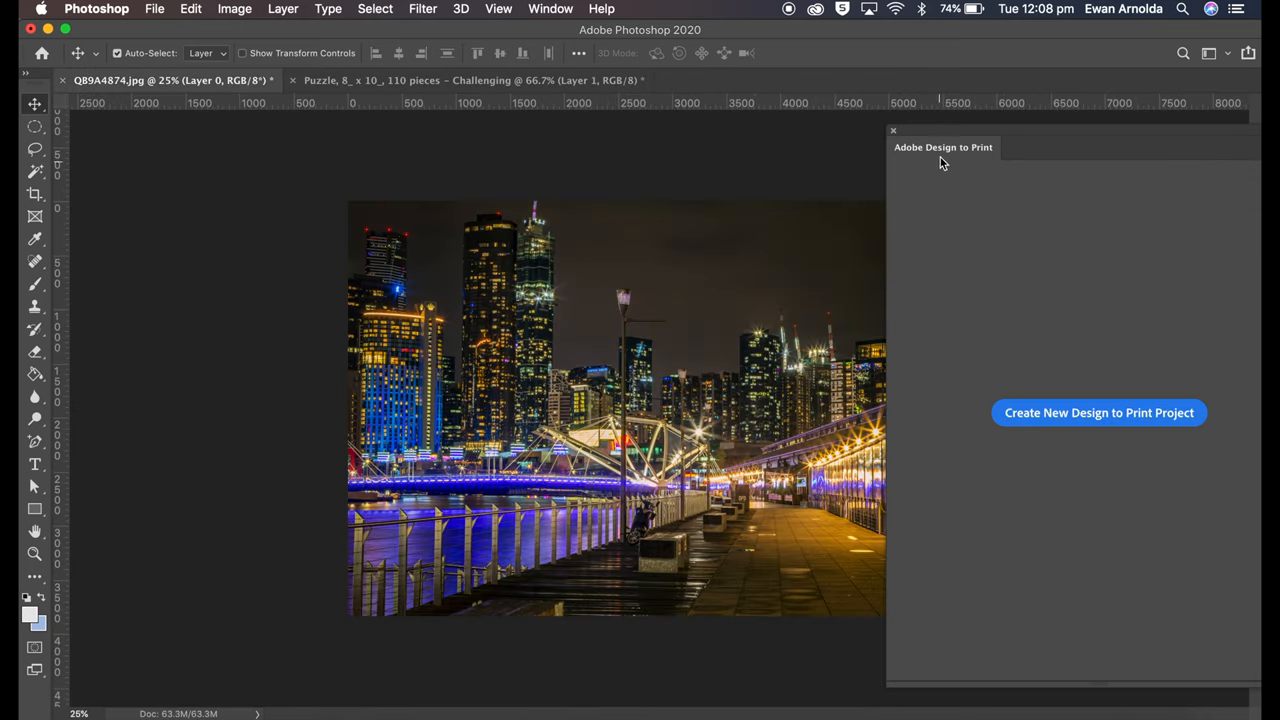
click(550, 8)
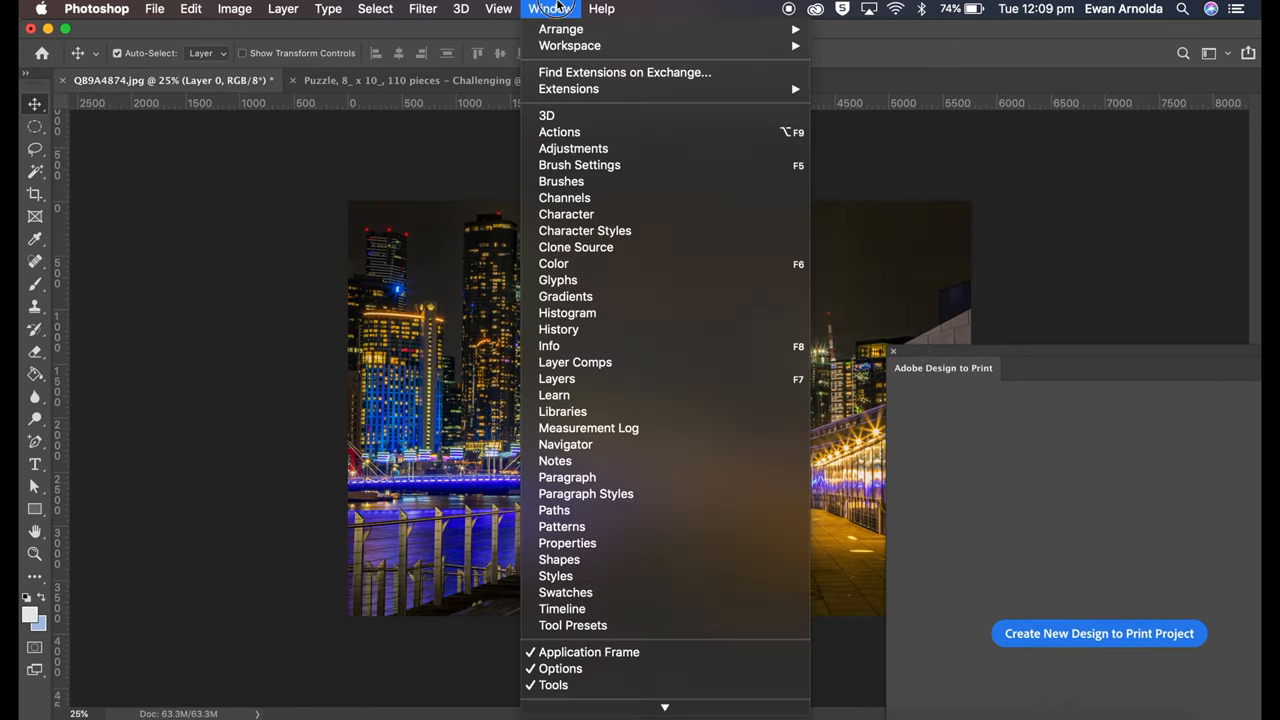
mouse_move(556, 378)
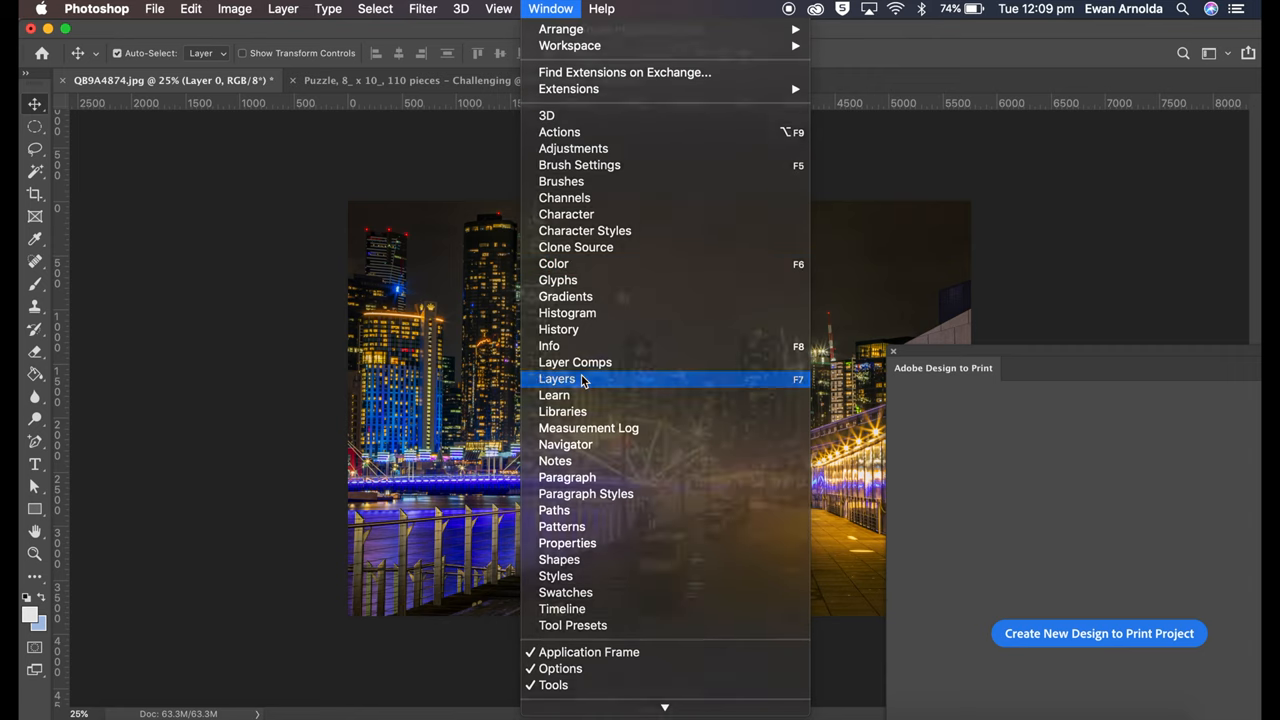
click(556, 378)
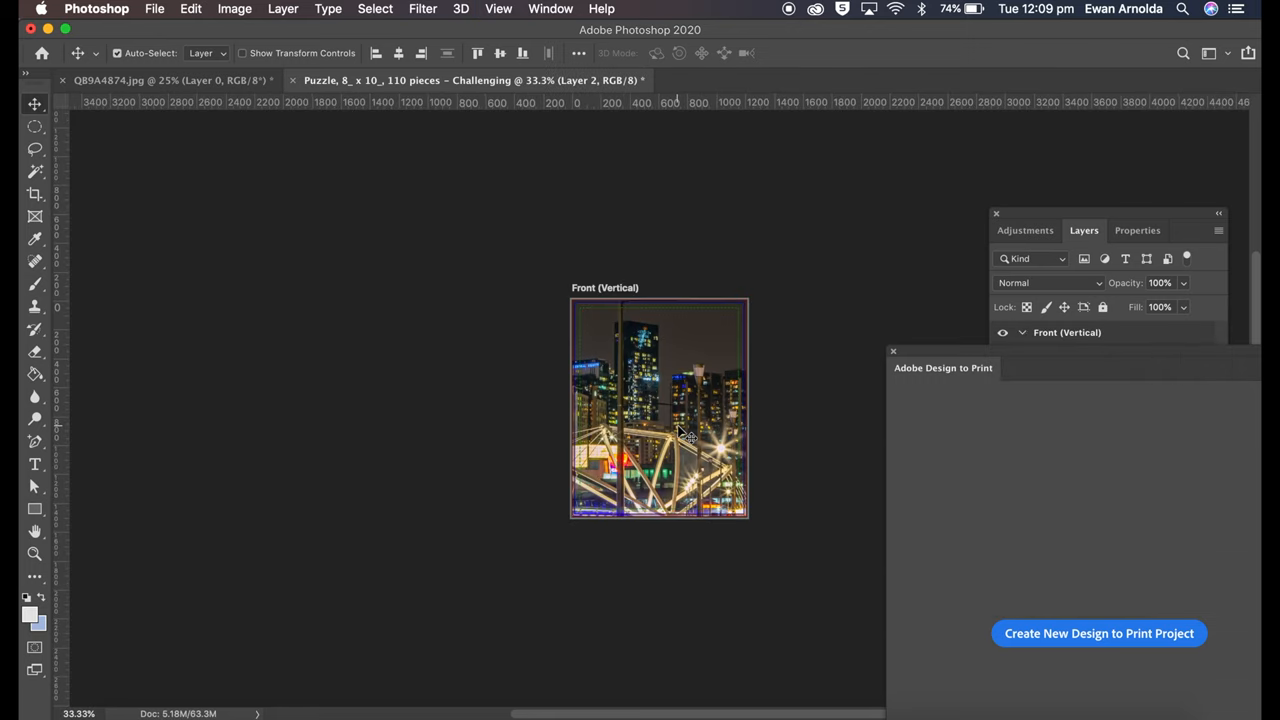
Free-transform the photo, scaling it down and positioning it to fill the Front (Vertical) artboard
key(cmd+t)
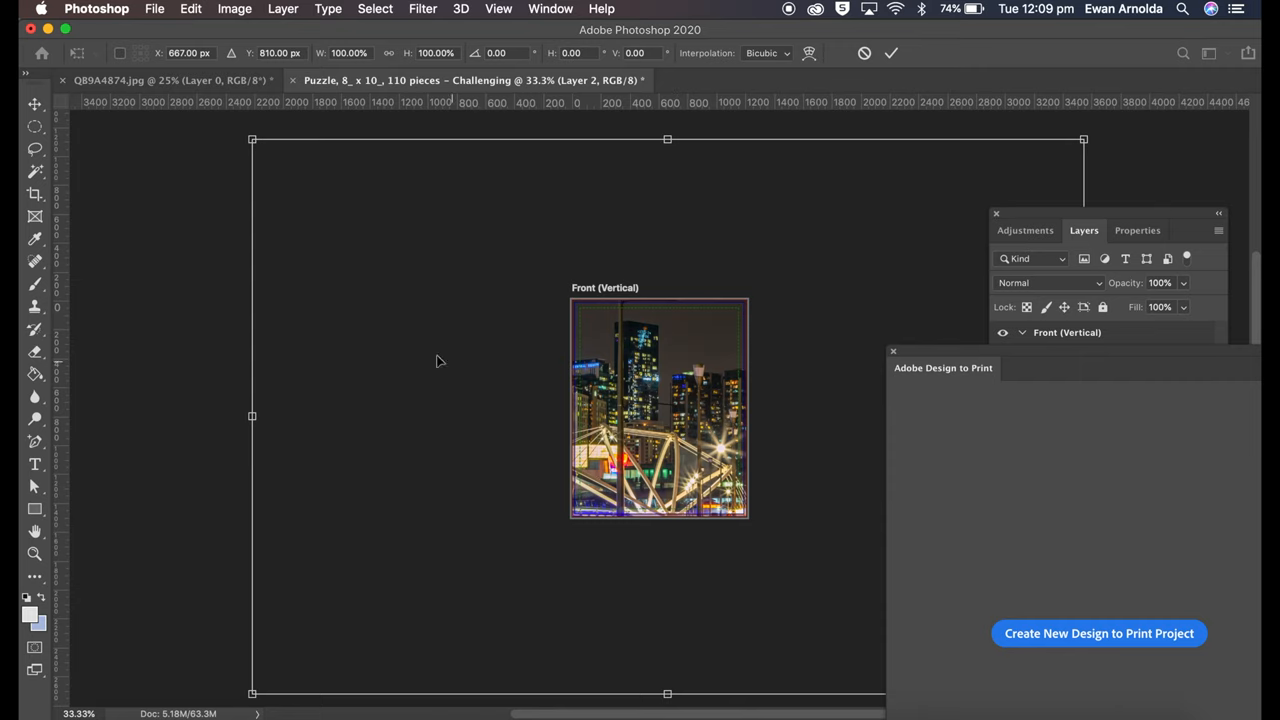
drag(252, 138, 548, 238)
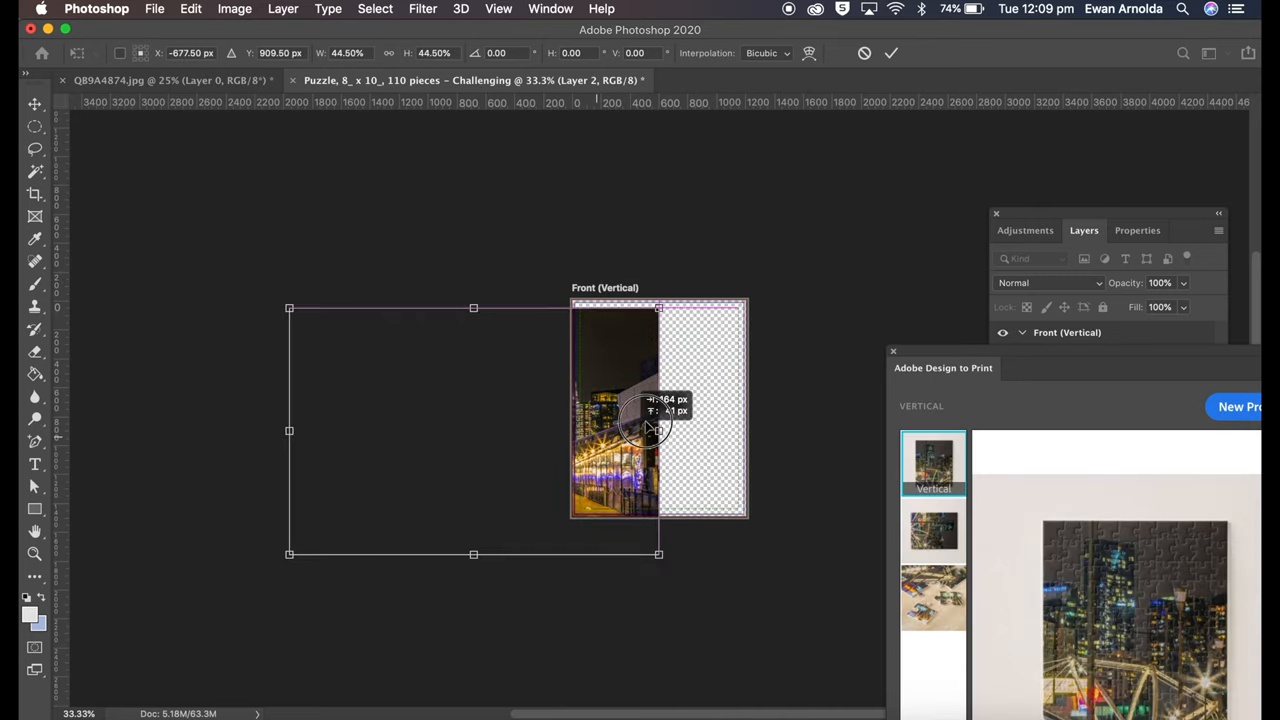
drag(650, 424, 736, 410)
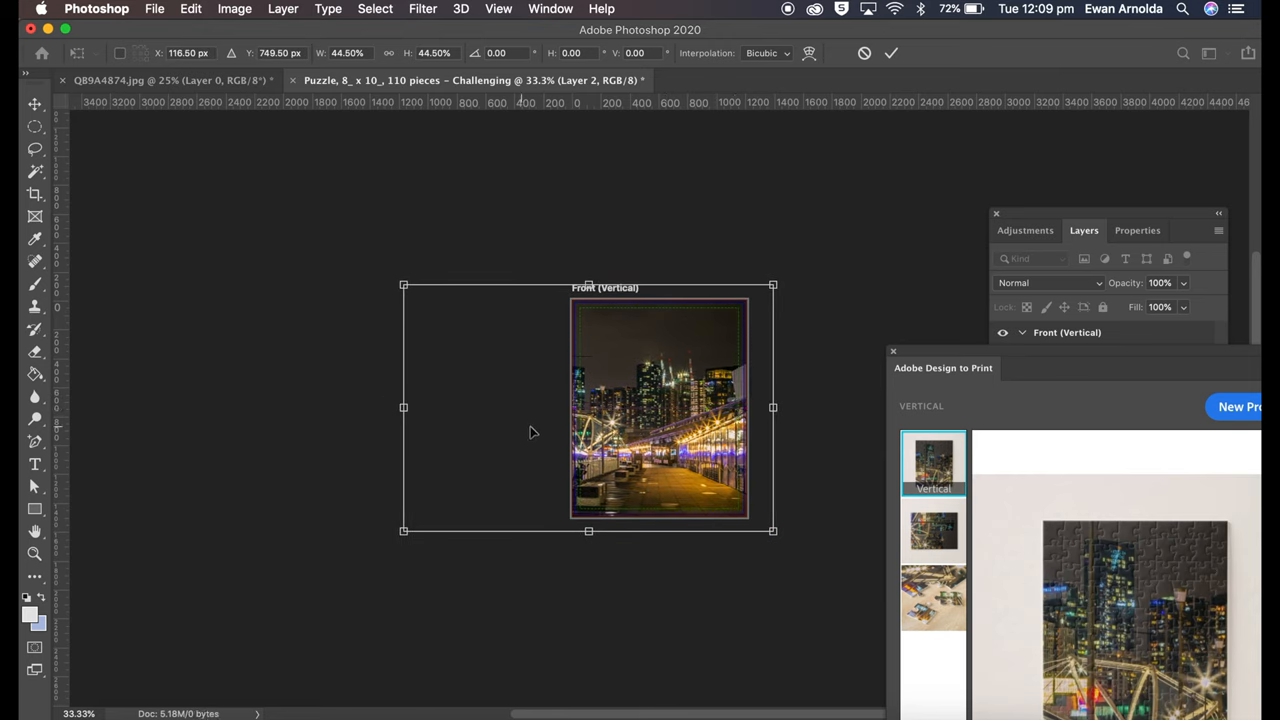
drag(404, 408, 410, 410)
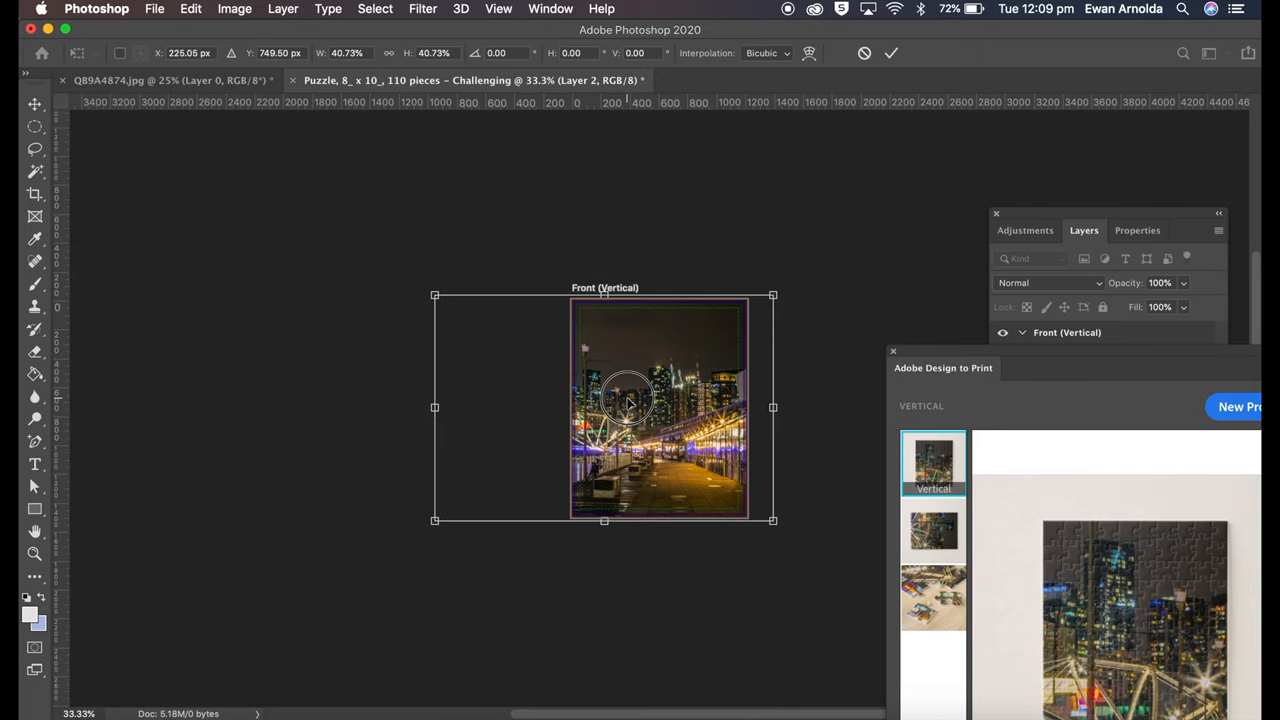
drag(630, 400, 624, 402)
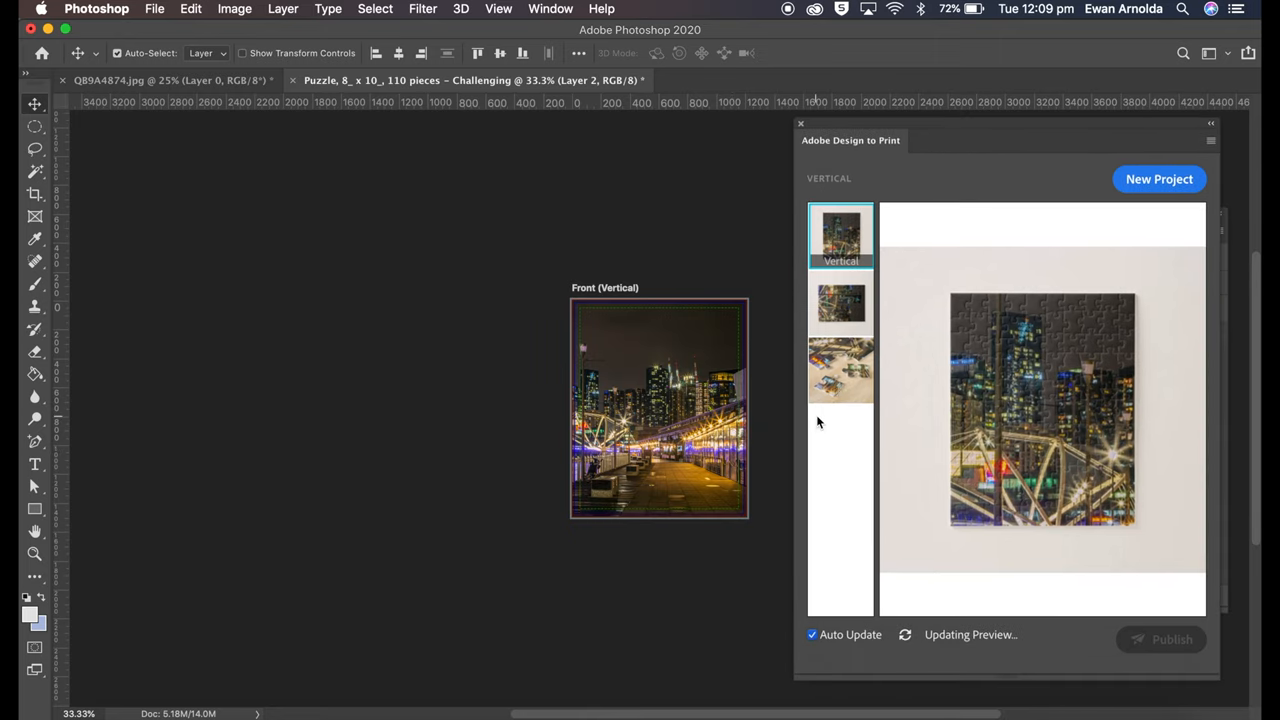
Check the puzzle mockup previews, then publish with Object Level Upload confirmed
click(840, 370)
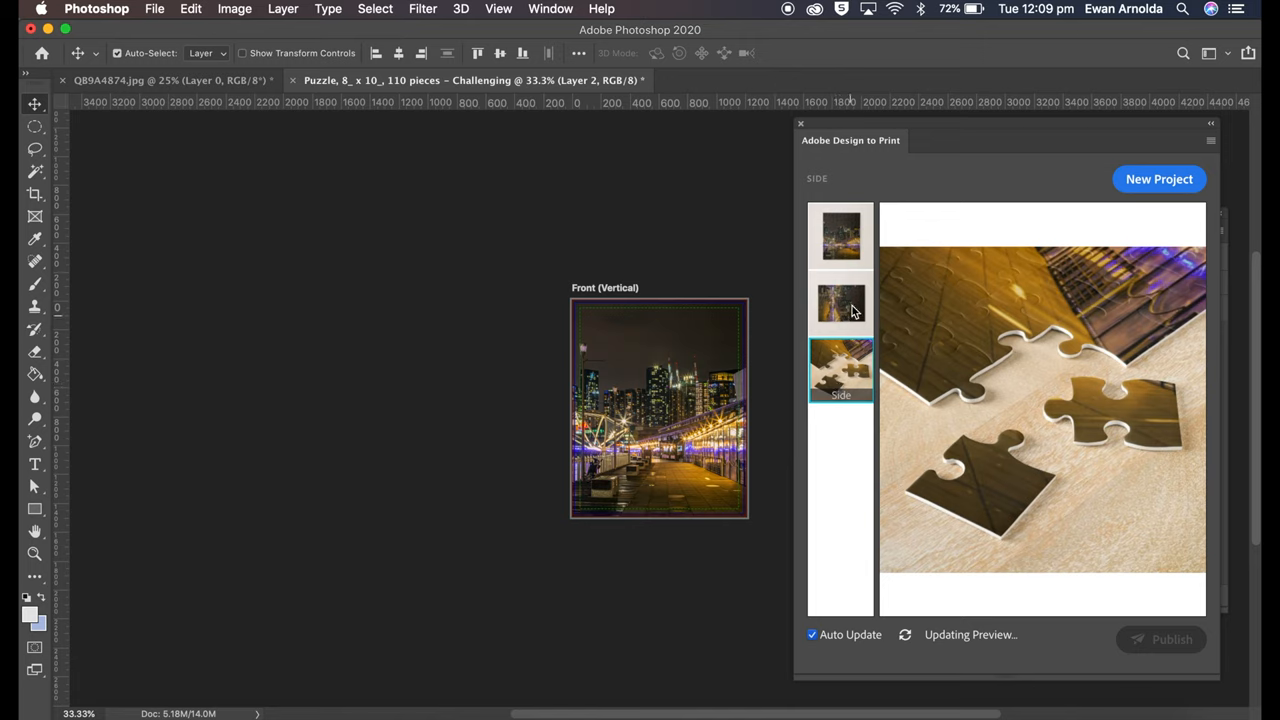
click(840, 236)
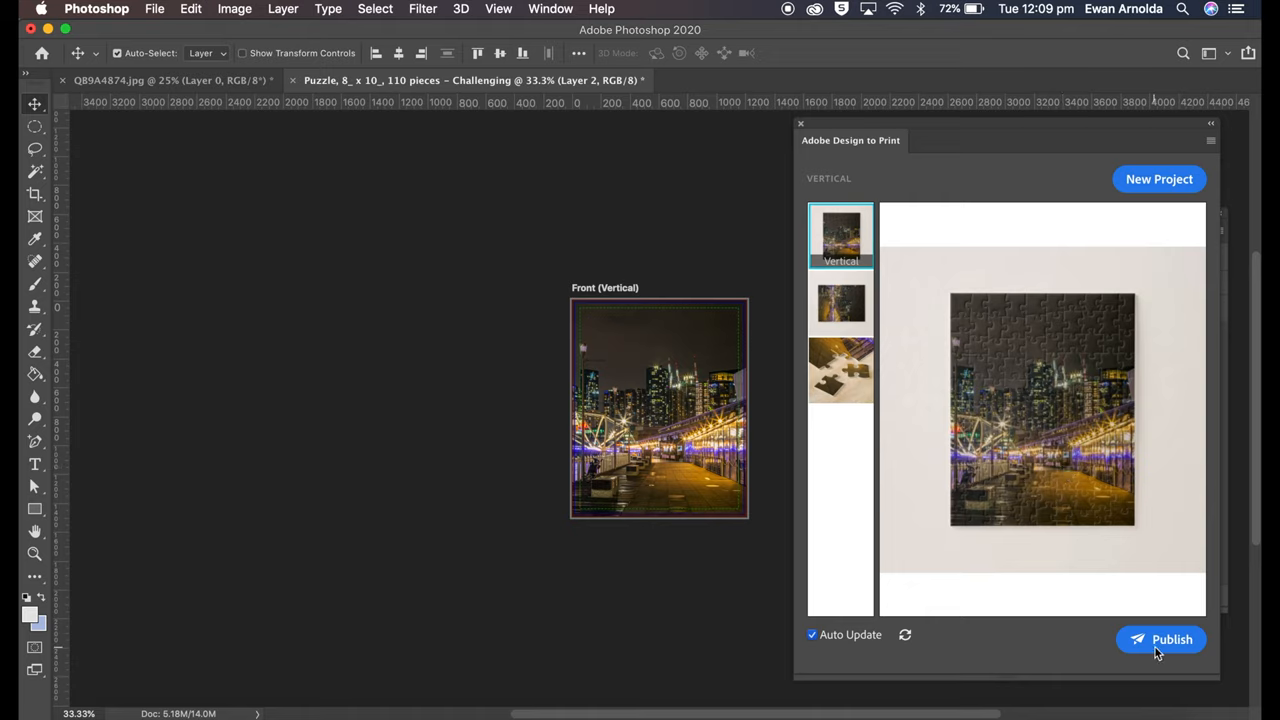
click(1172, 640)
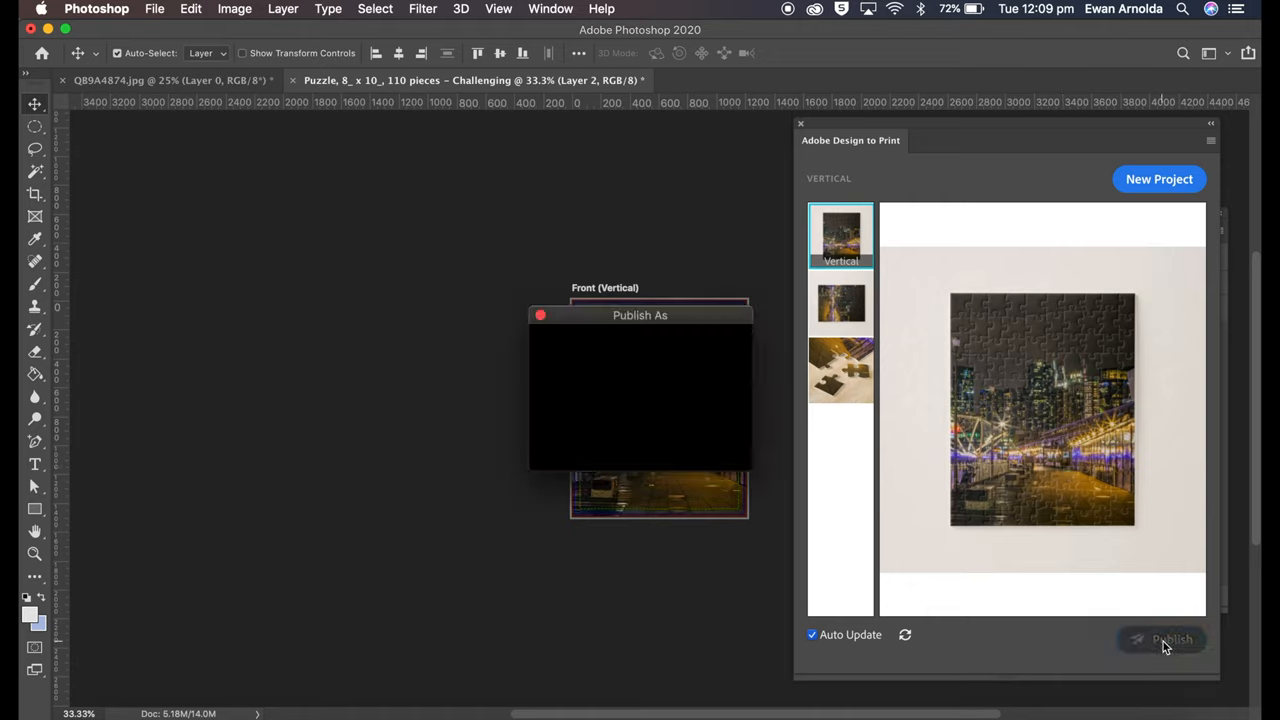
click(1172, 640)
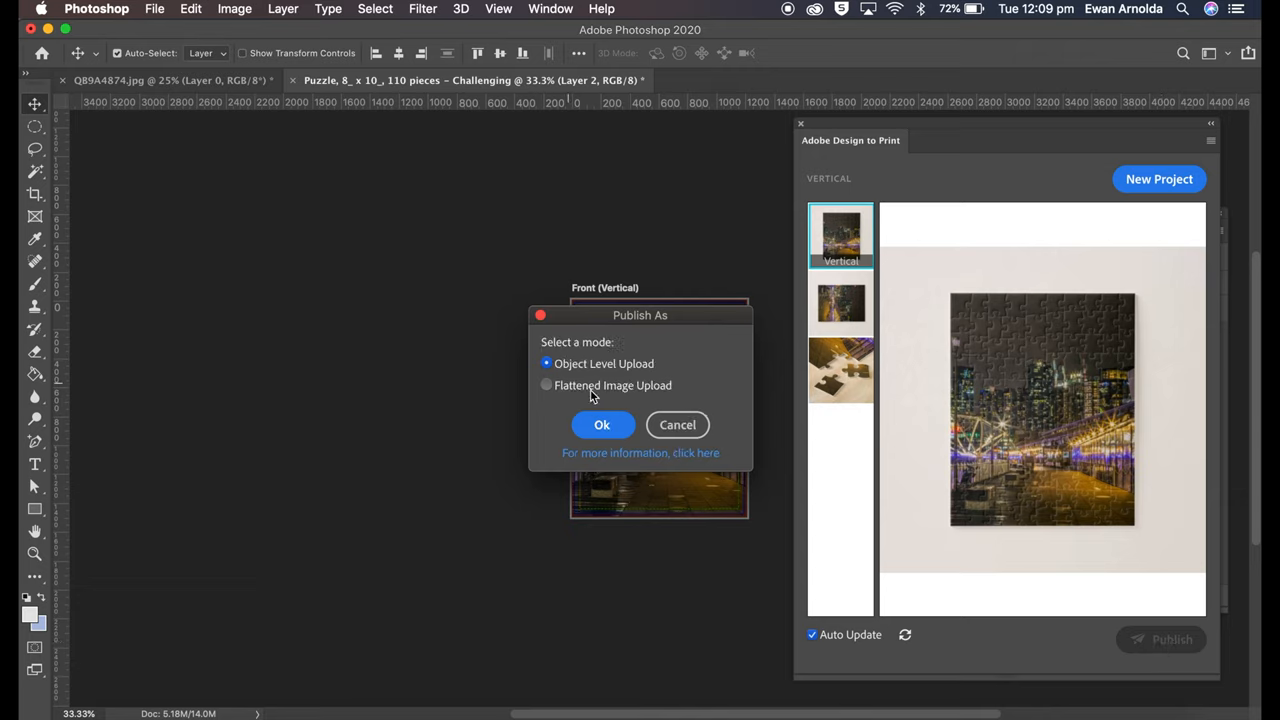
click(602, 424)
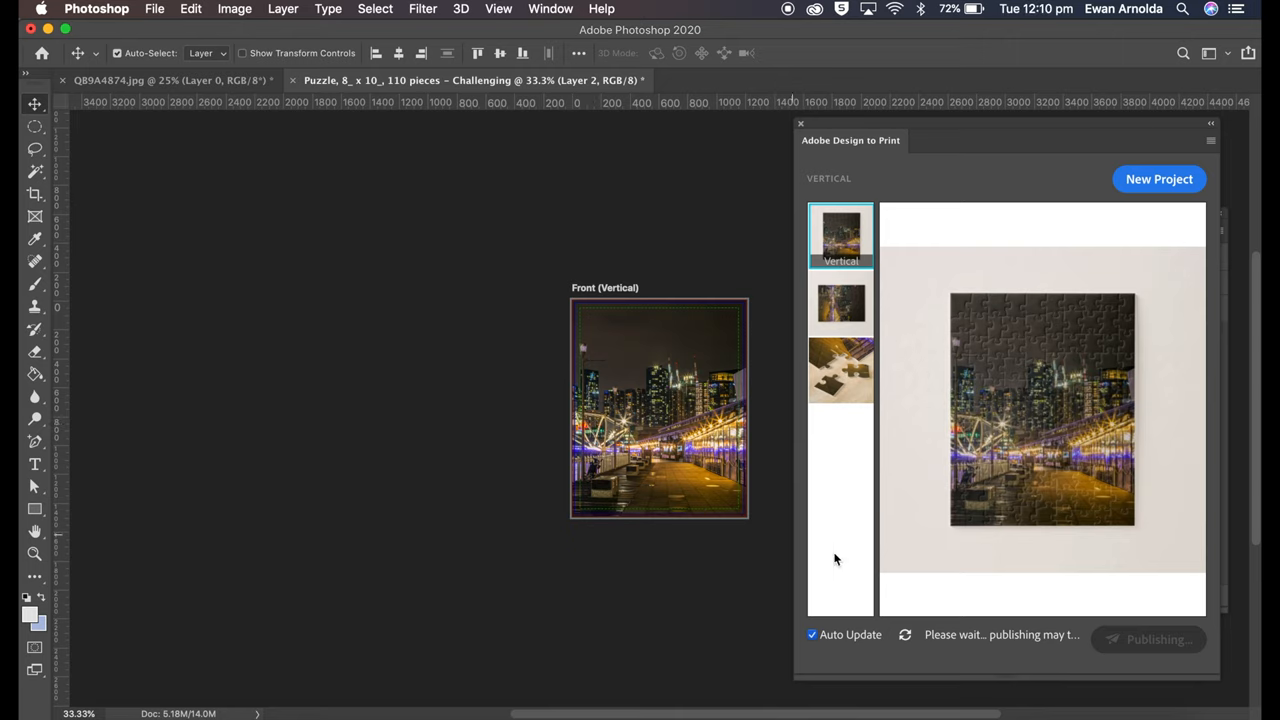
mouse_move(992, 644)
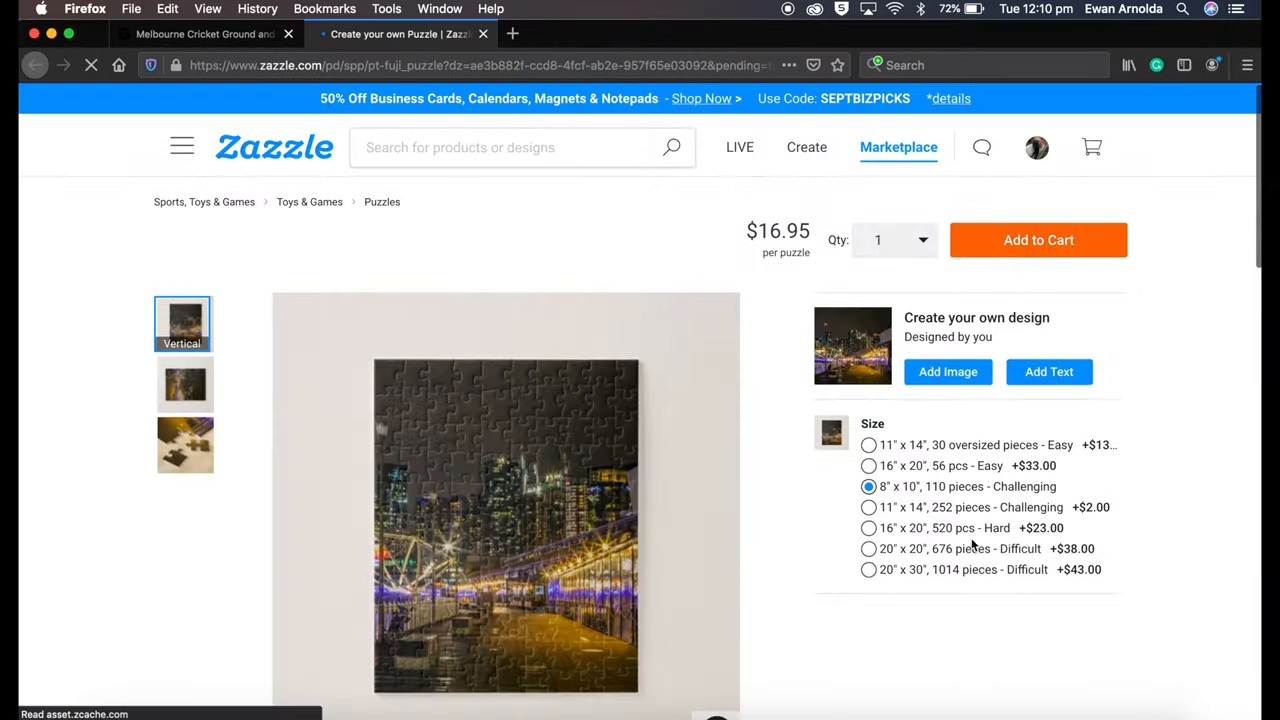
Begin Sell It with the title Melbourne Docklands and the suggested Puzzles department
scroll(down, 3)
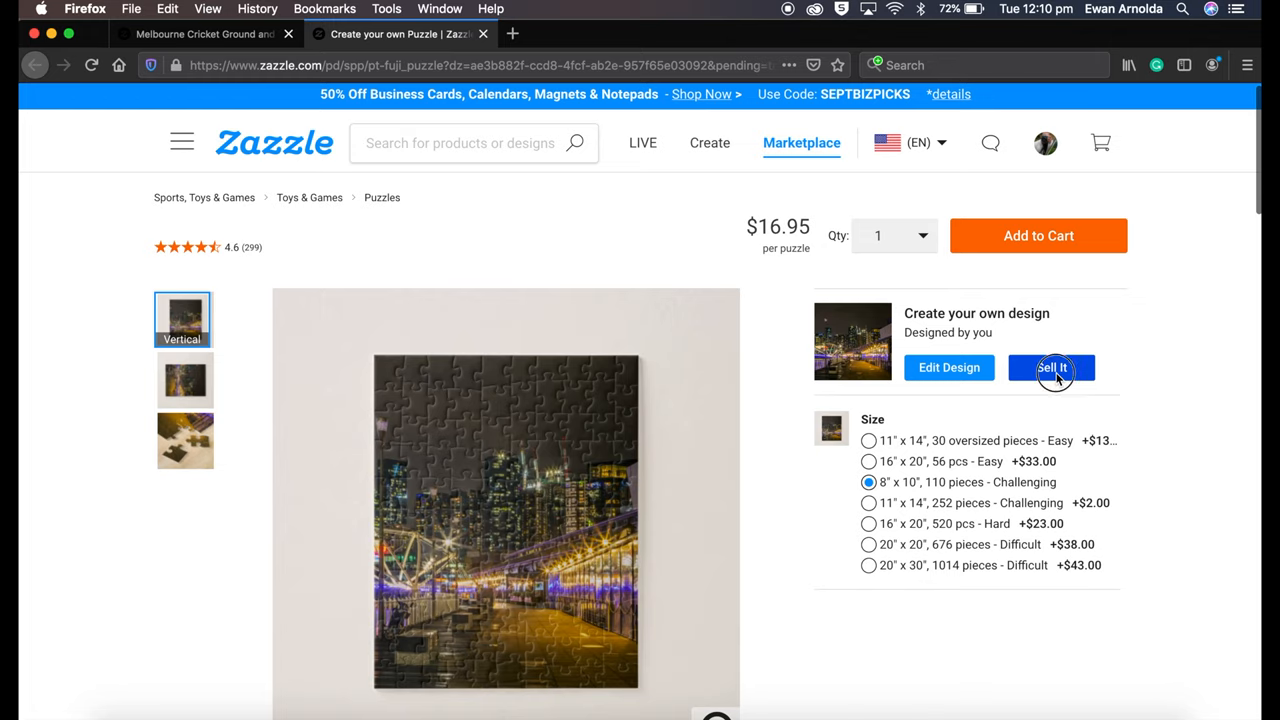
click(1052, 368)
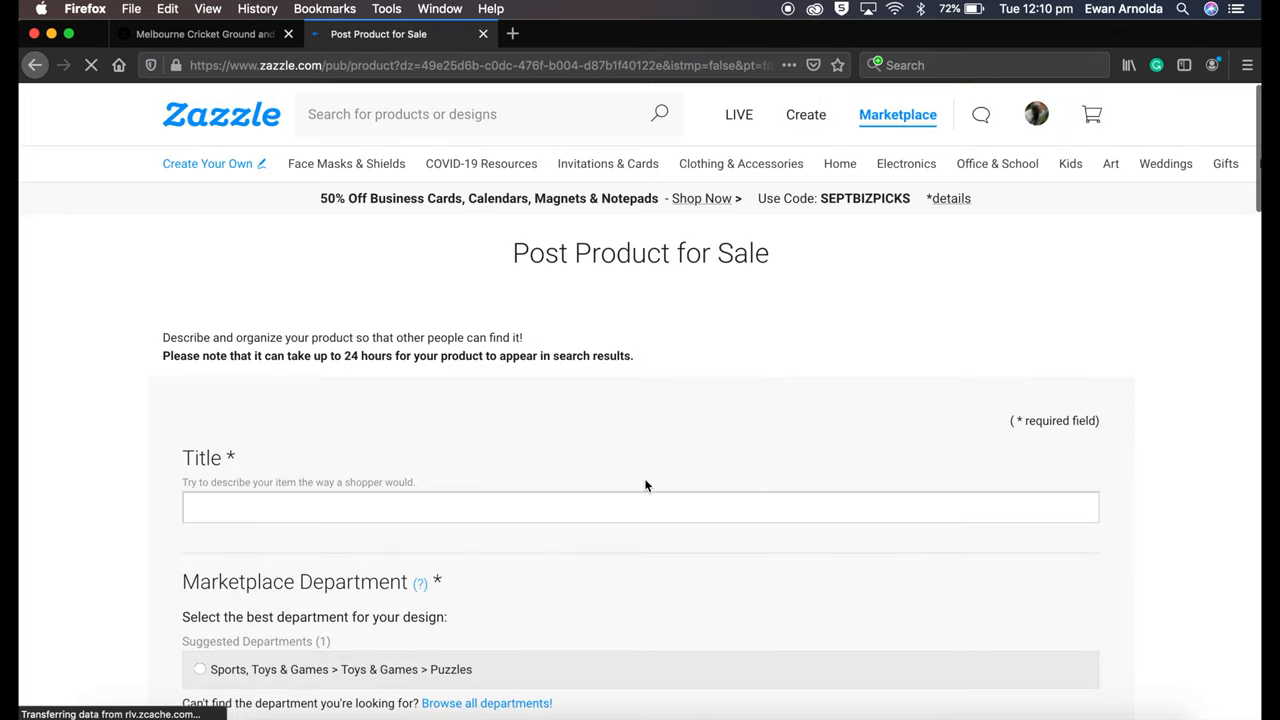
click(640, 508)
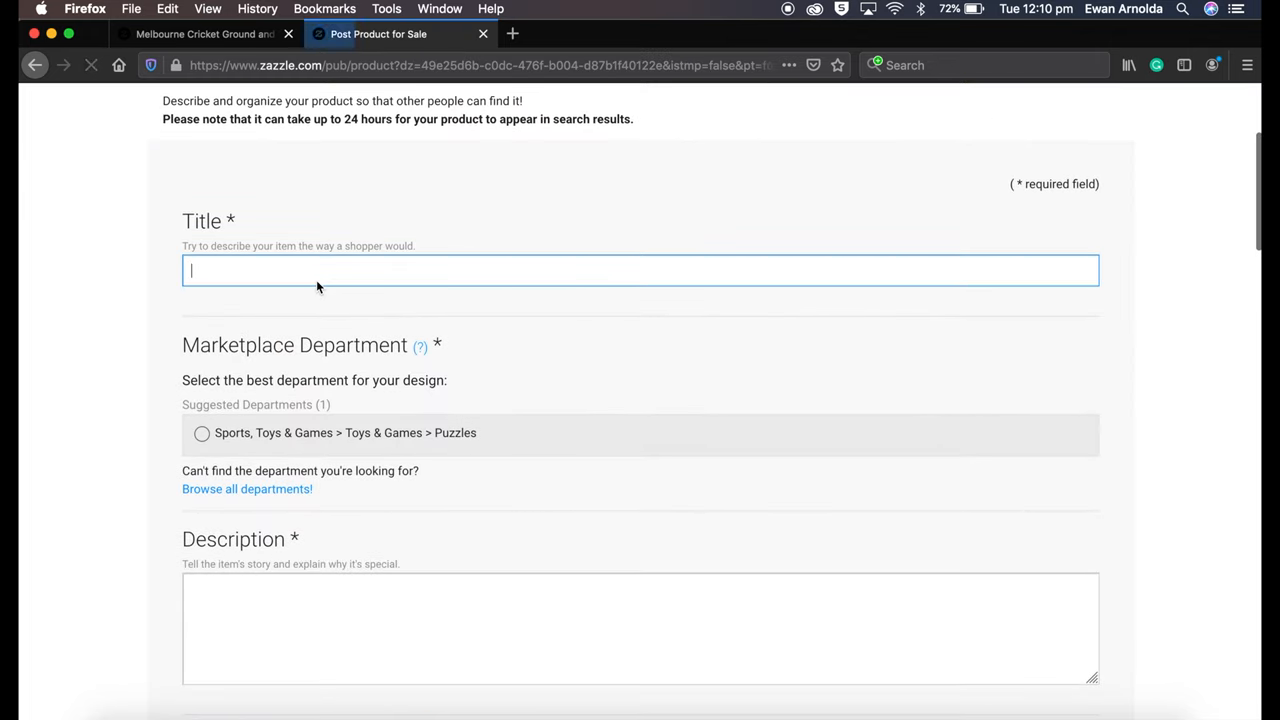
text(M)
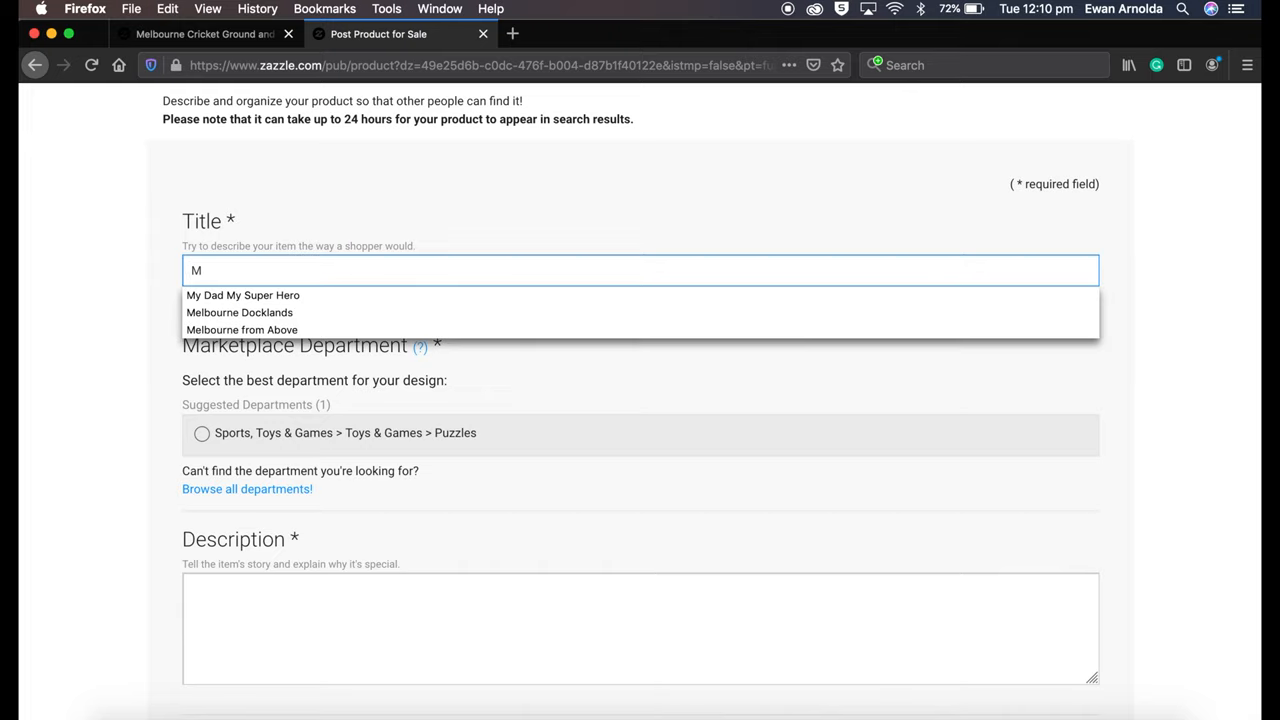
click(240, 312)
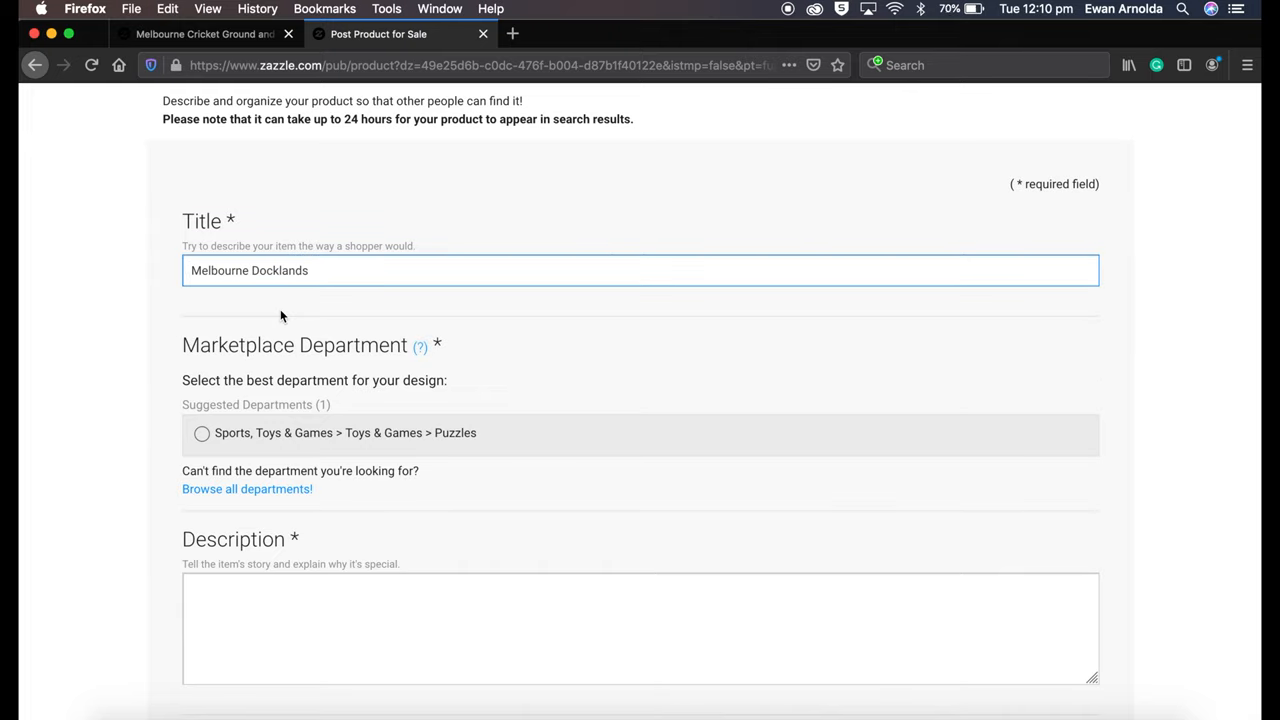
click(200, 432)
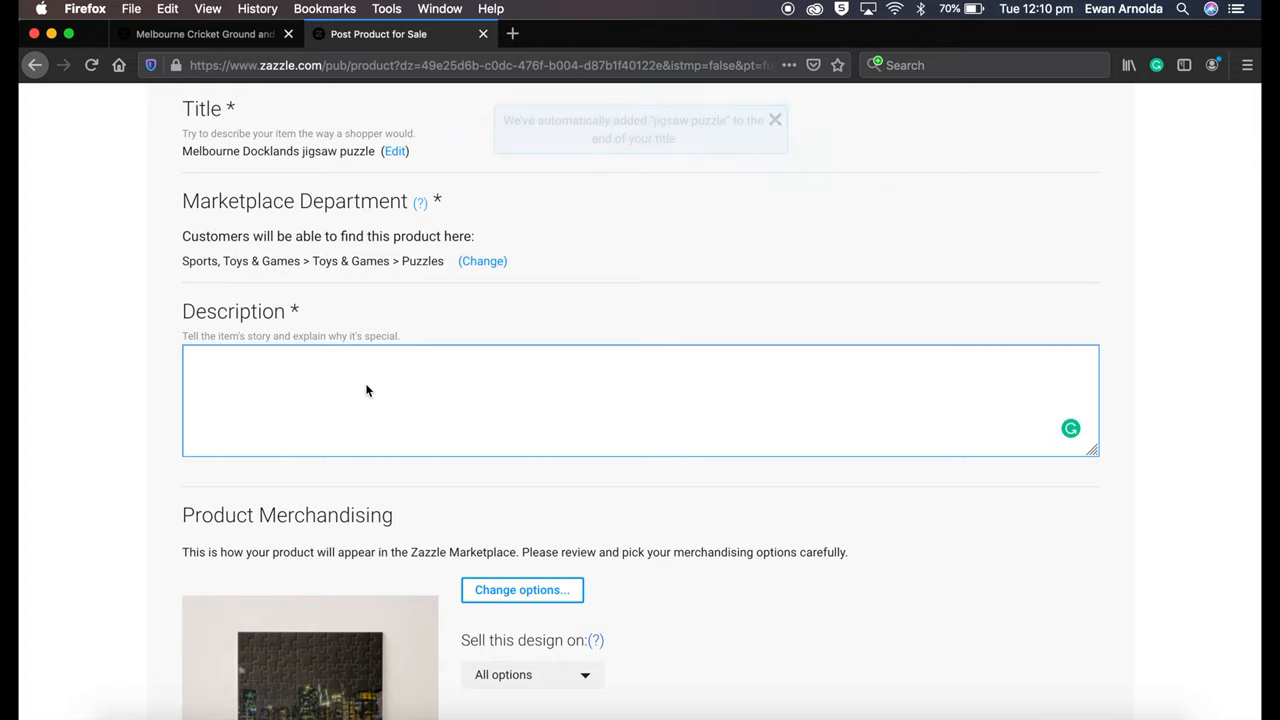
Describe the product as a beautiful photograph of Melbourne Docklands at night
text(A be)
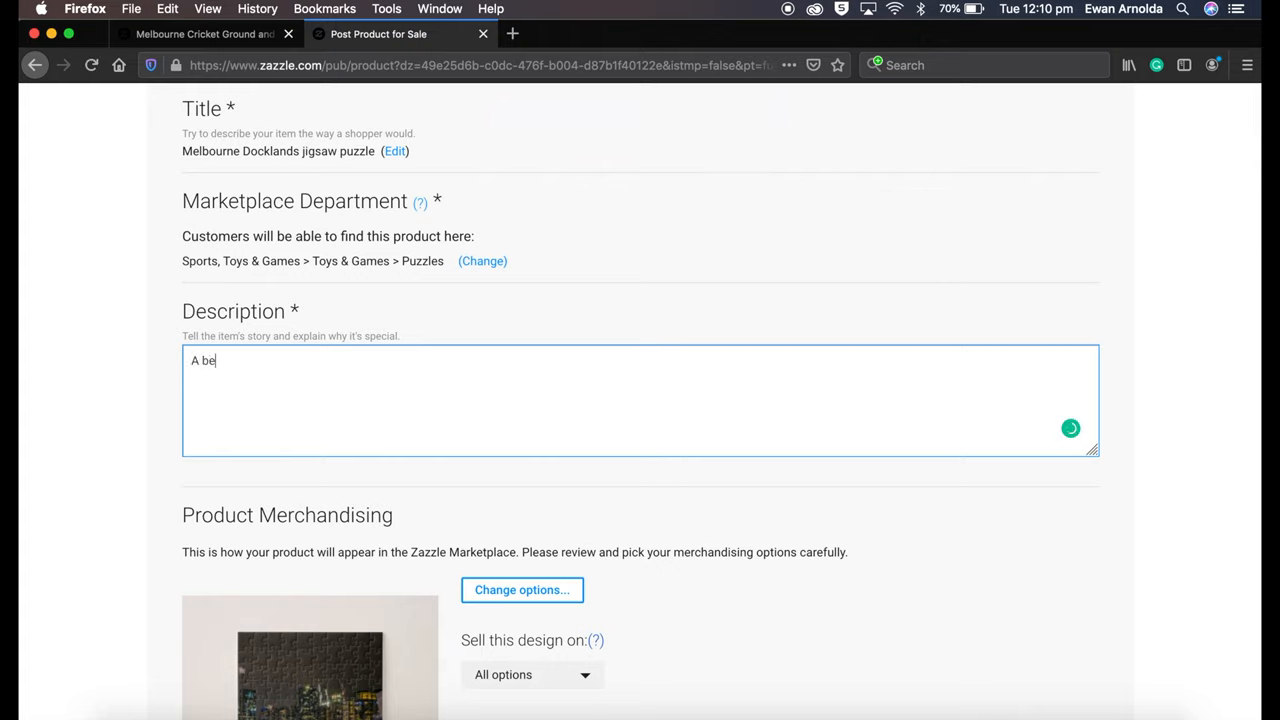
text(auriful photography of)
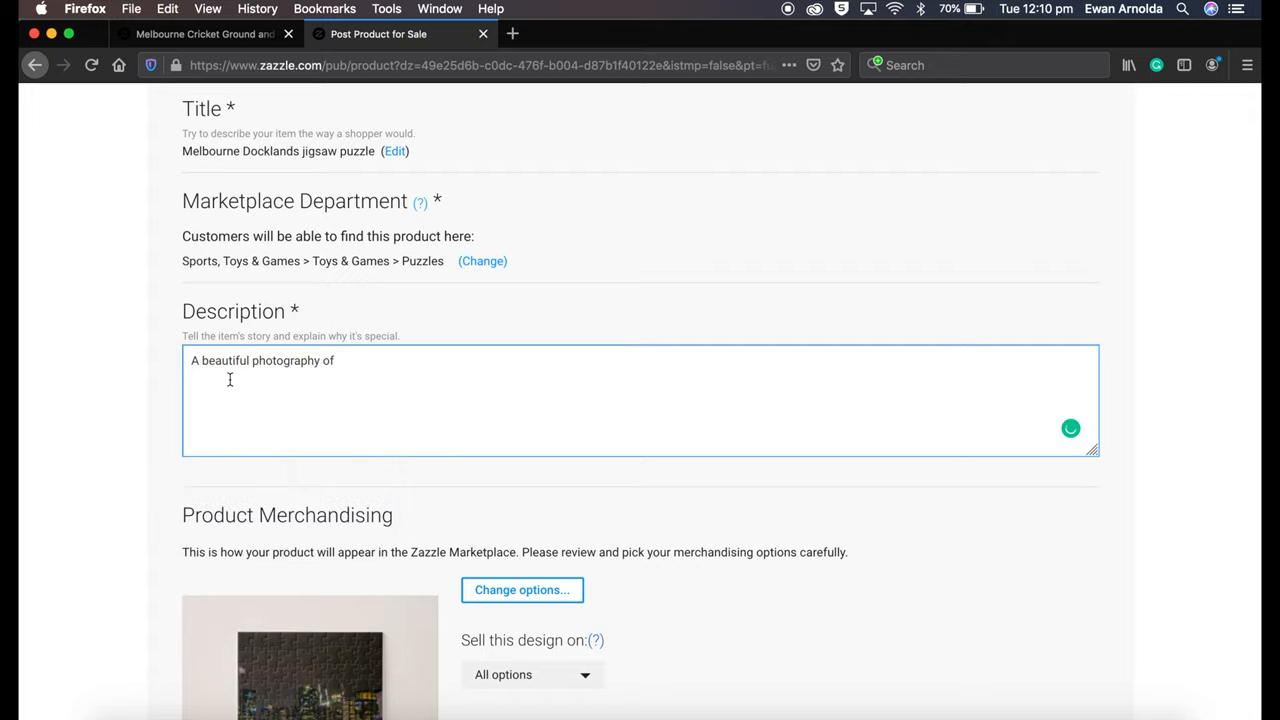
mouse_move(368, 370)
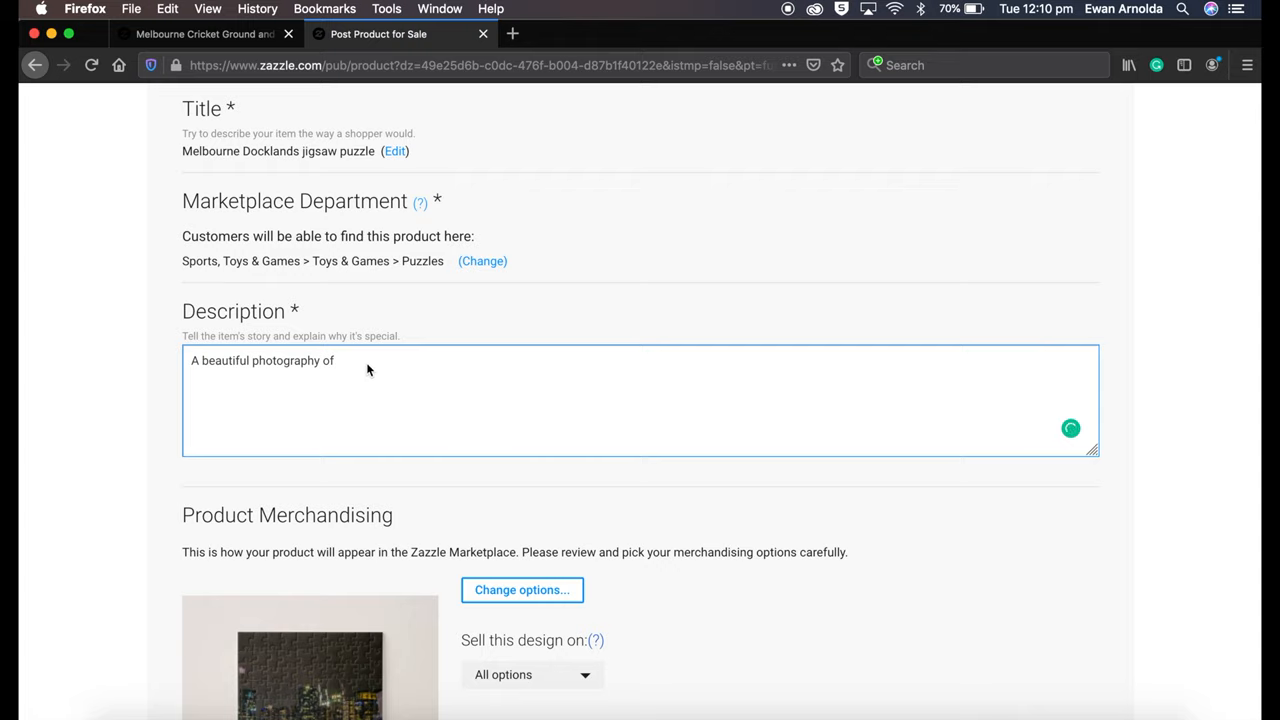
text(Melbourne Docklands a)
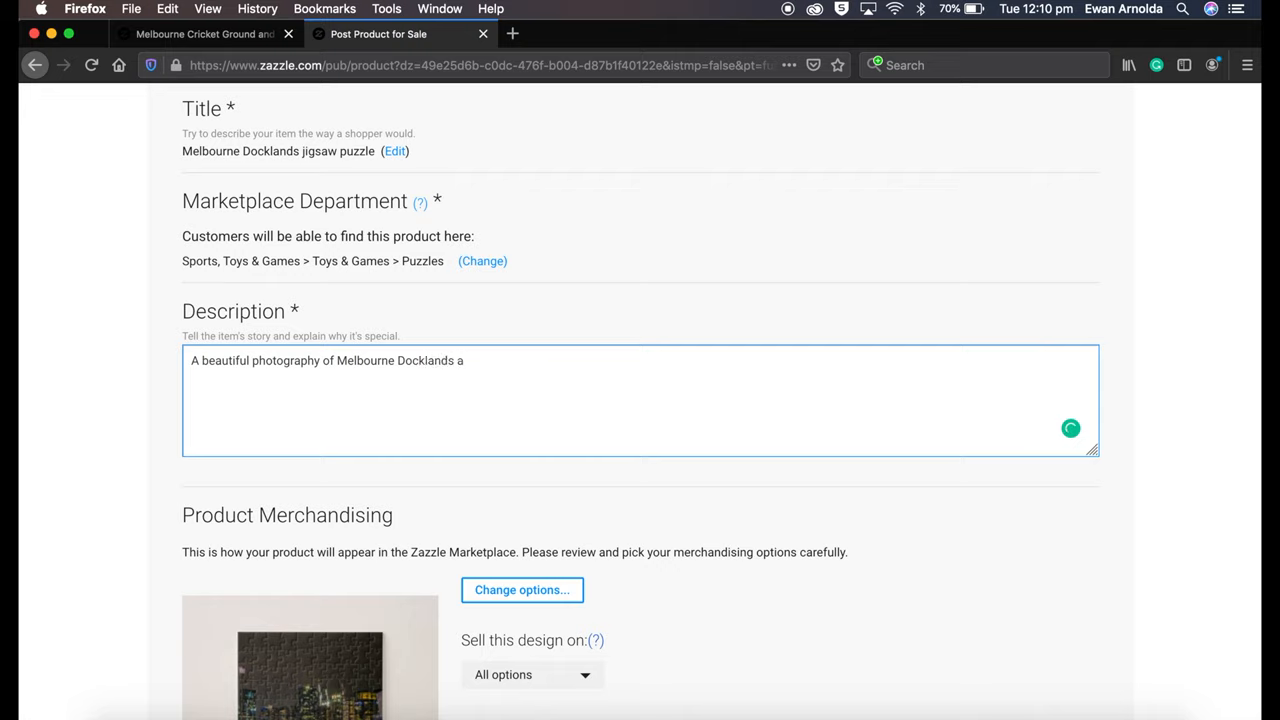
Finish the description with 'at night' and set the Recipient category to For Anyone
text(t night)
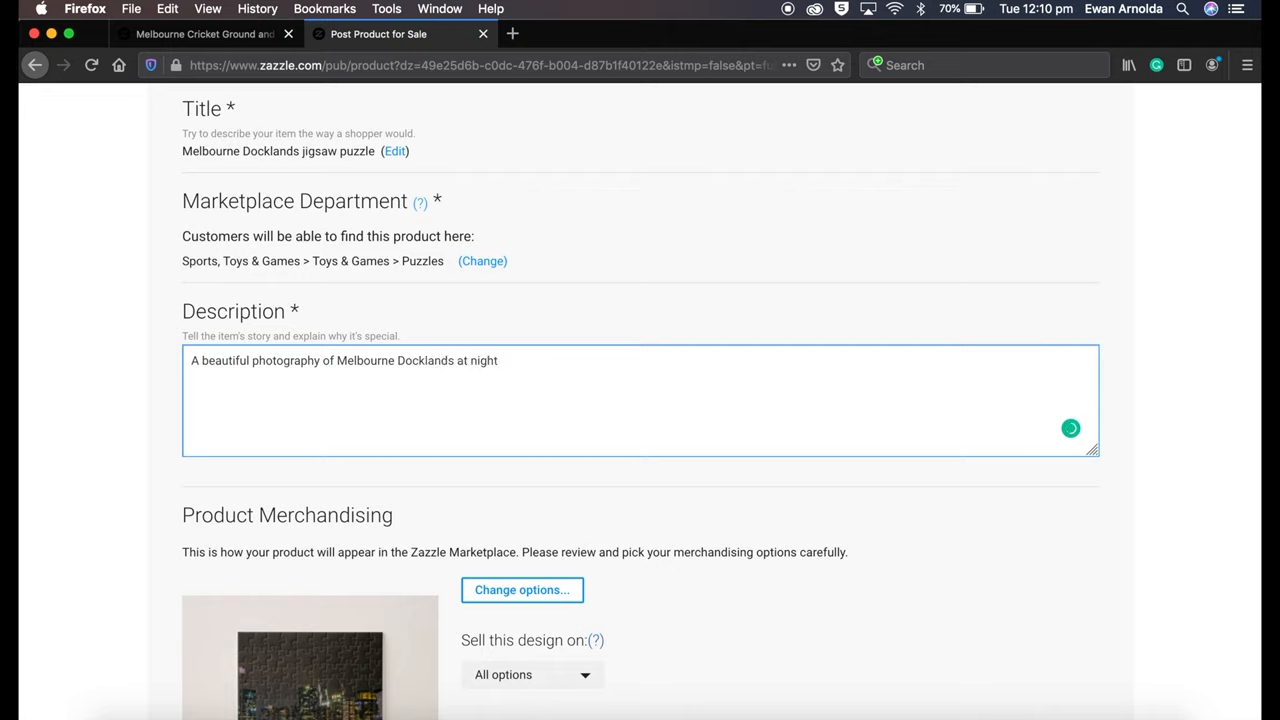
scroll(down, 3)
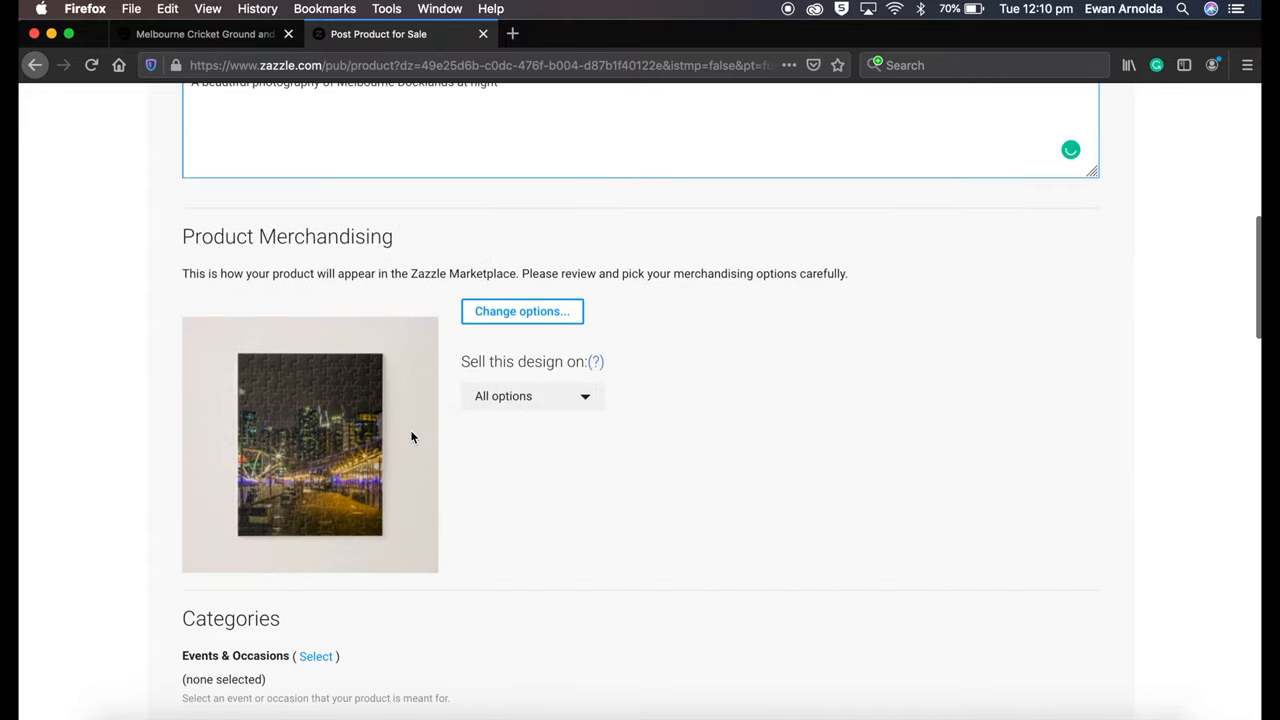
scroll(down, 3)
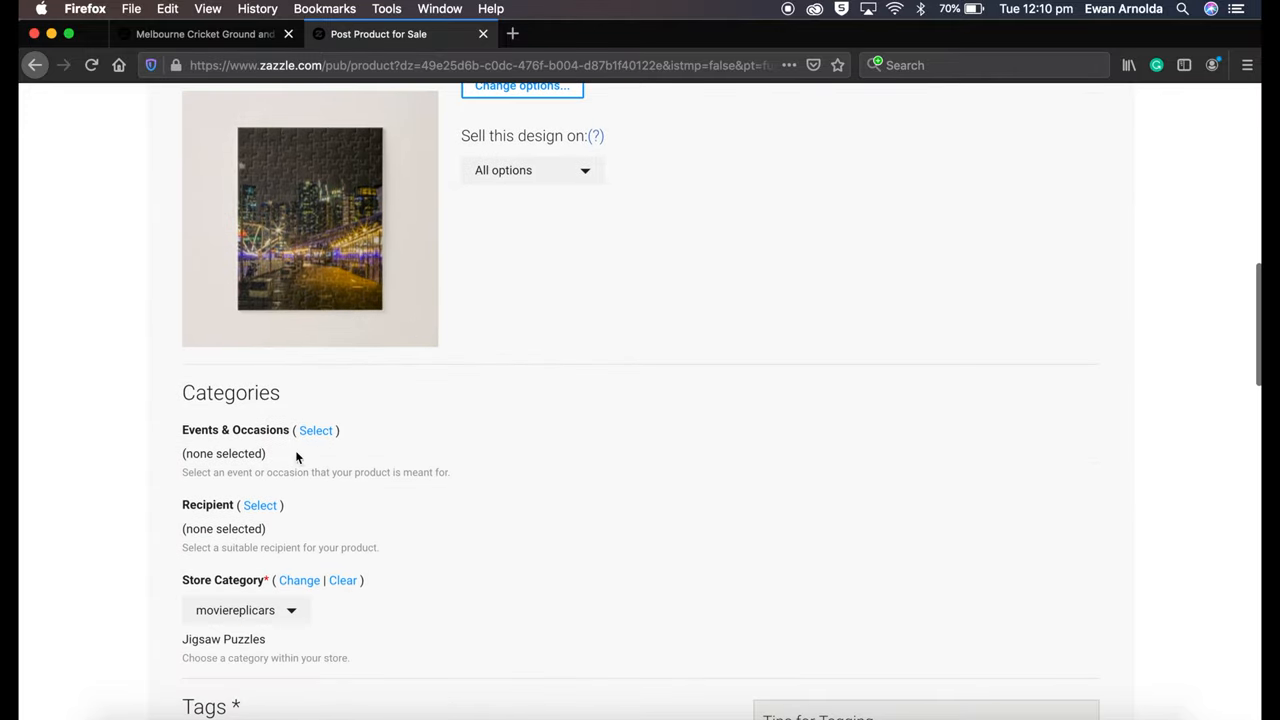
scroll(down, 3)
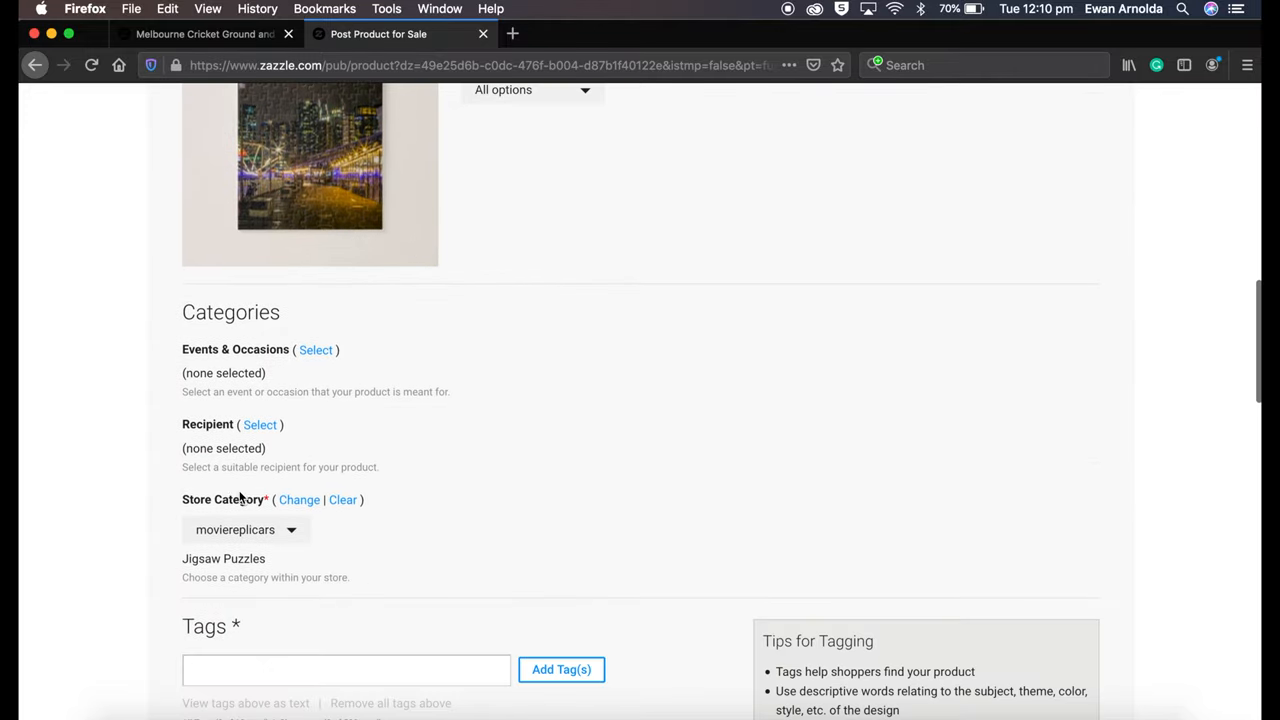
mouse_move(268, 444)
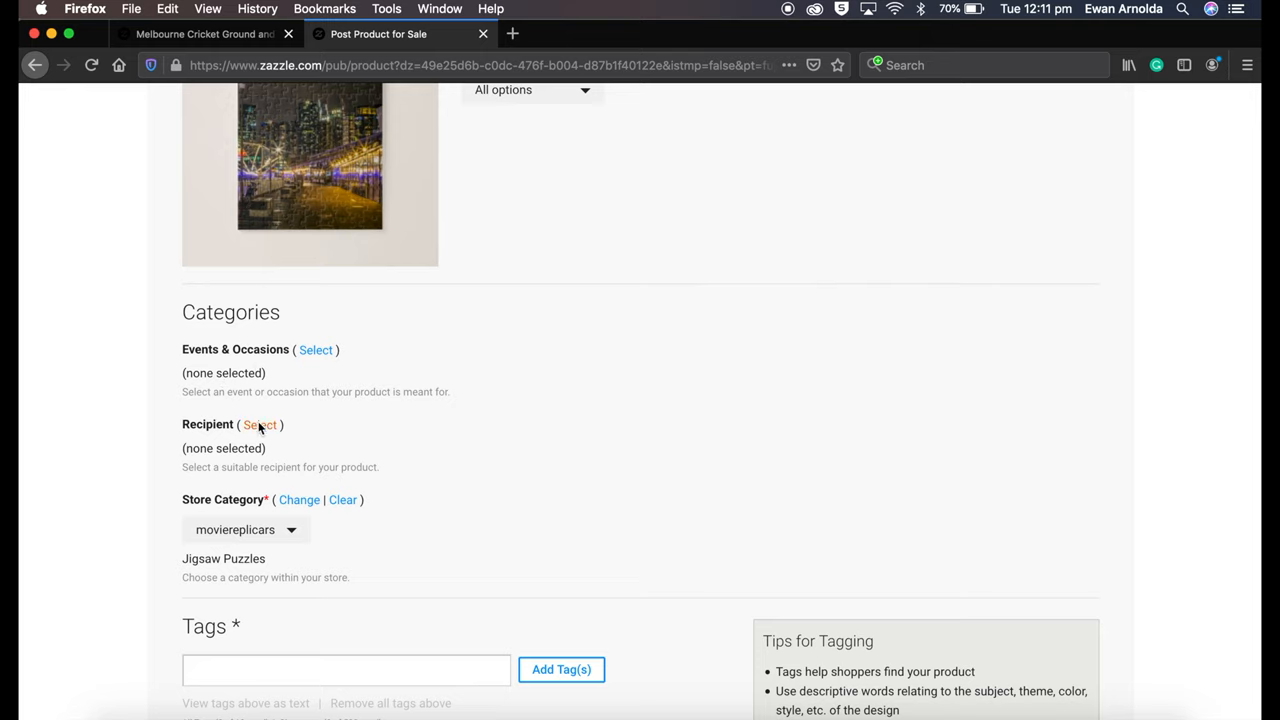
click(260, 424)
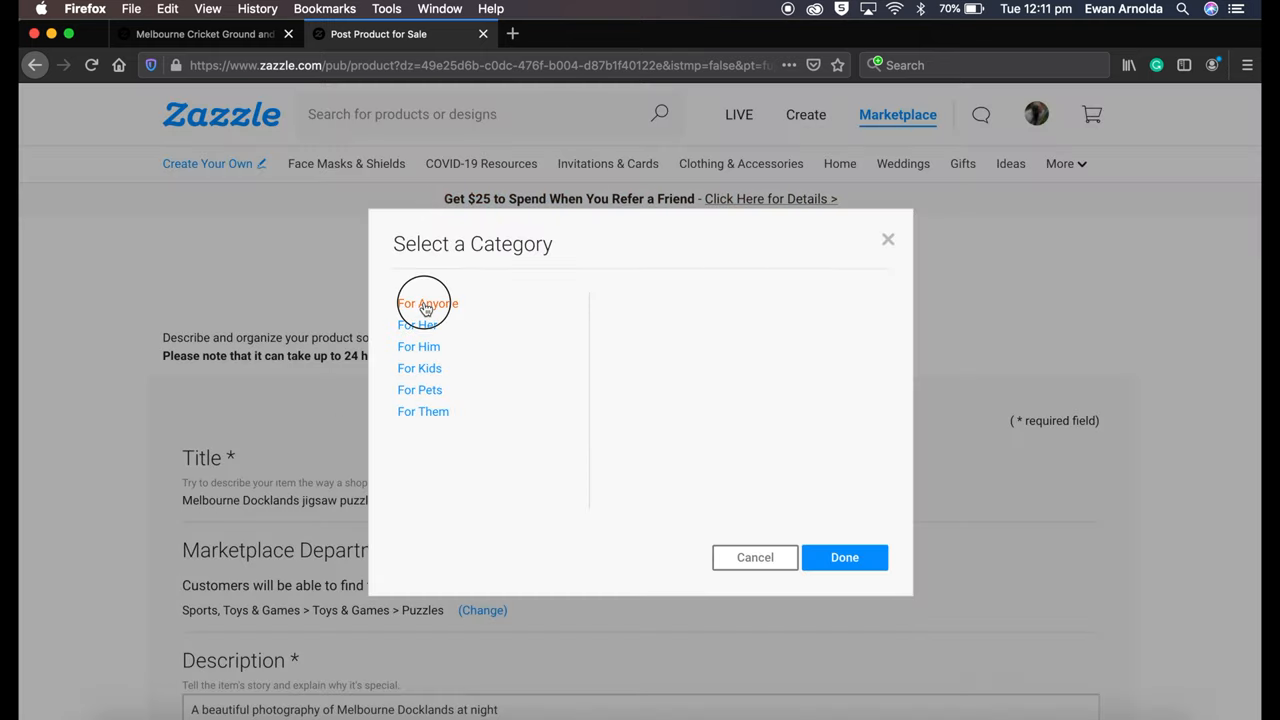
click(844, 556)
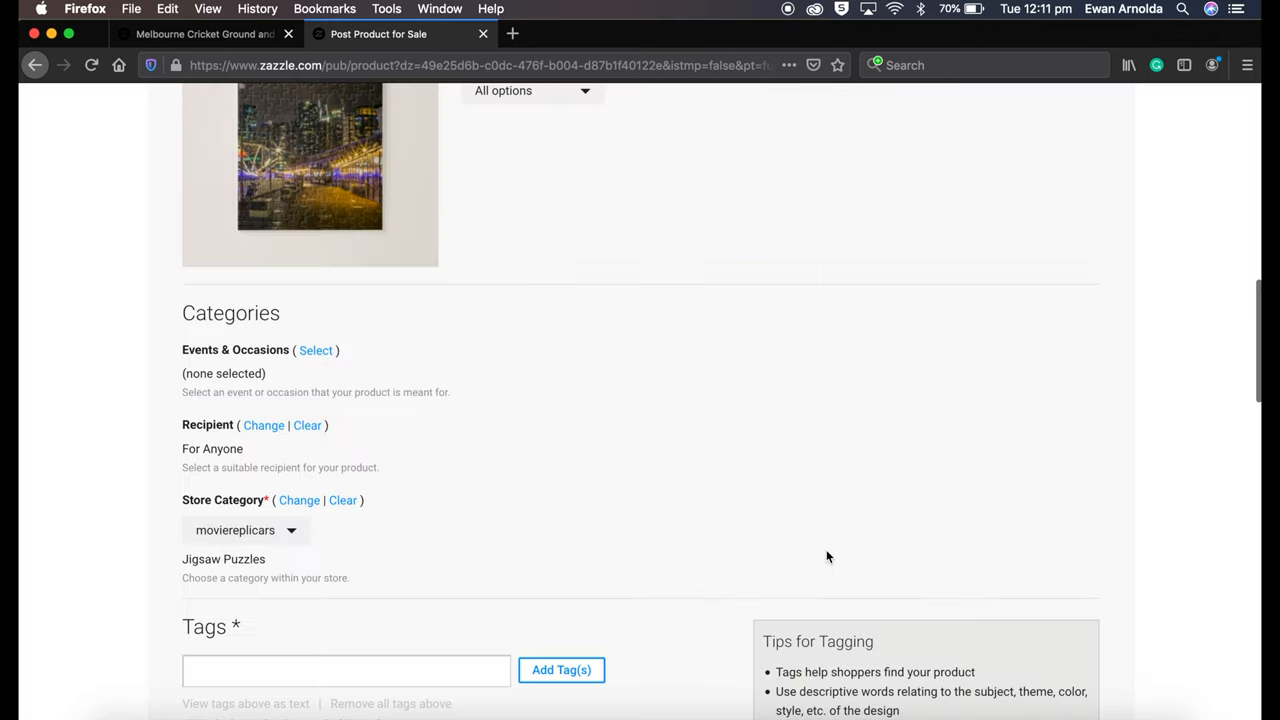
Keep the store category as moviereplicars > Jigsaw Puzzles
scroll(down, 3)
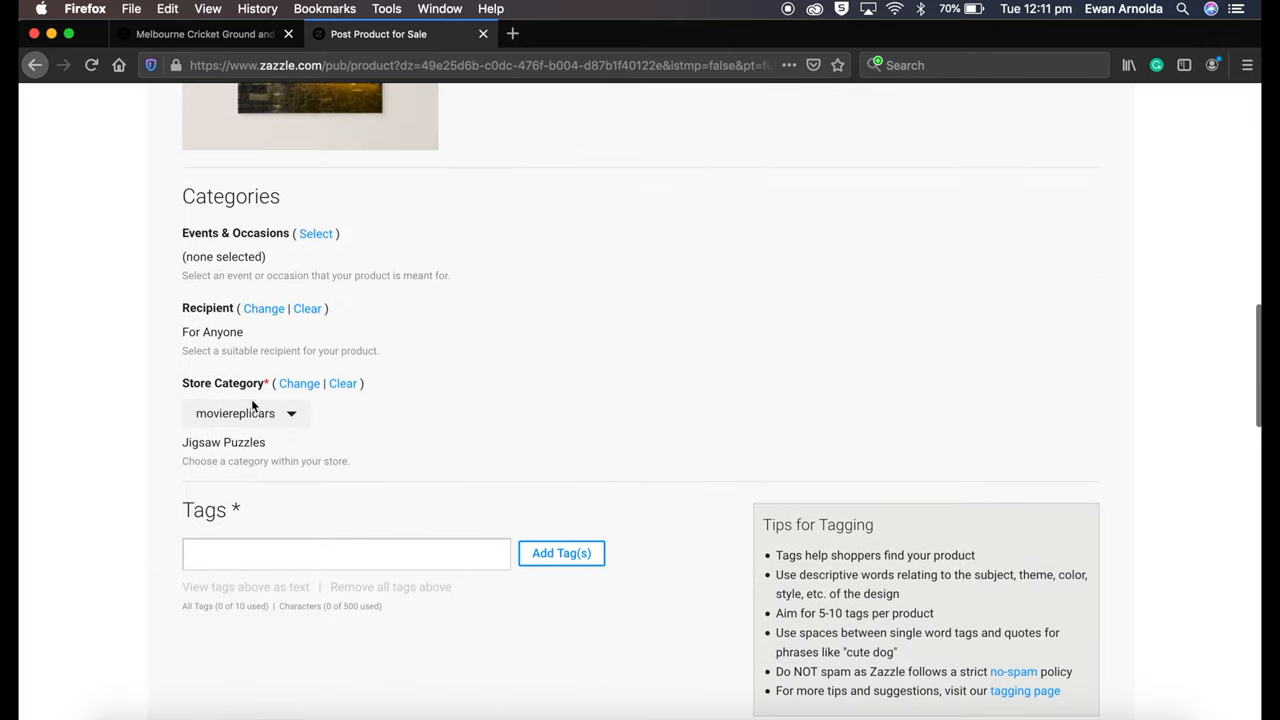
click(244, 412)
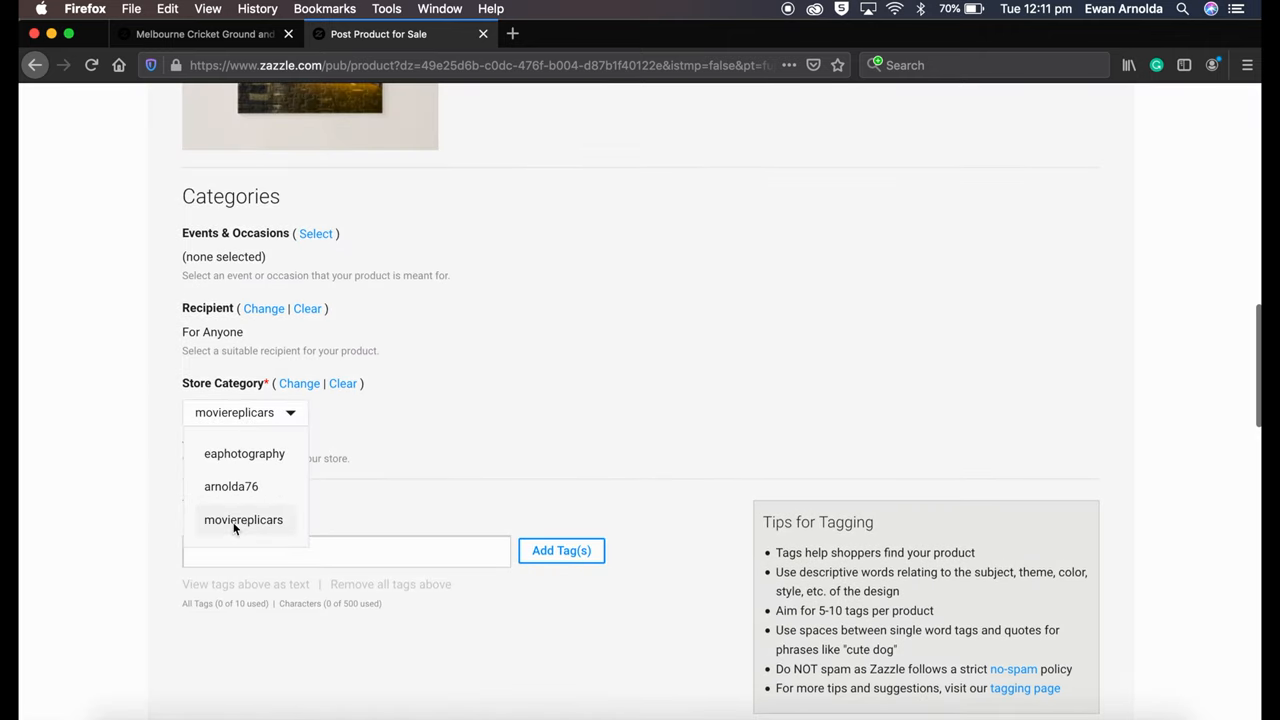
mouse_move(380, 458)
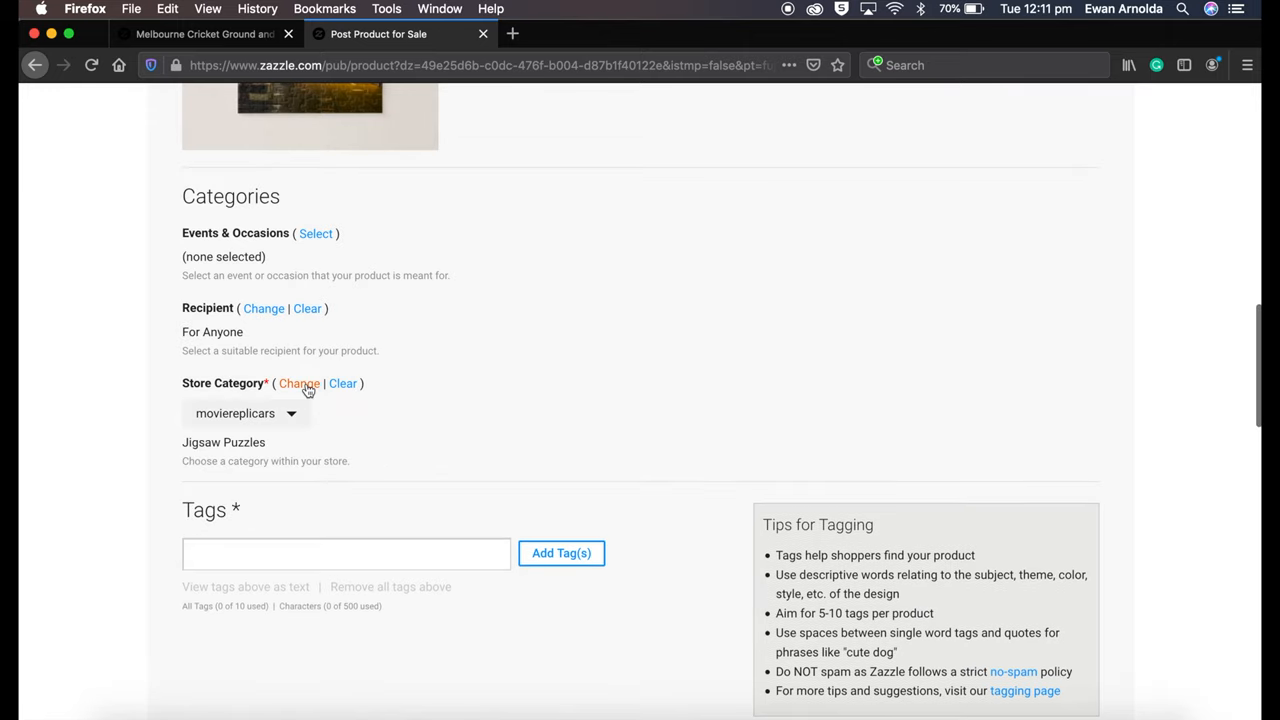
click(300, 384)
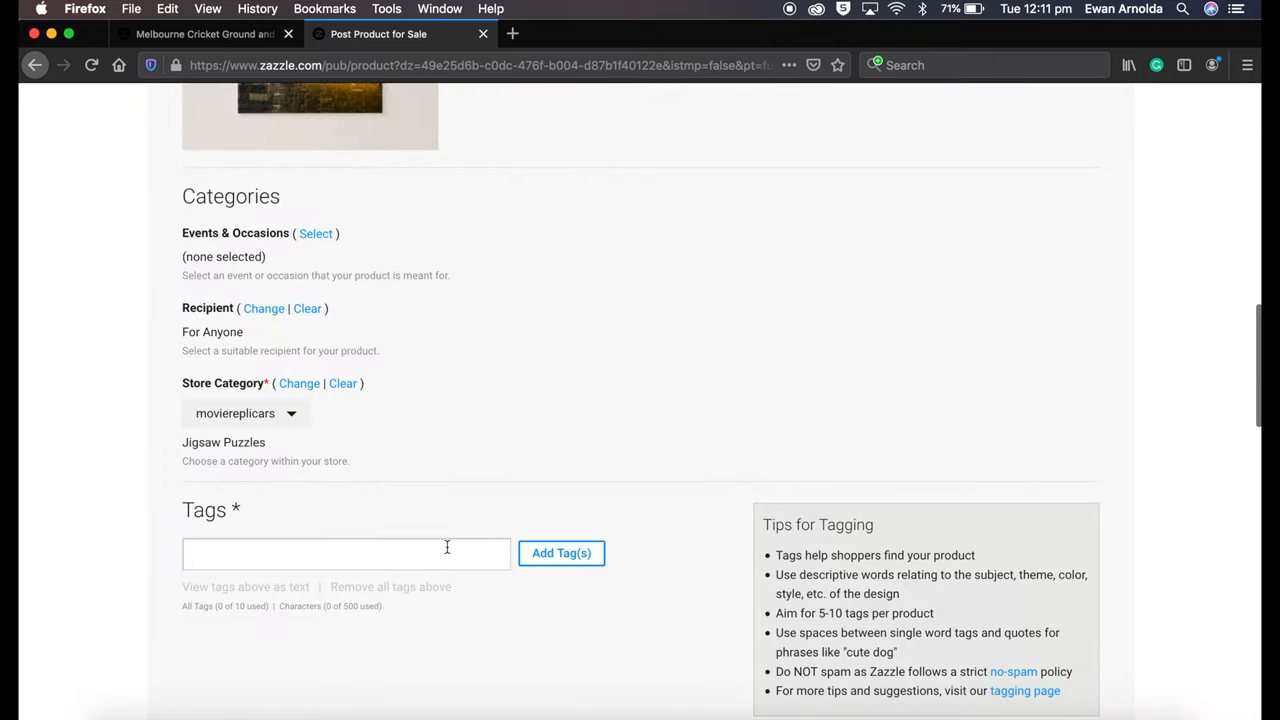
Add the tags melbuourne, australia and cityscape to the listing
text(melbui)
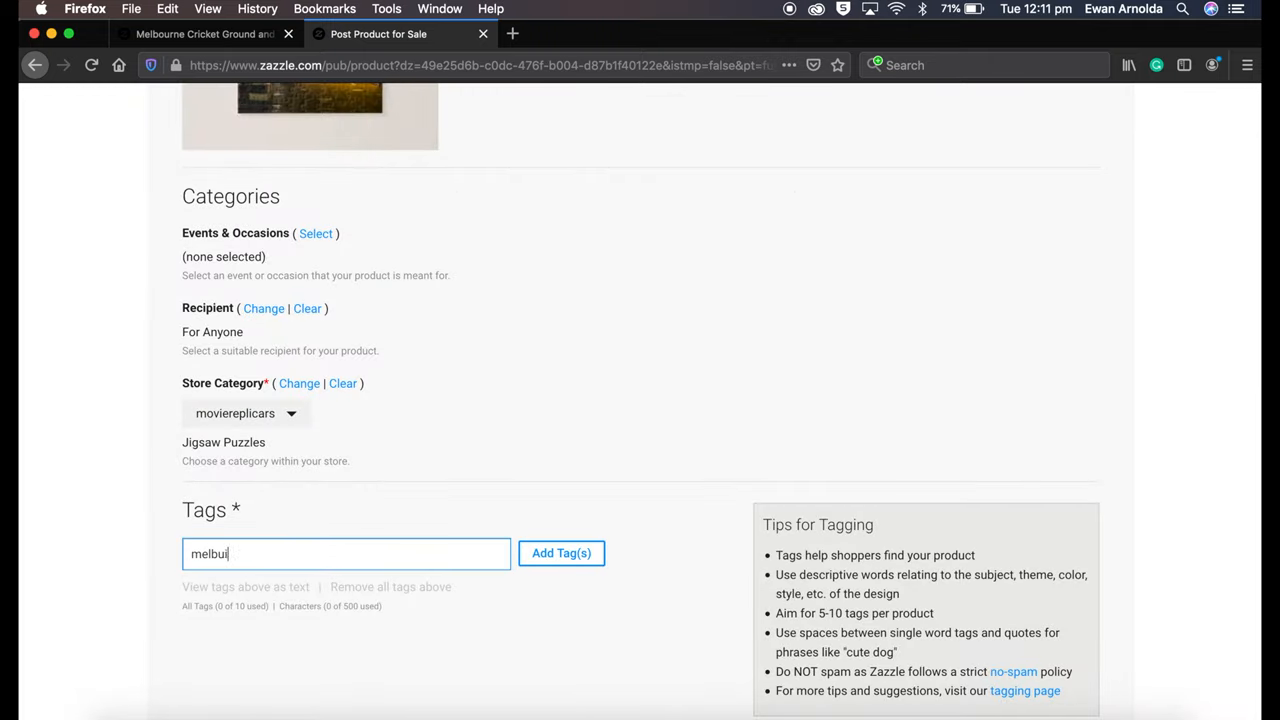
text(ouurne)
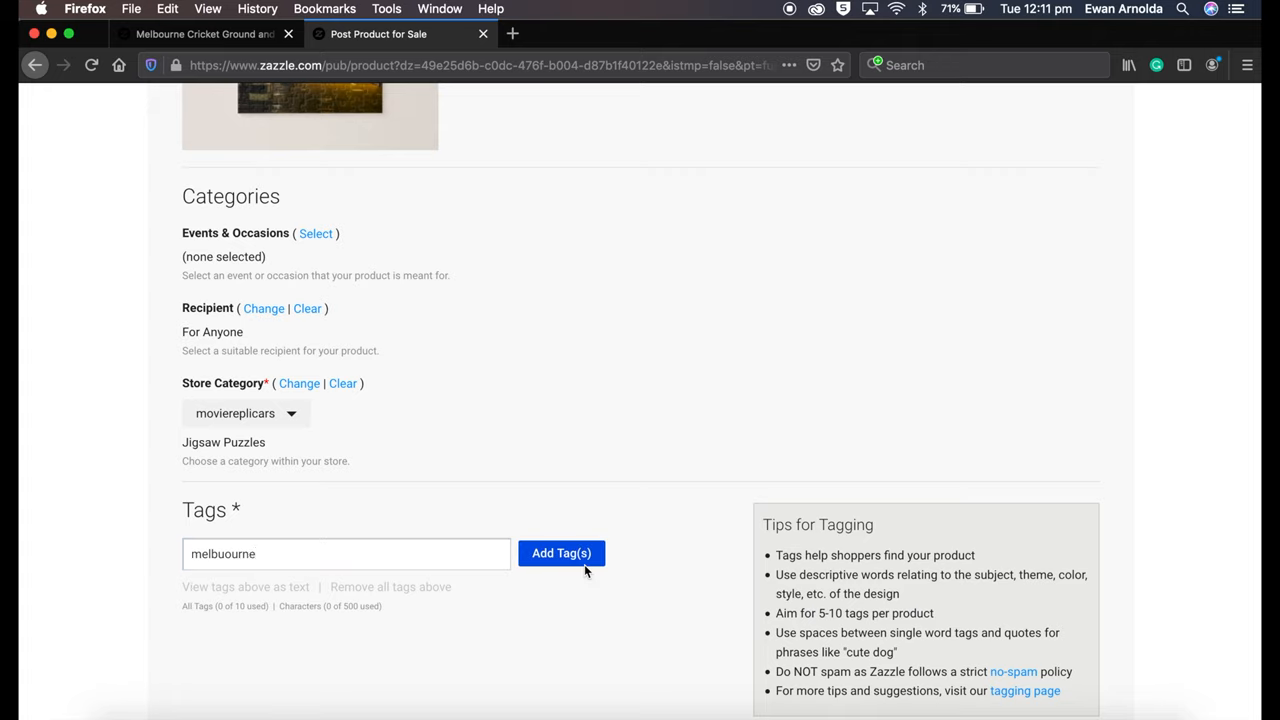
click(560, 552)
text(australia)
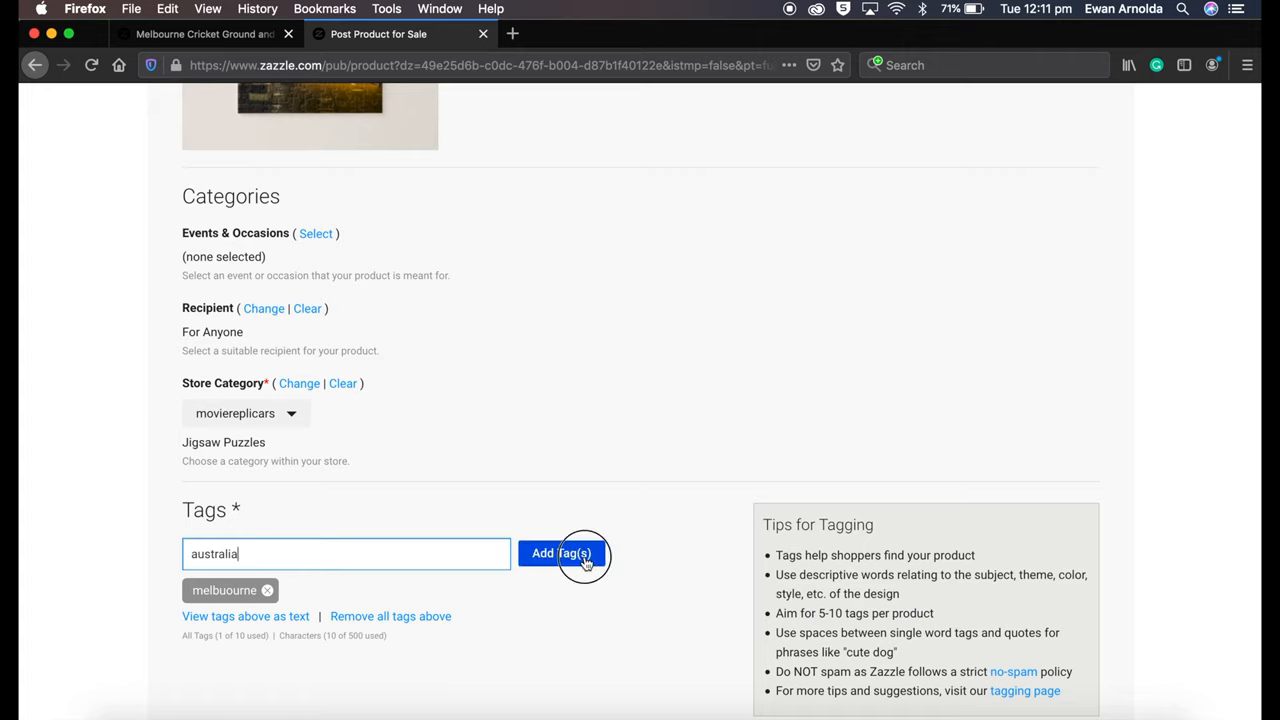
click(560, 552)
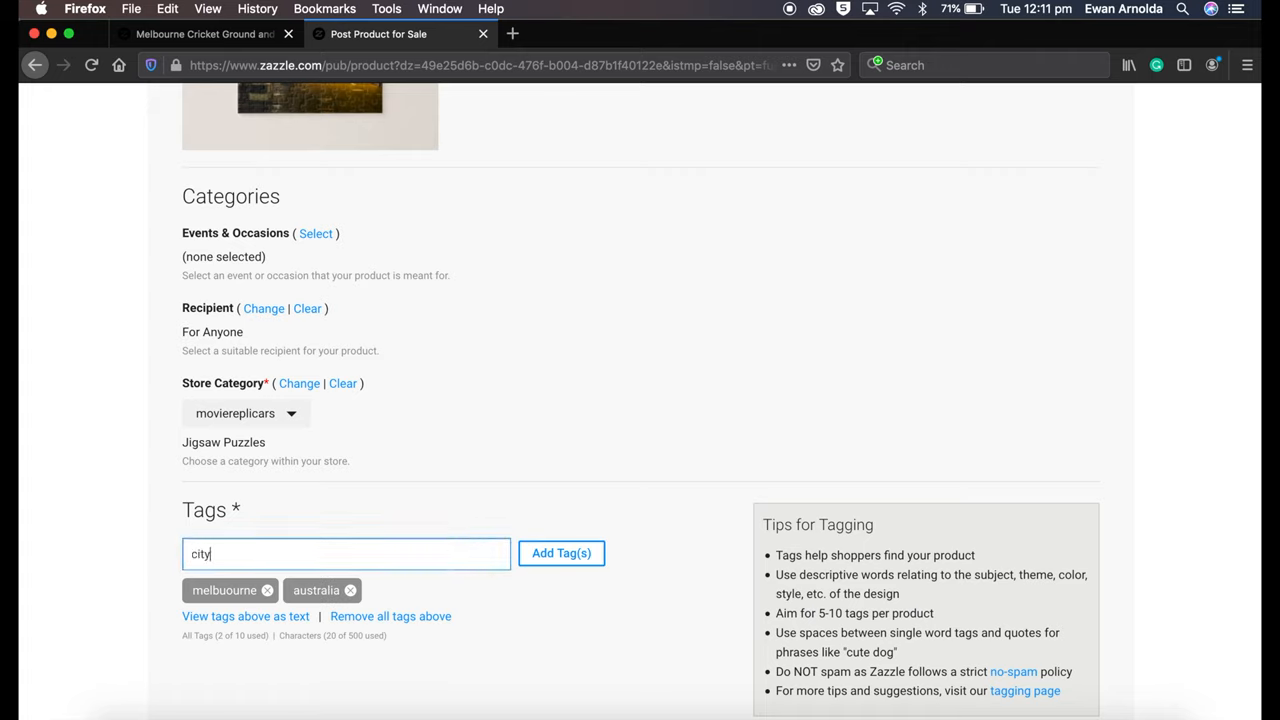
text(ssca)
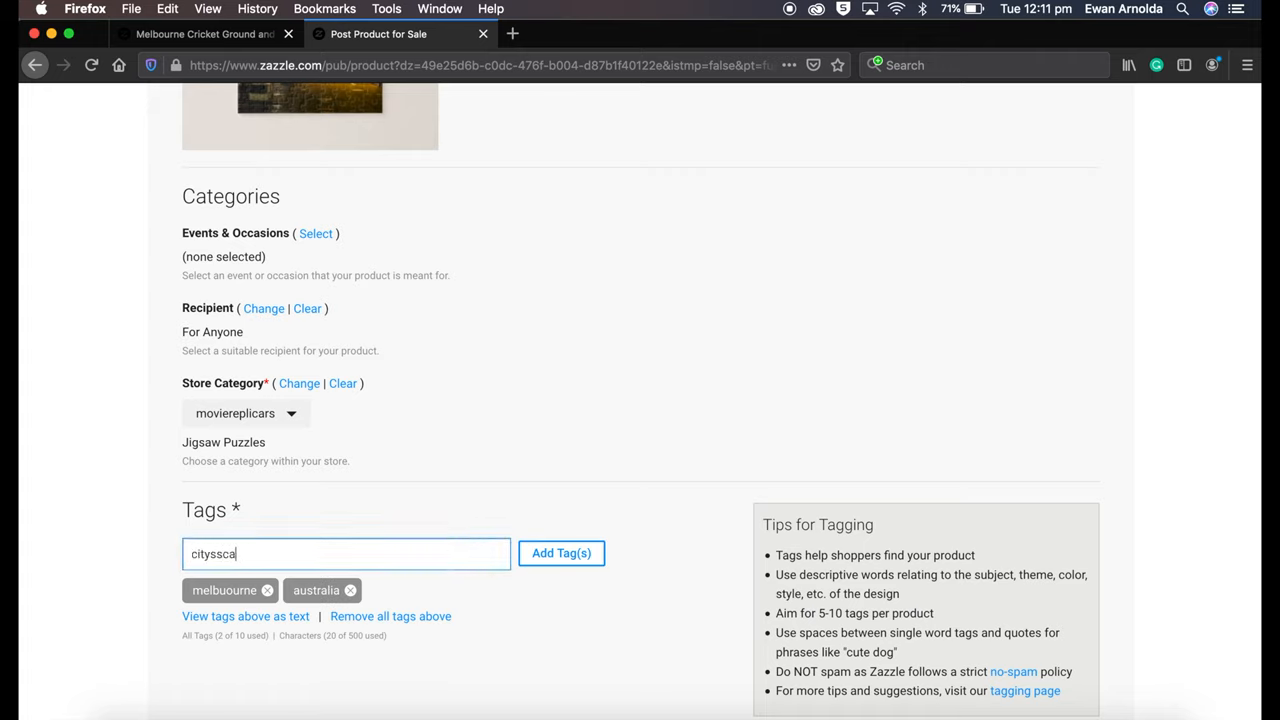
key(Backspace)
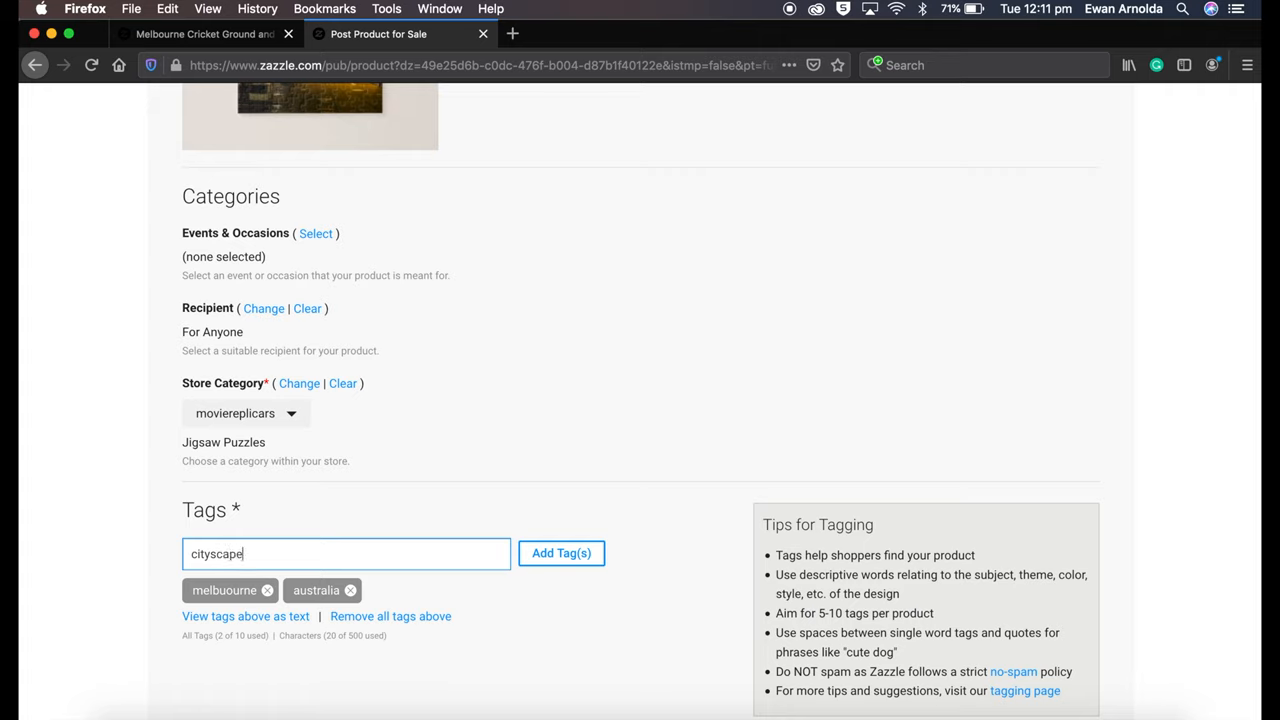
click(560, 552)
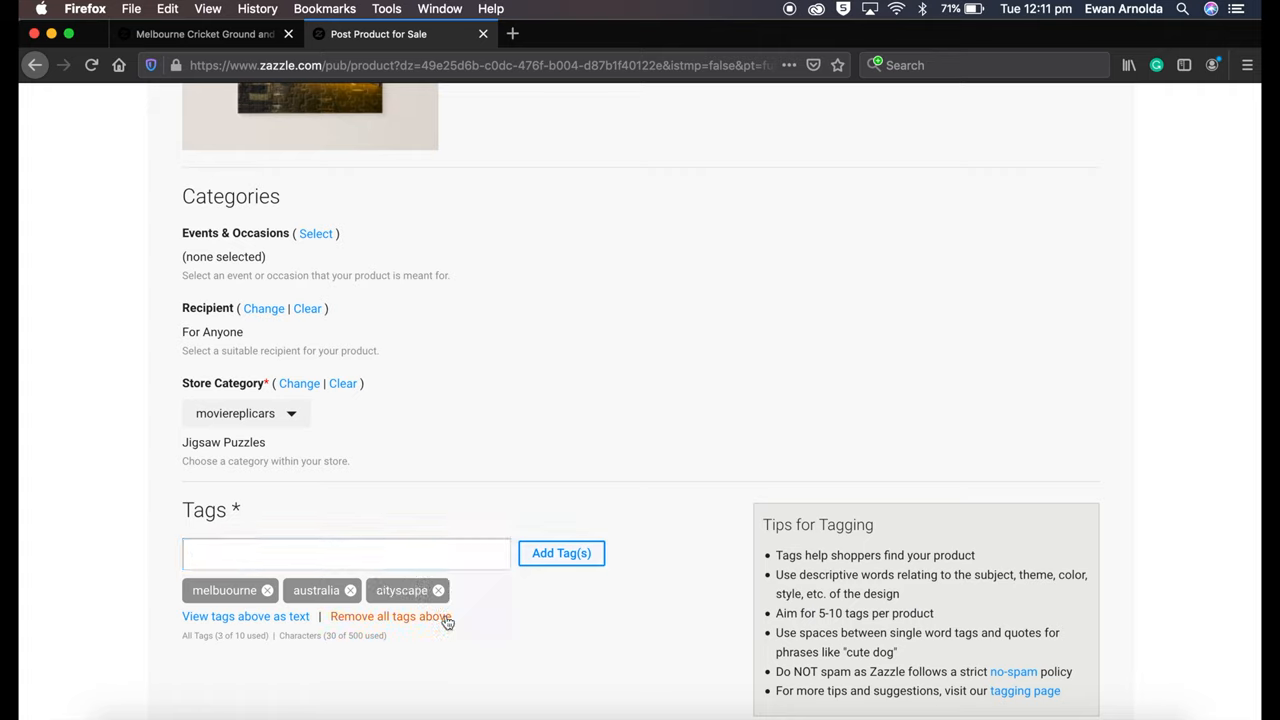
Rate the puzzle G, accept the user agreement and Post it!
scroll(down, 3)
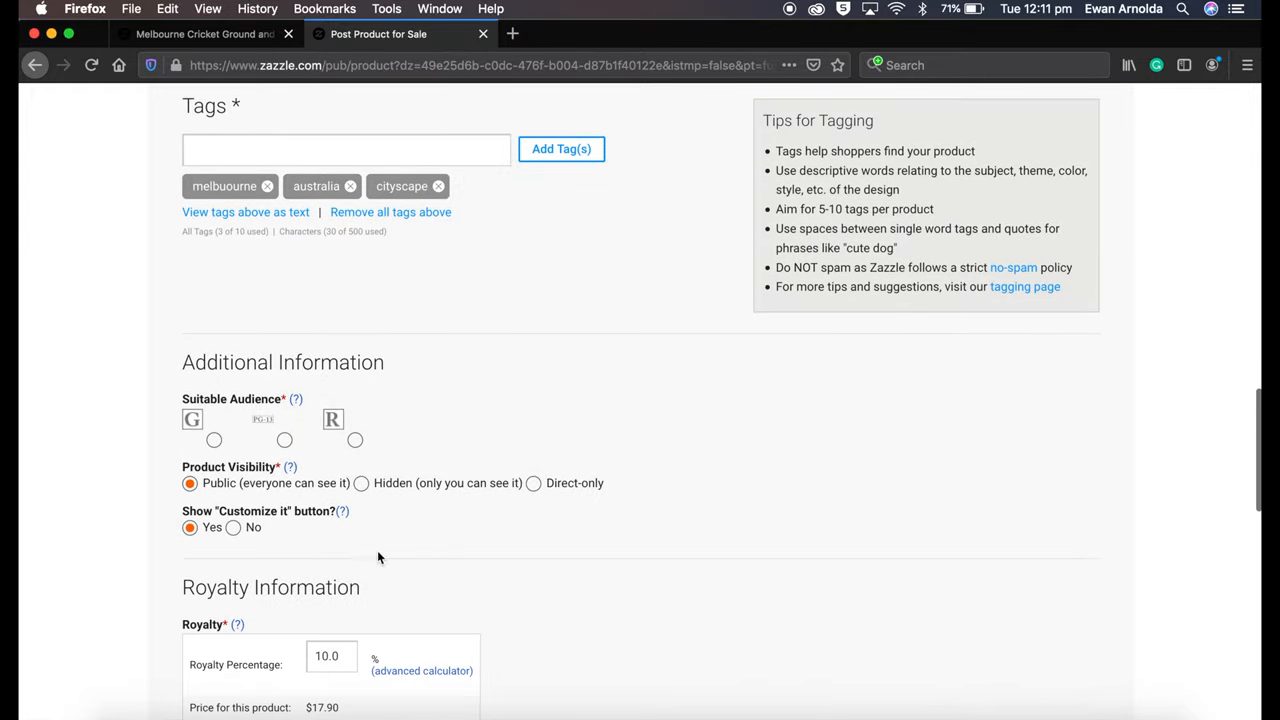
click(214, 440)
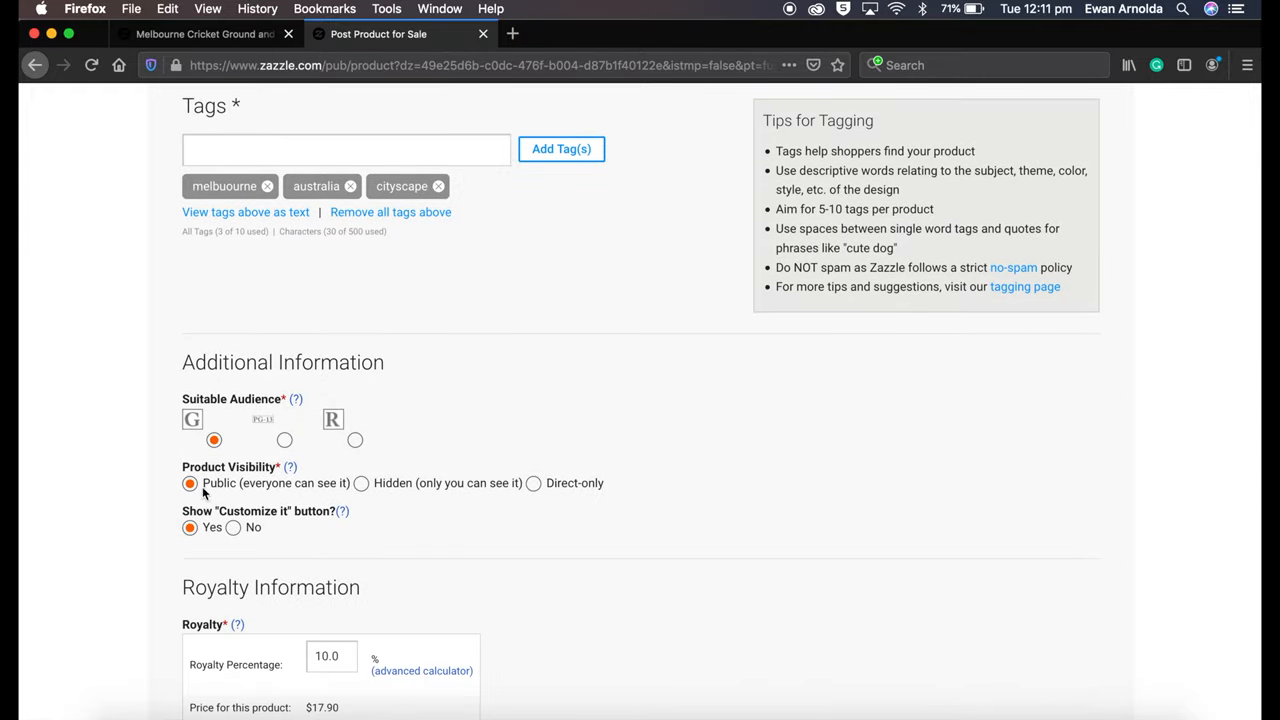
mouse_move(268, 540)
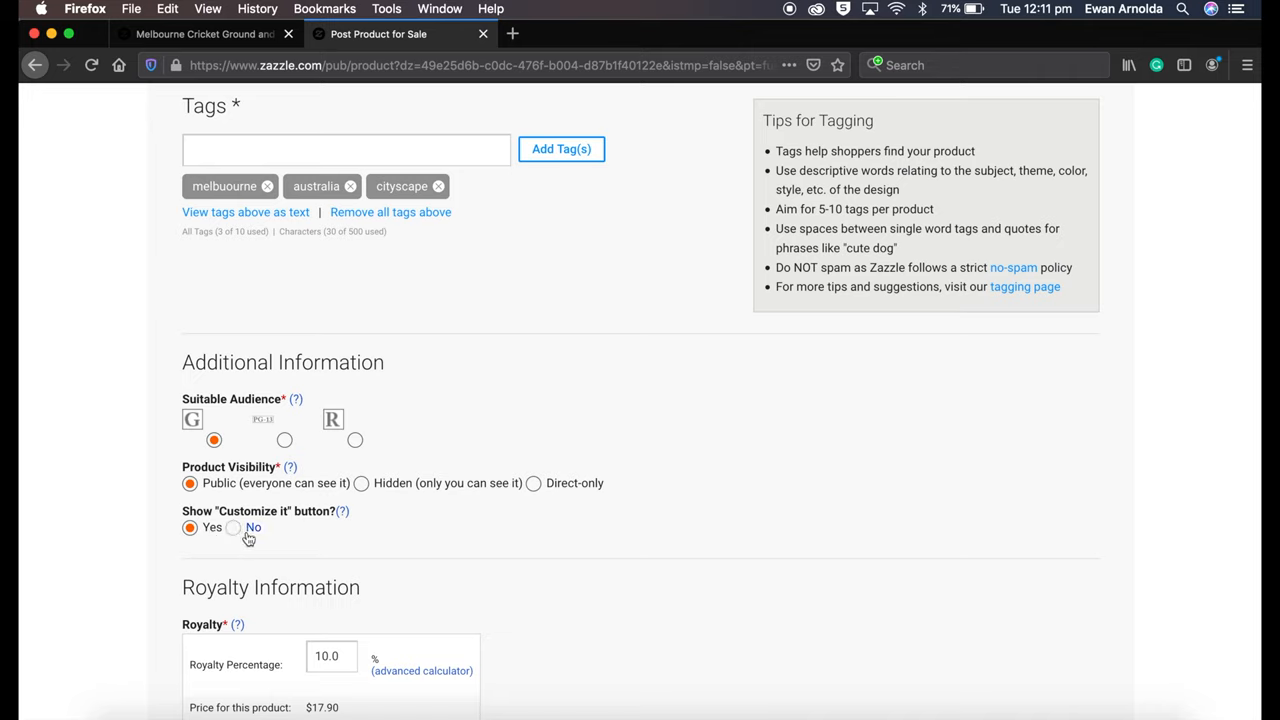
mouse_move(240, 532)
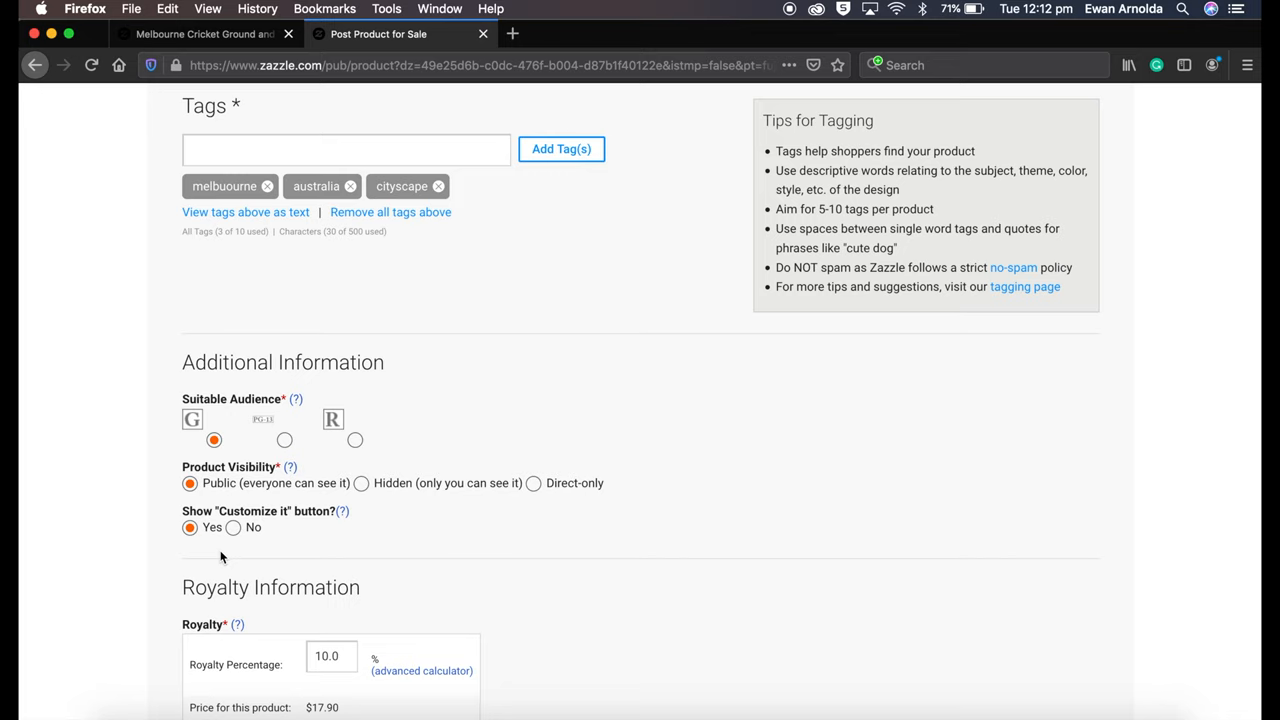
scroll(down, 3)
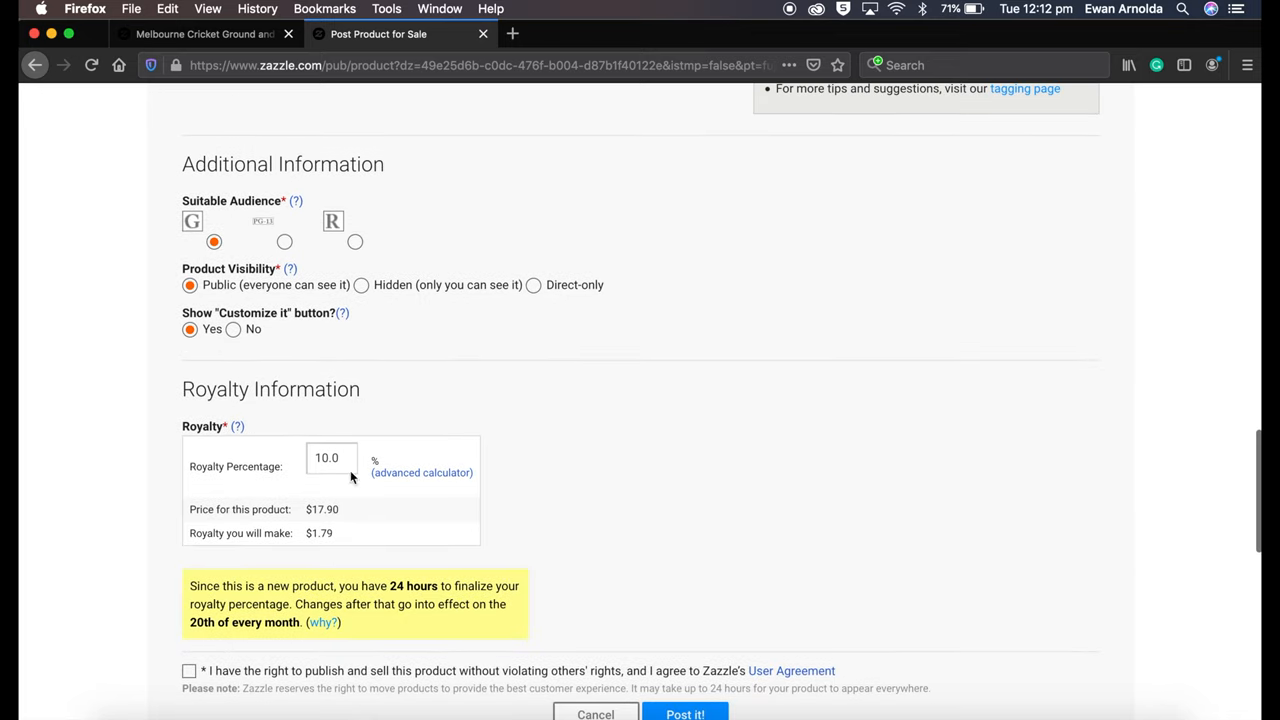
mouse_move(304, 476)
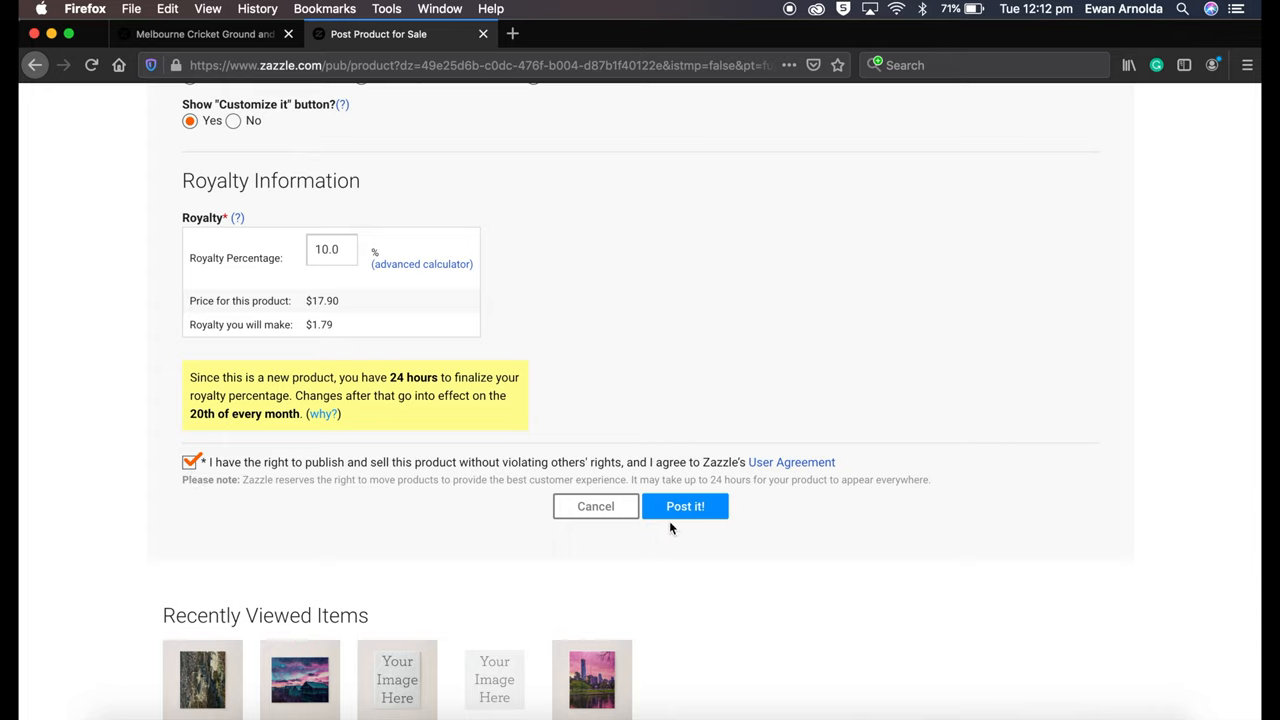
click(684, 506)
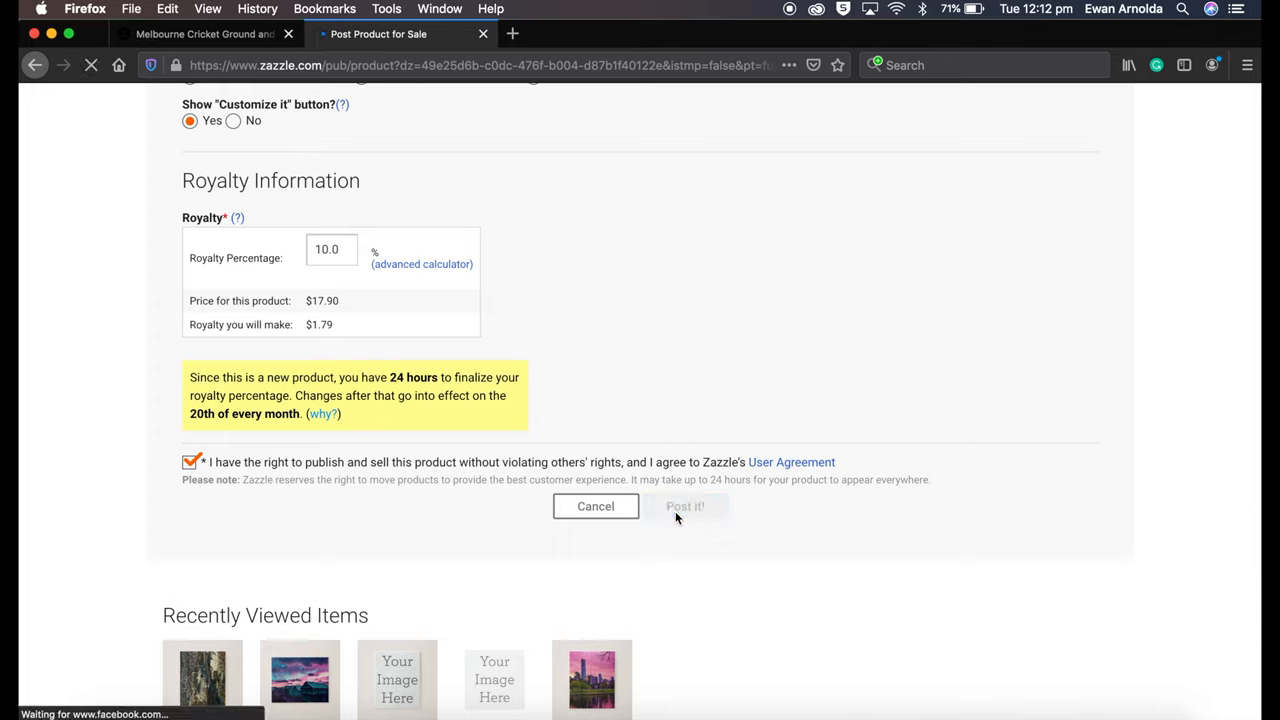
click(684, 506)
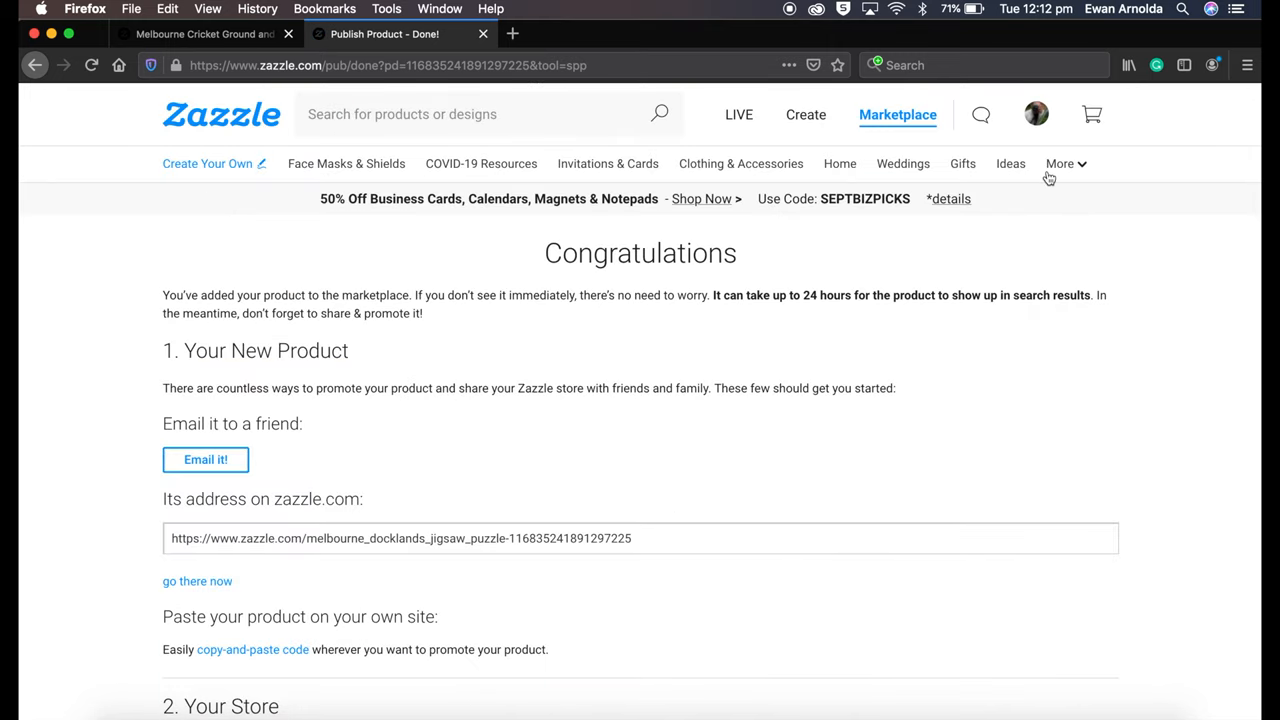
Go to the moviereplicars store and search the marketplace for 'jigsaw'
click(1036, 114)
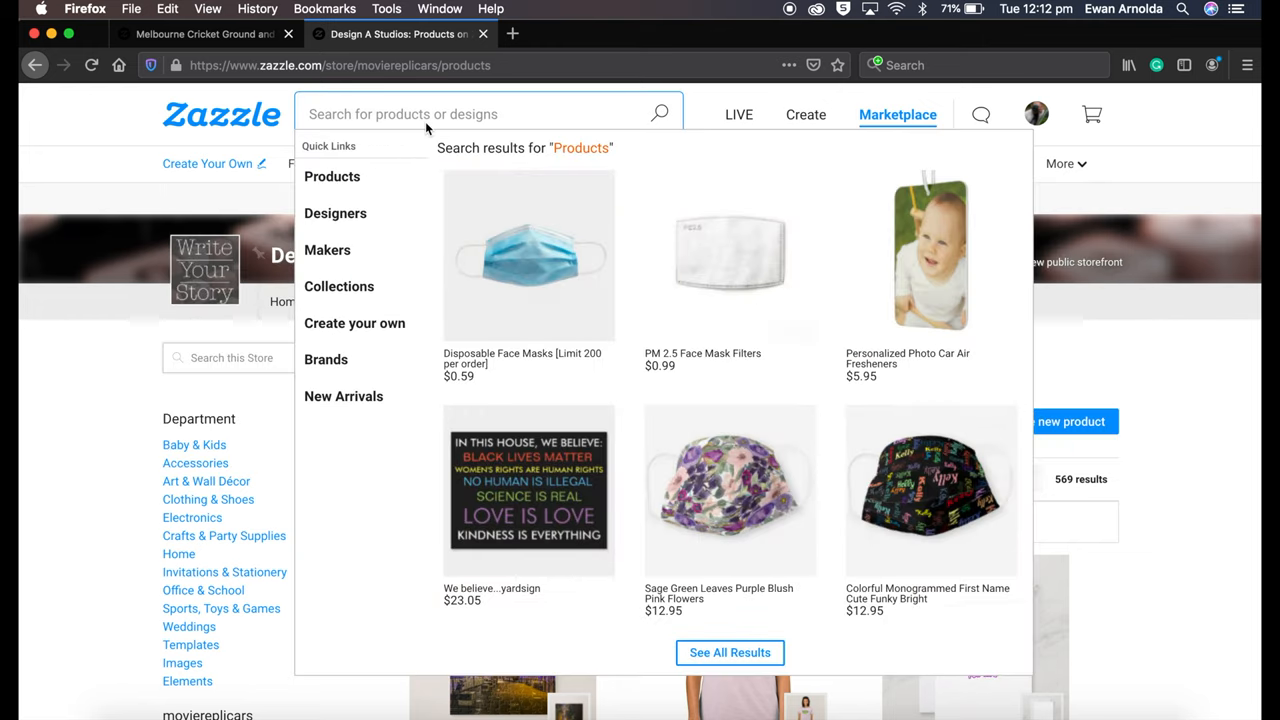
text(jigsaw)
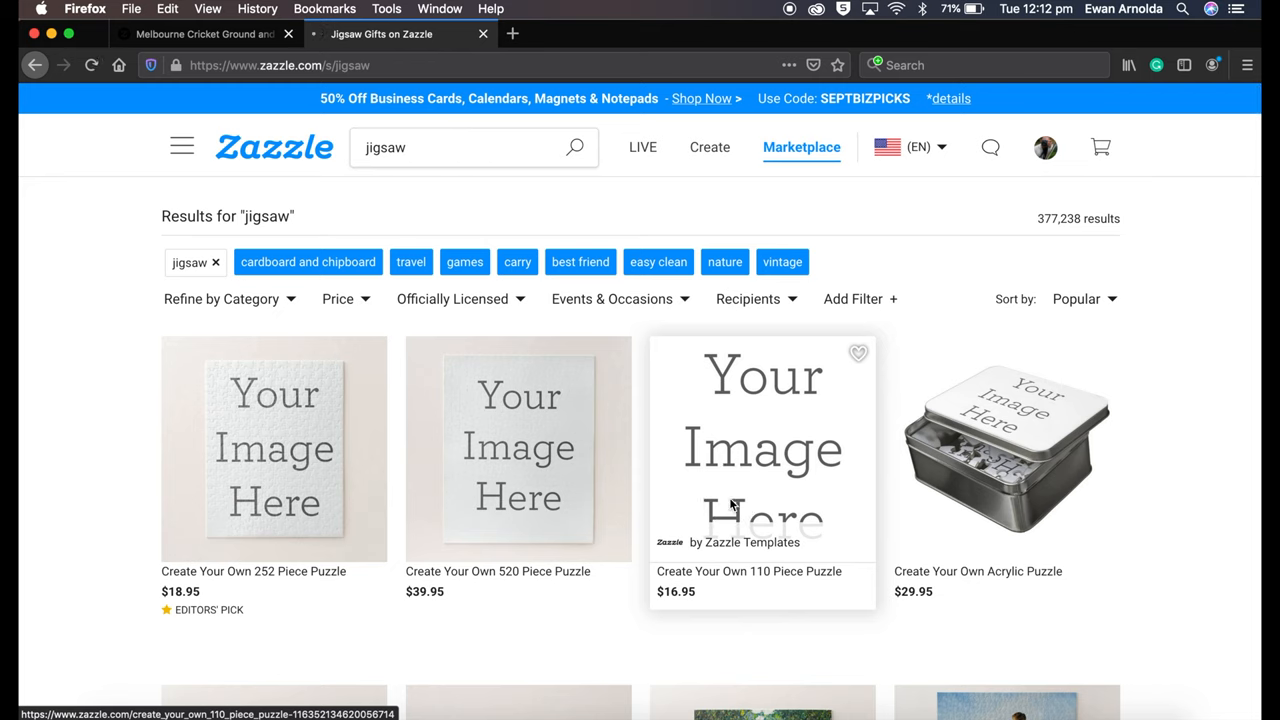
Place the night city photo from My Files onto the 110-piece puzzle and position it
click(762, 448)
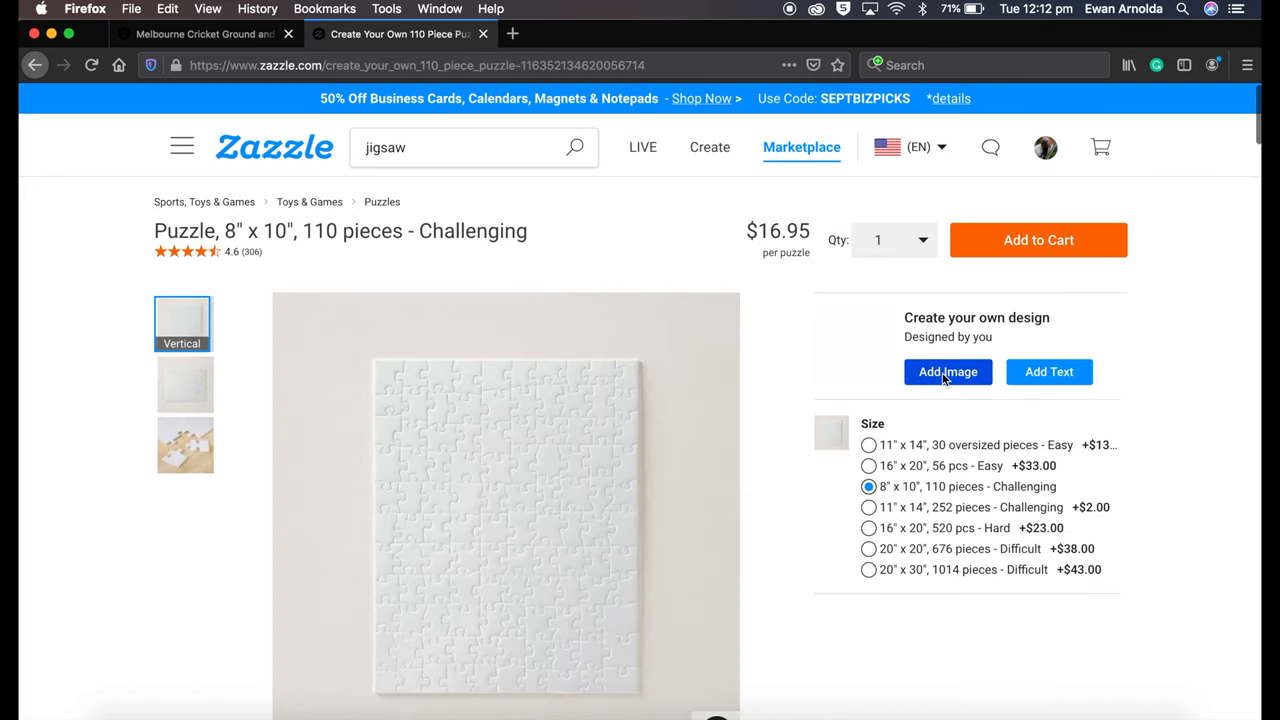
click(948, 370)
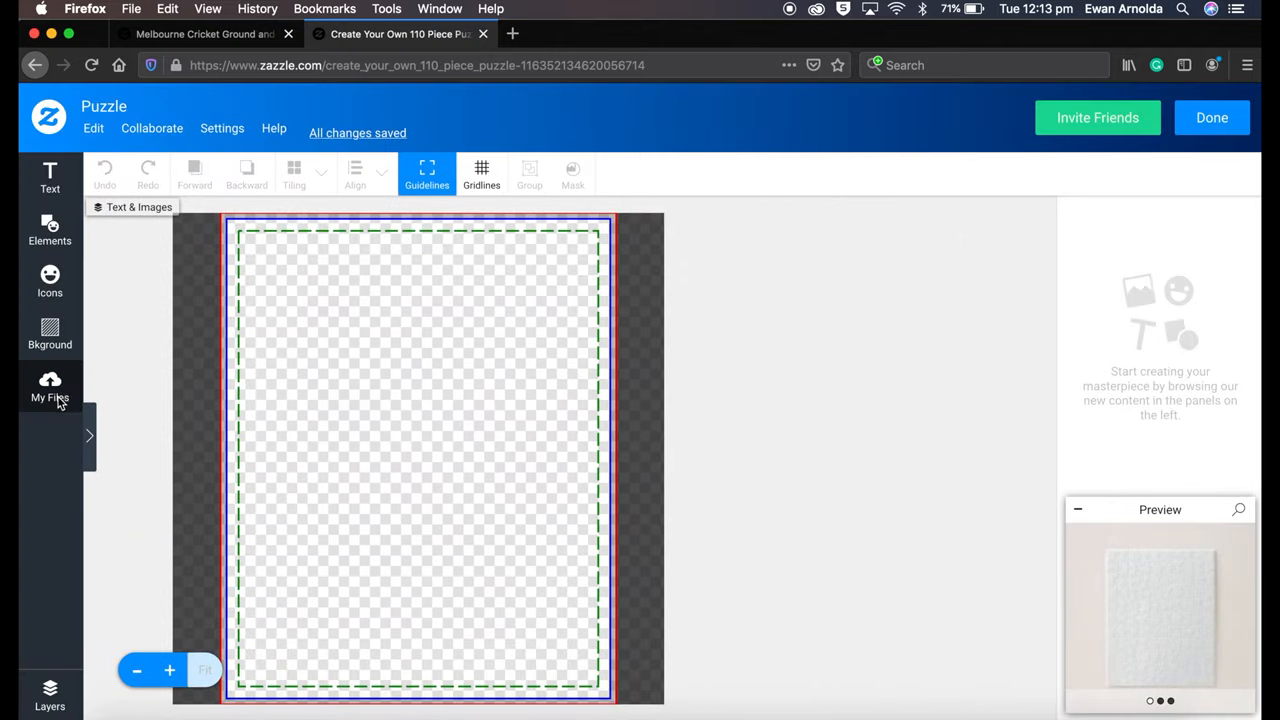
click(48, 390)
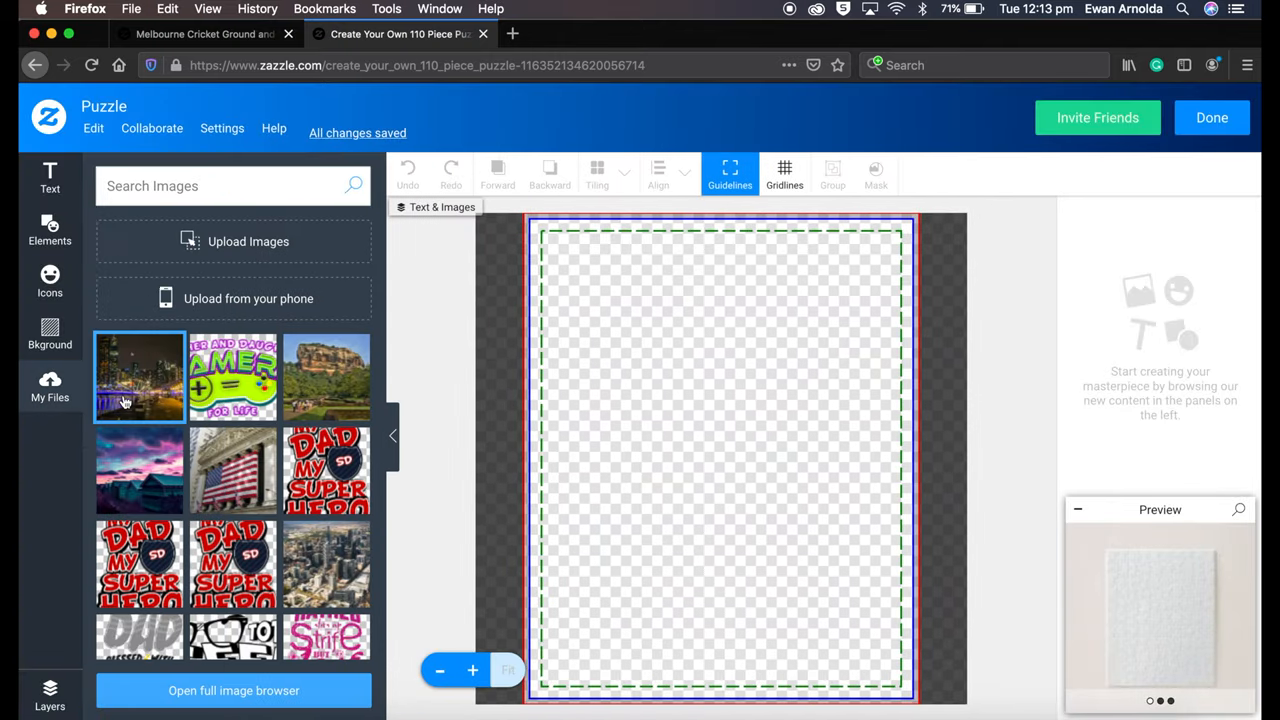
click(140, 376)
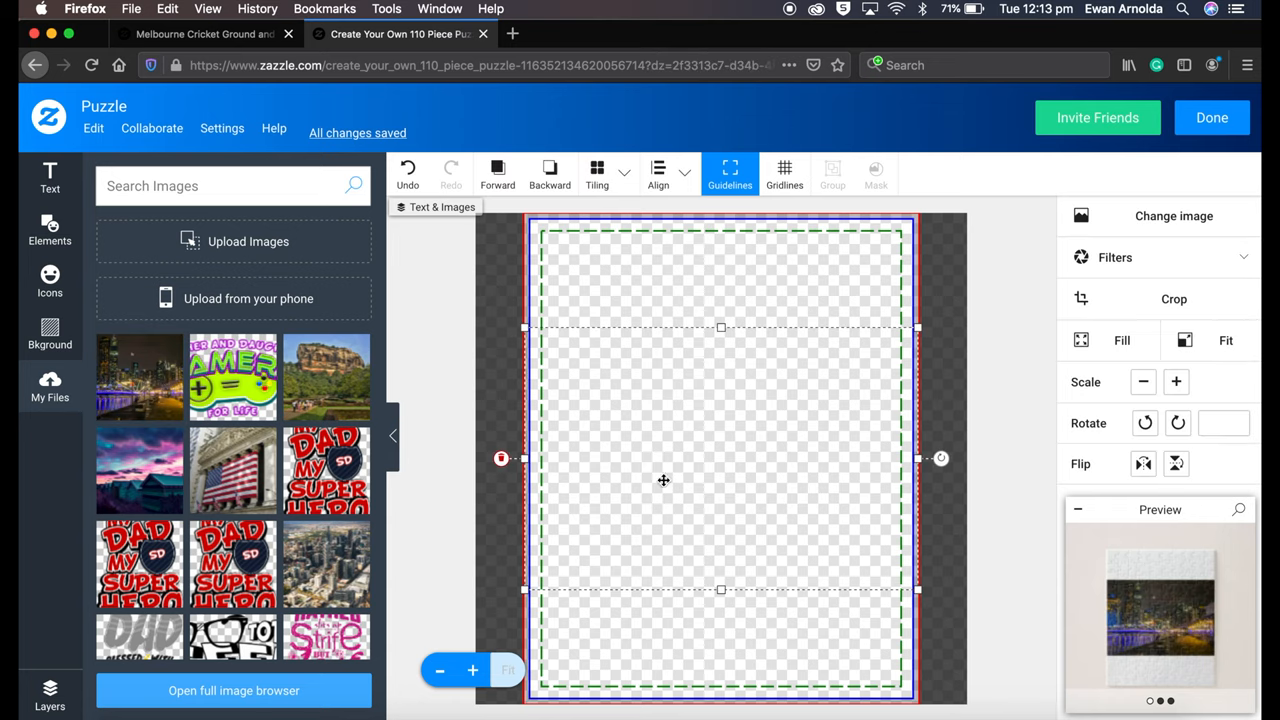
click(1108, 340)
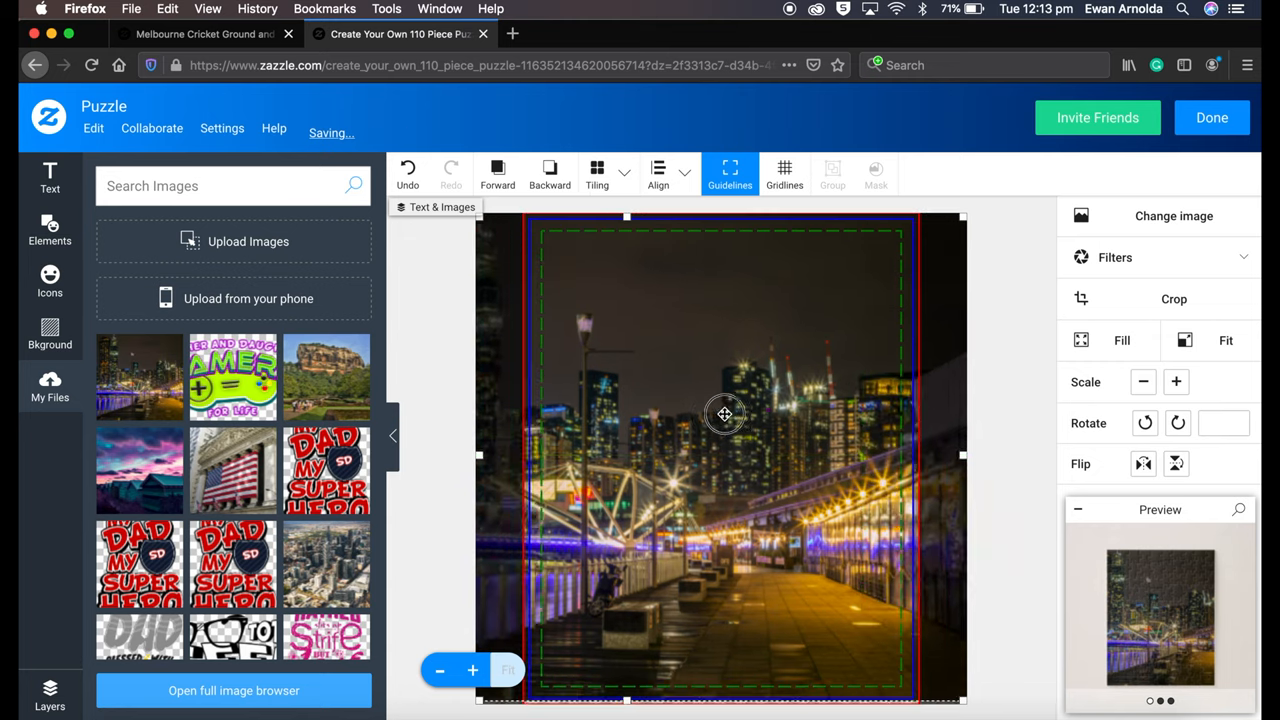
drag(724, 414, 700, 420)
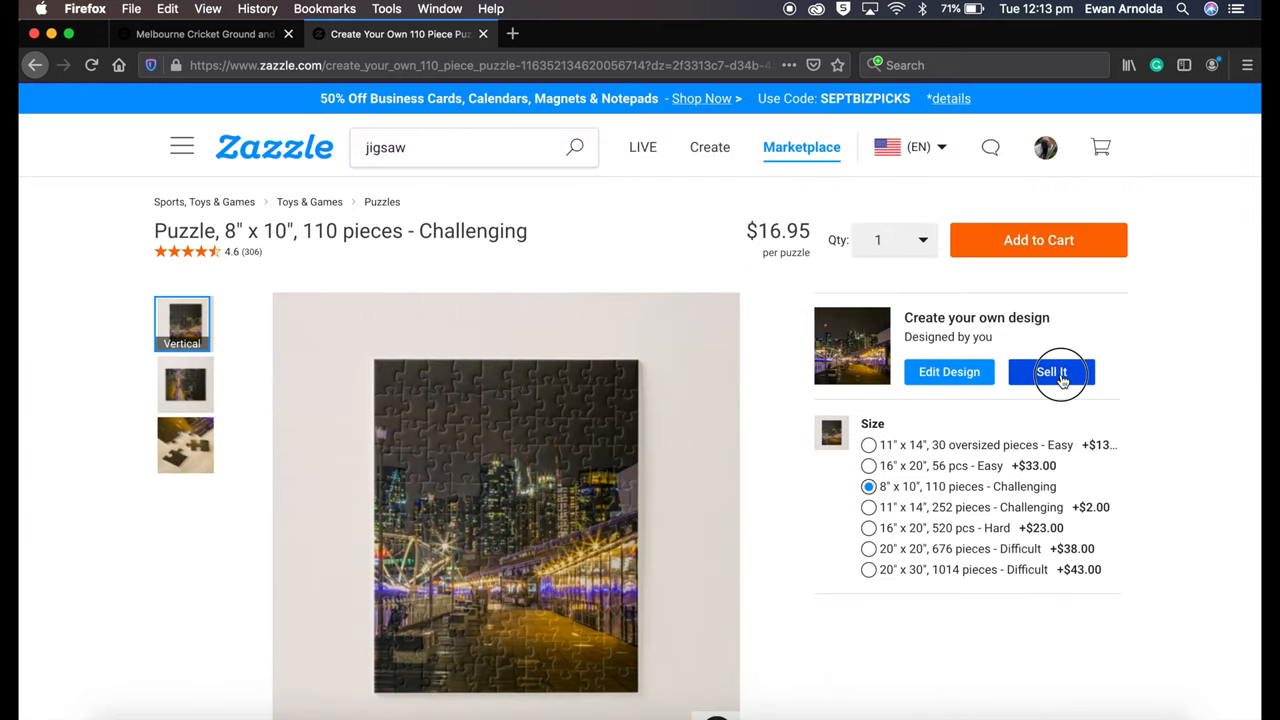
Use Sell It to reach the Post Product for Sale form and review its blank fields
click(1052, 370)
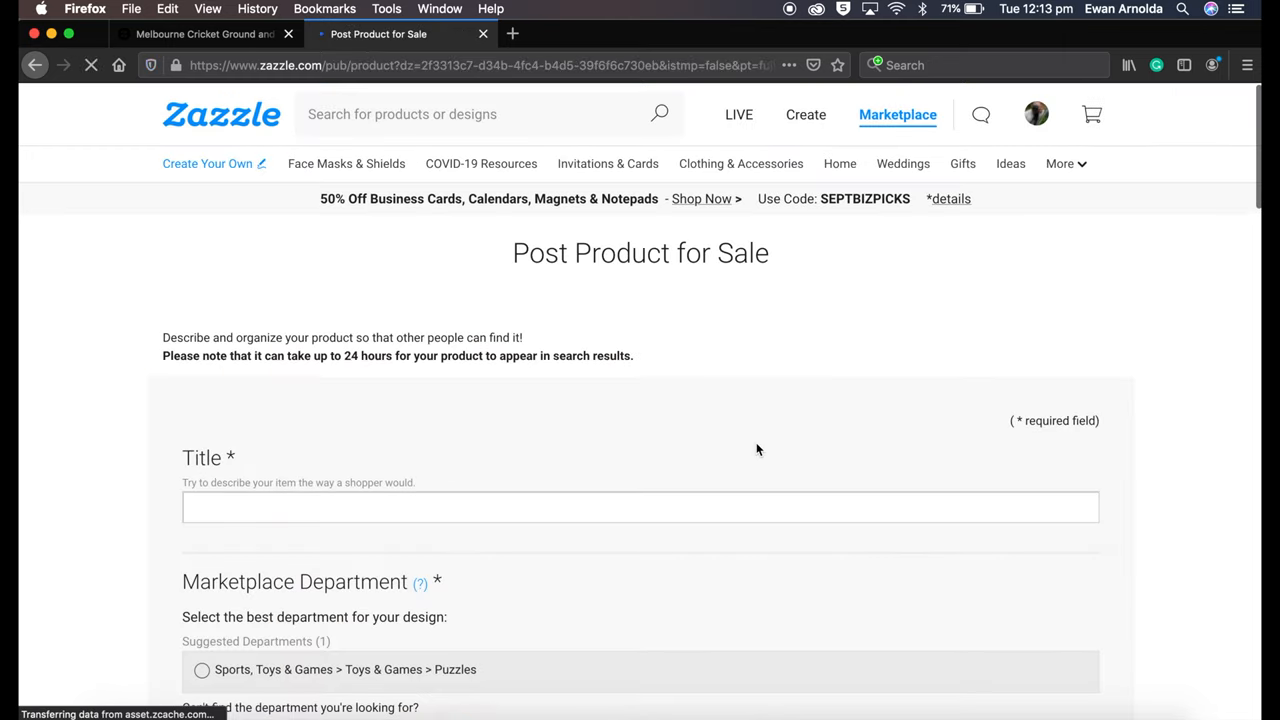
scroll(down, 3)
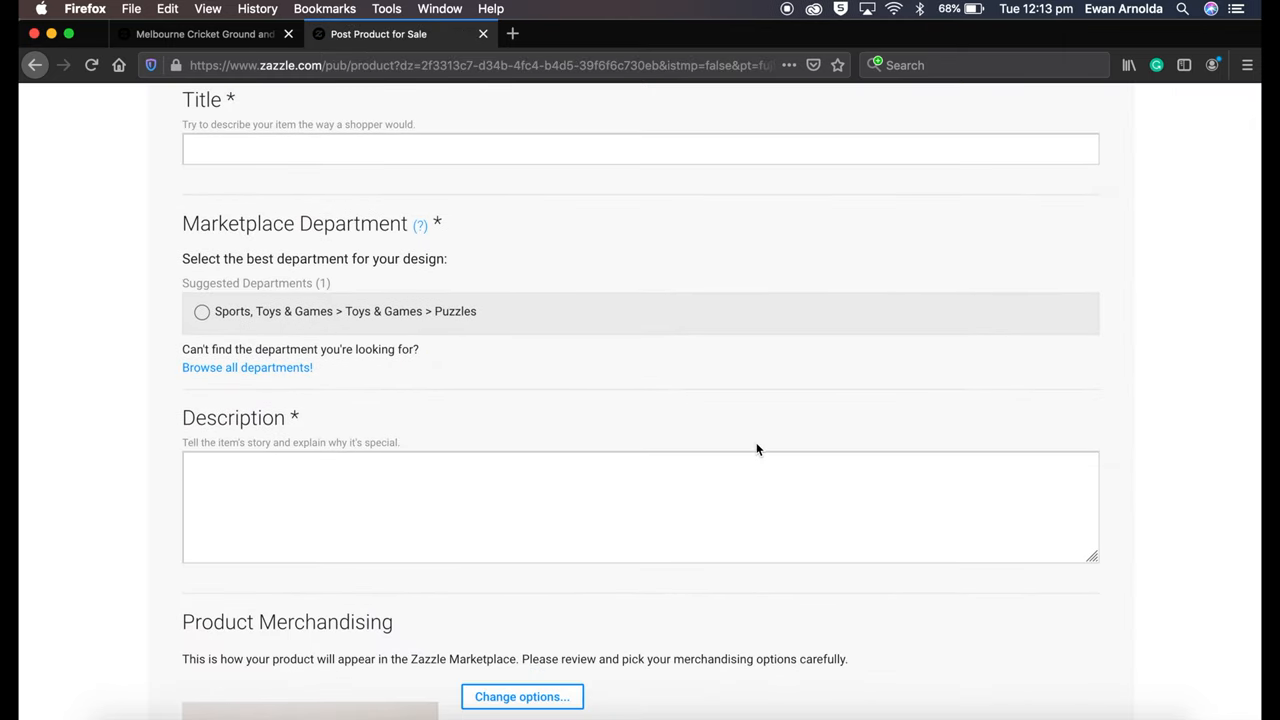
scroll(down, 3)
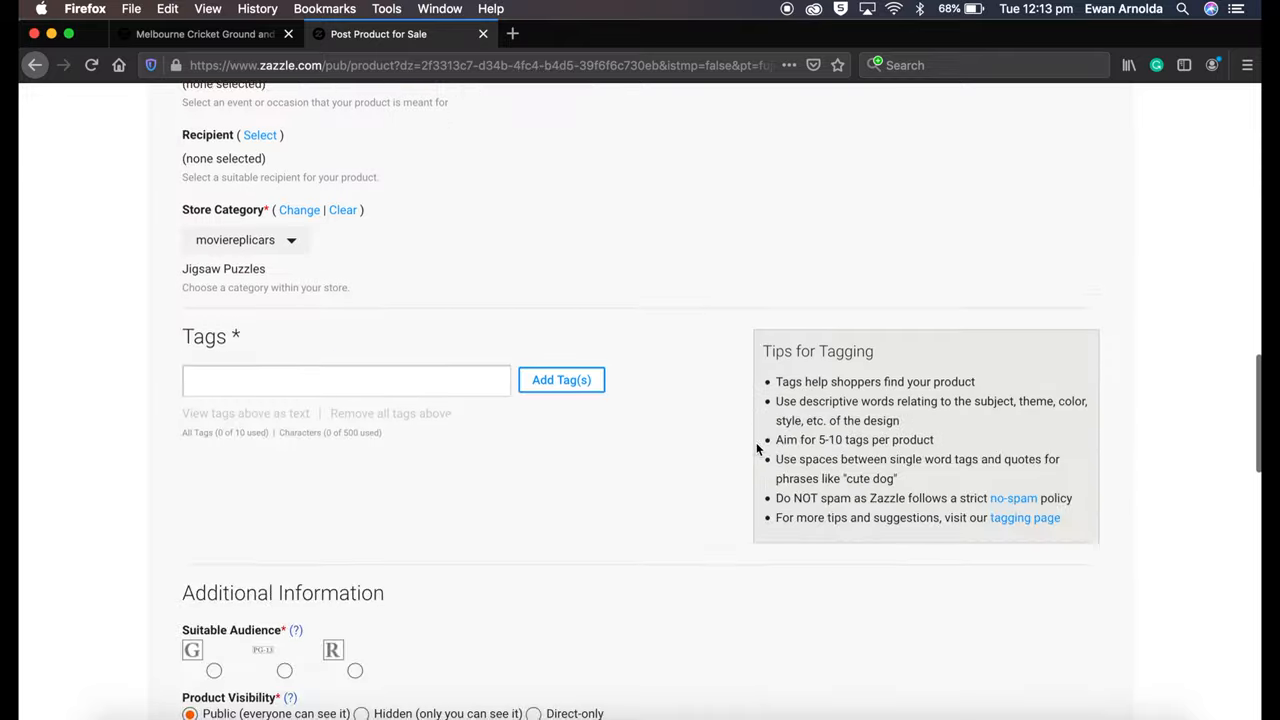
scroll(down, 3)
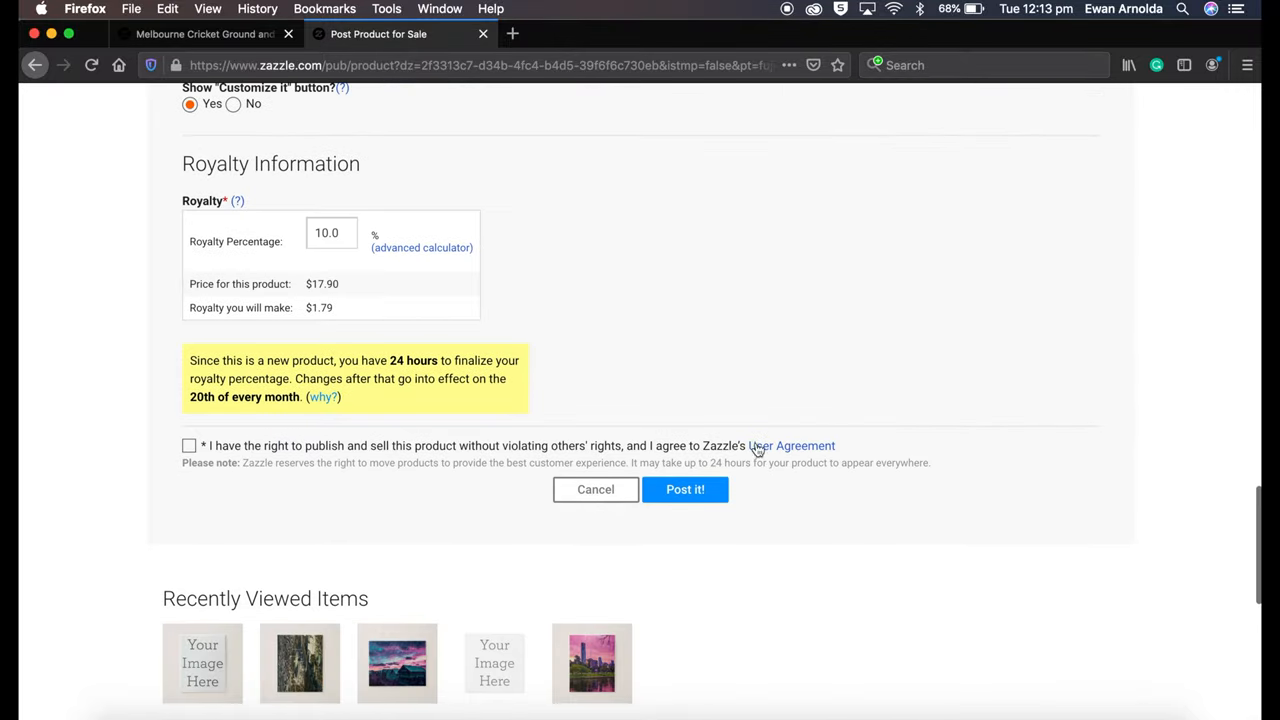